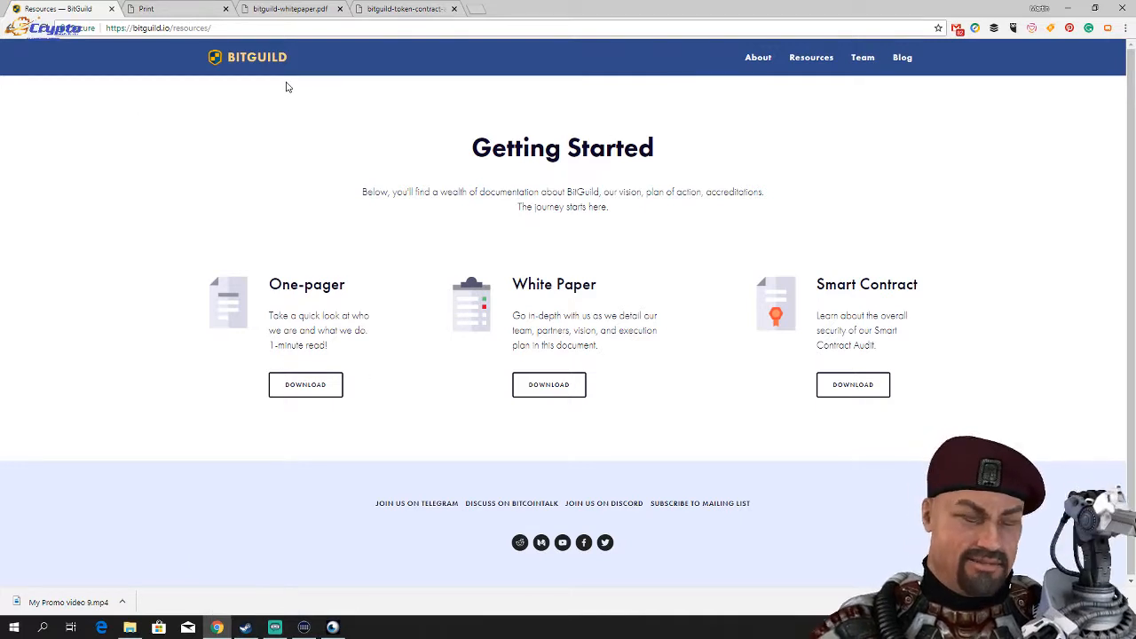
mouse_move(811, 74)
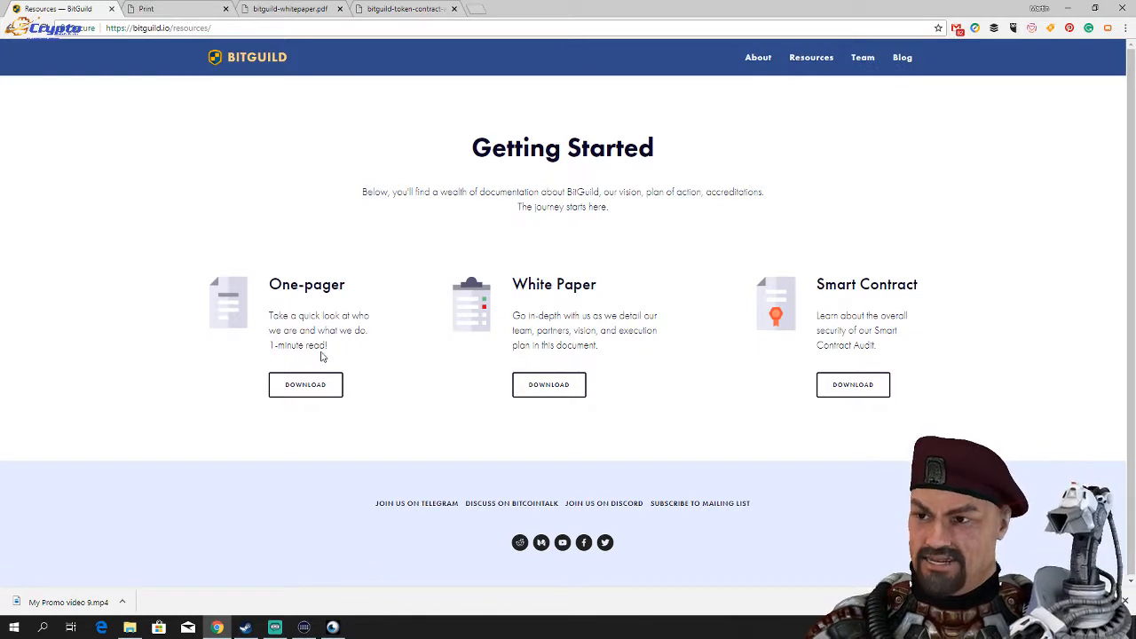
mouse_move(188, 405)
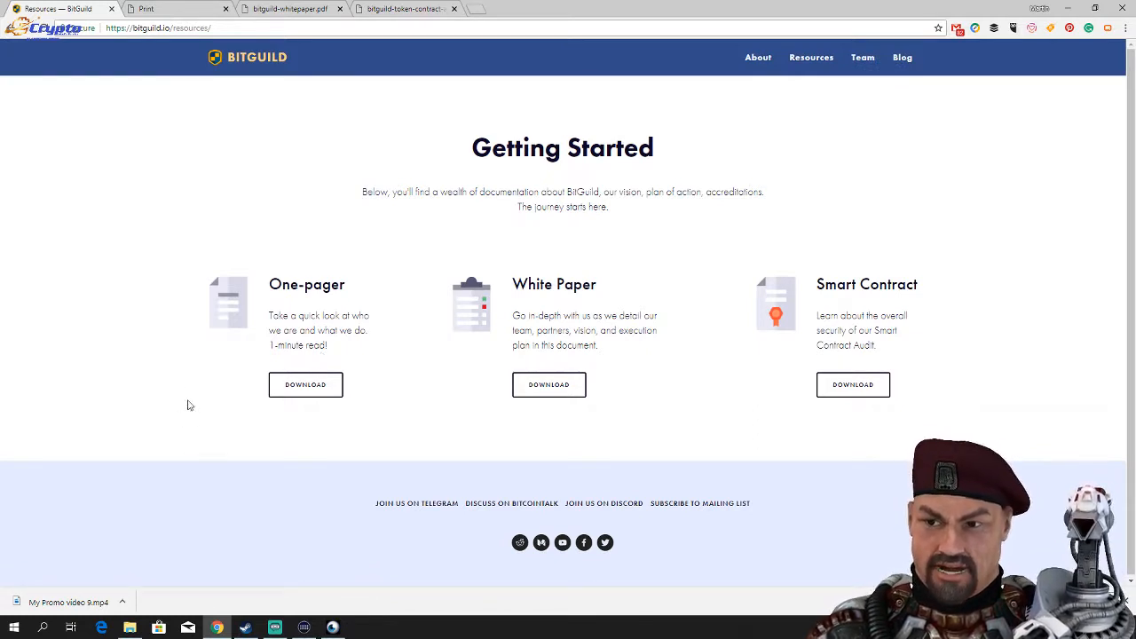
mouse_move(232, 240)
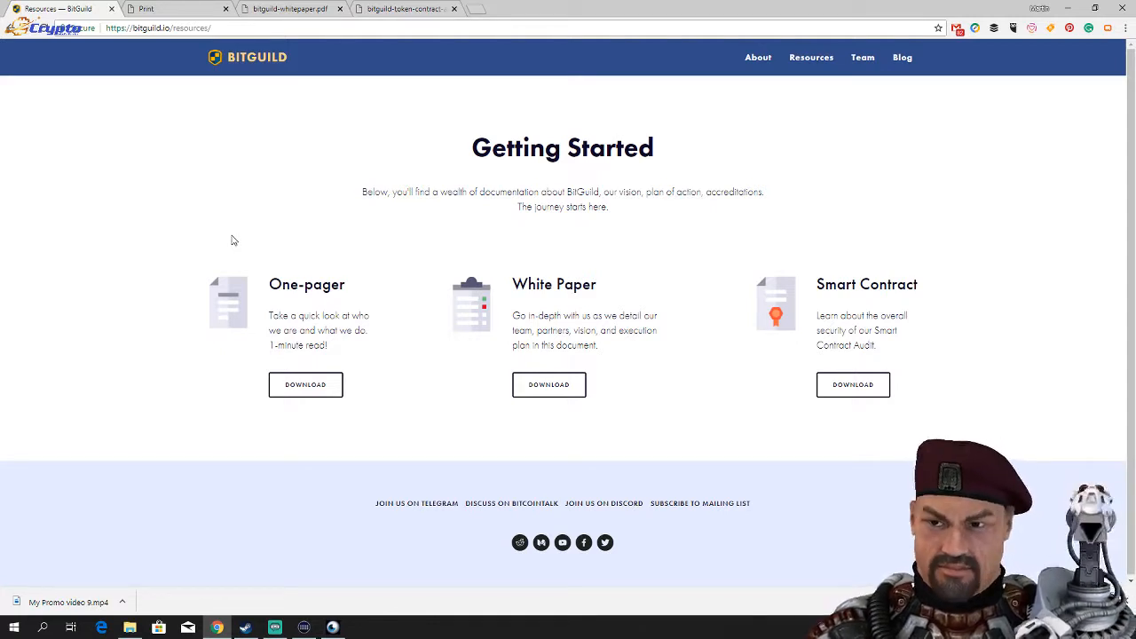
Open the BitGuild one-pager PDF and scroll down through it.
left_click(305, 384)
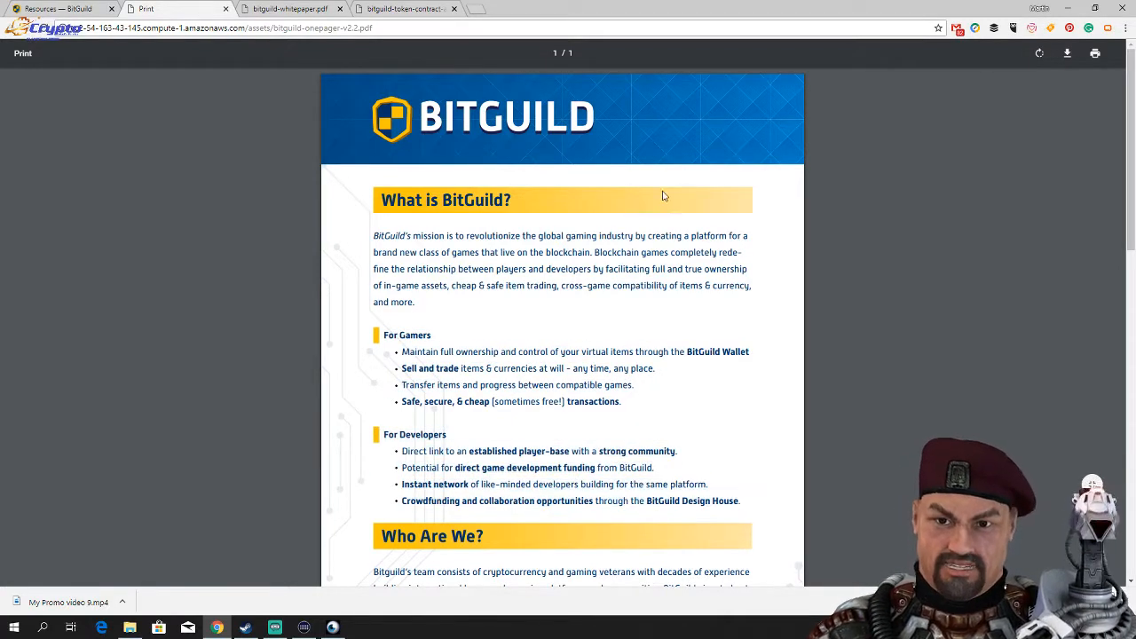
mouse_move(653, 193)
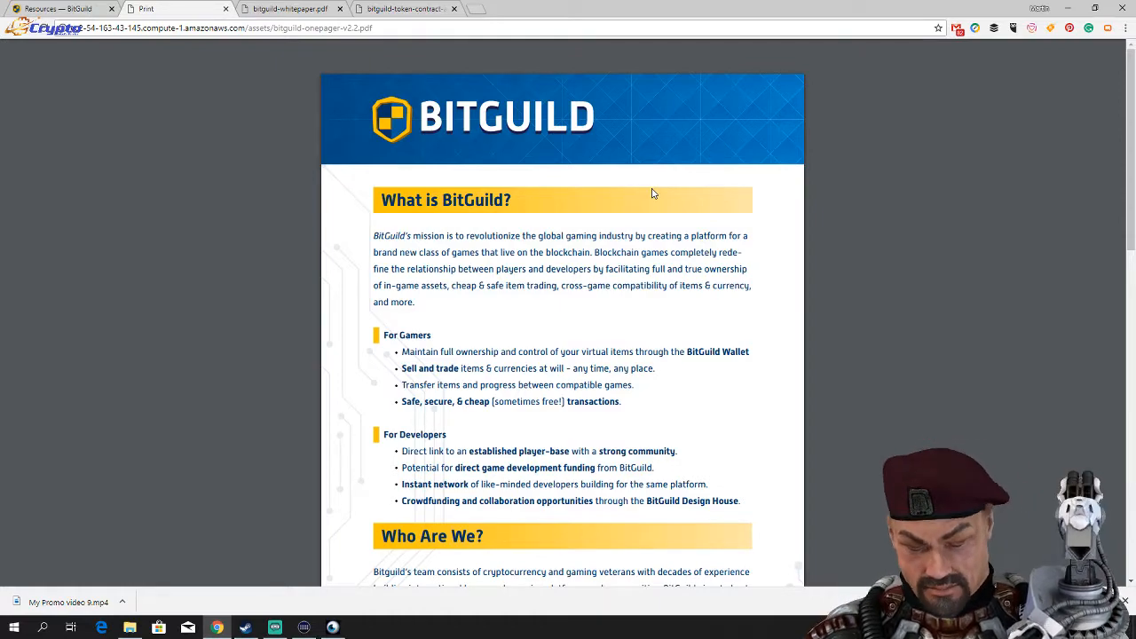
scroll("down", 3)
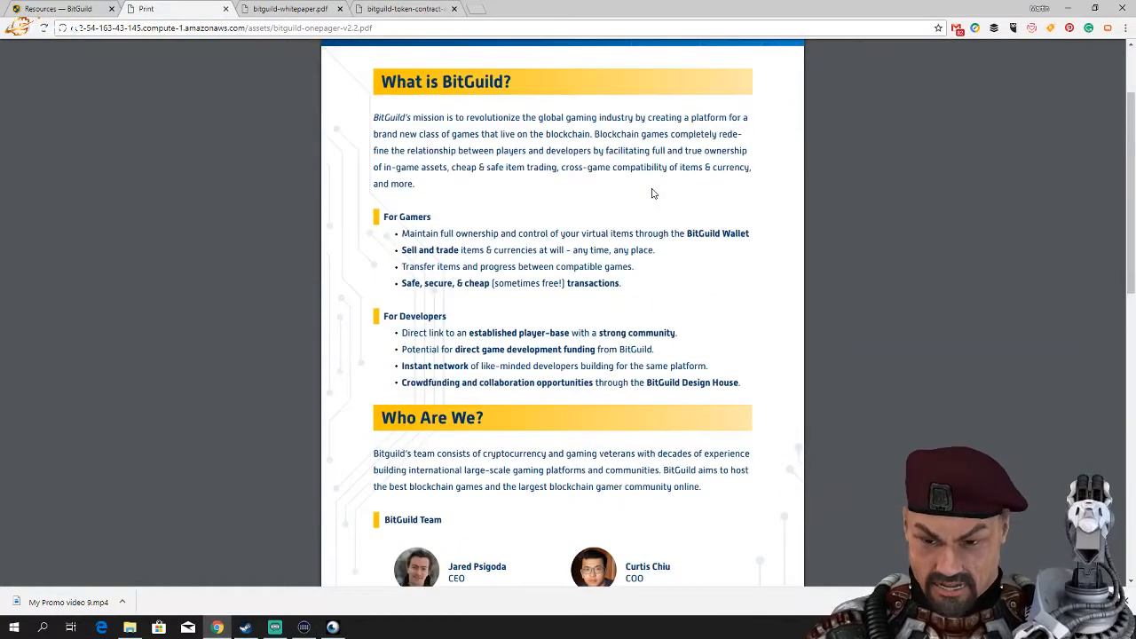
scroll("down", 3)
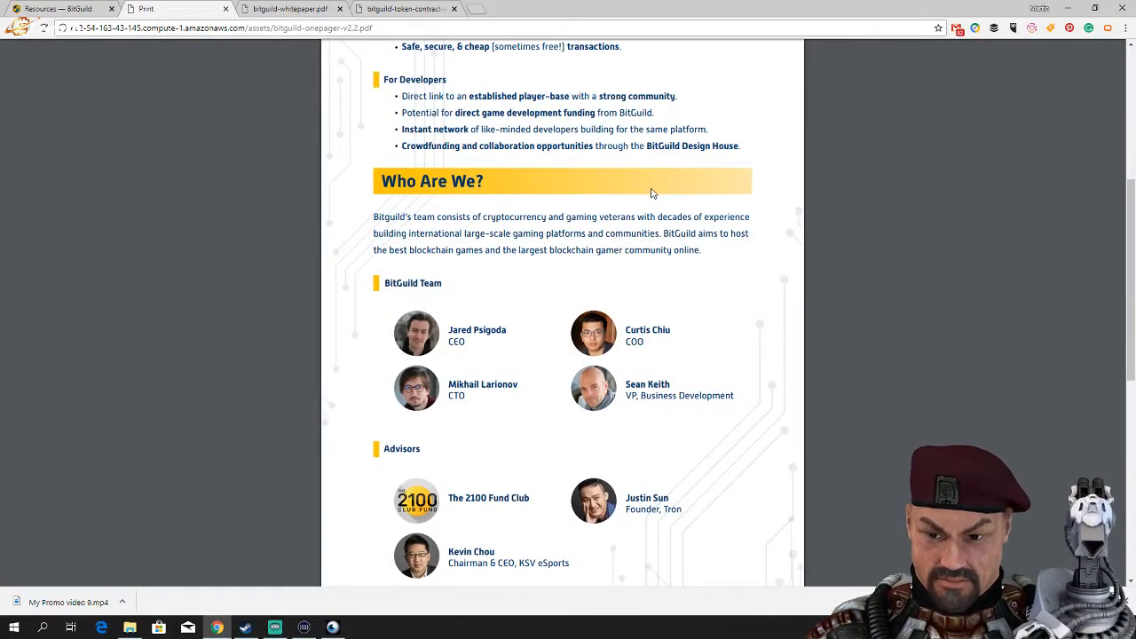
scroll("down", 3)
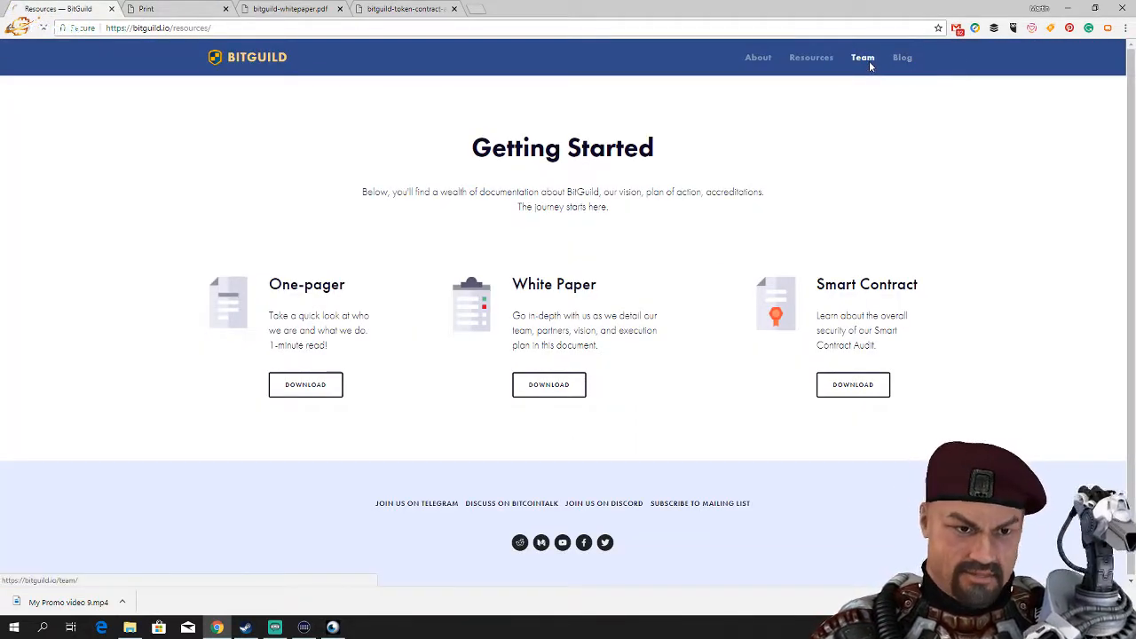
Bring up the Our Team page, then return to the one-pager's team and advisors section.
left_click(862, 57)
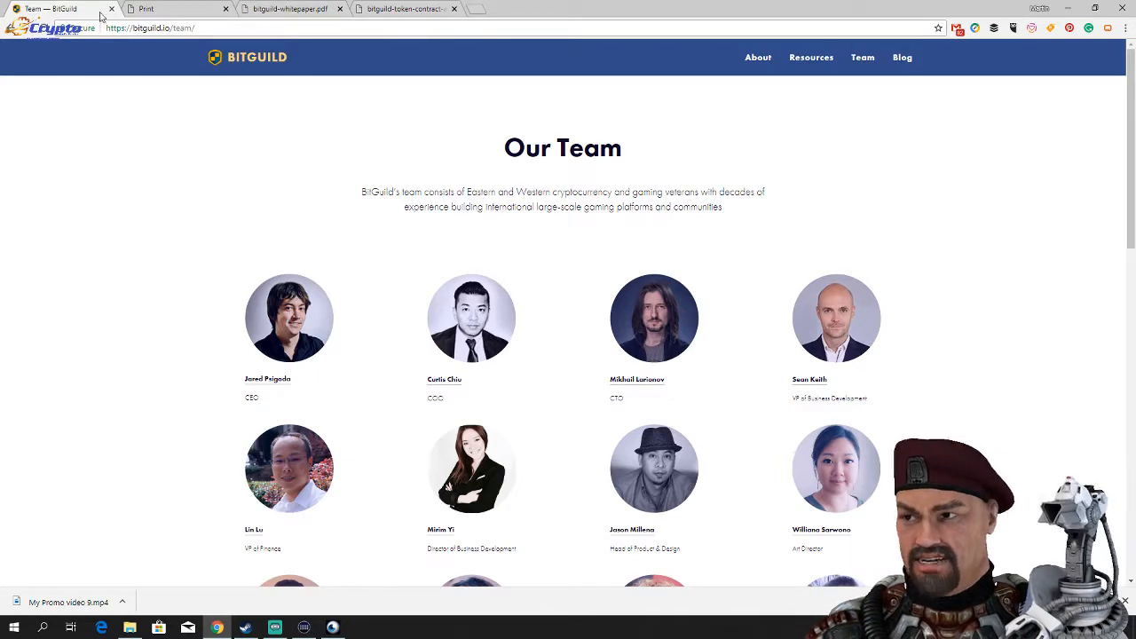
left_click(284, 8)
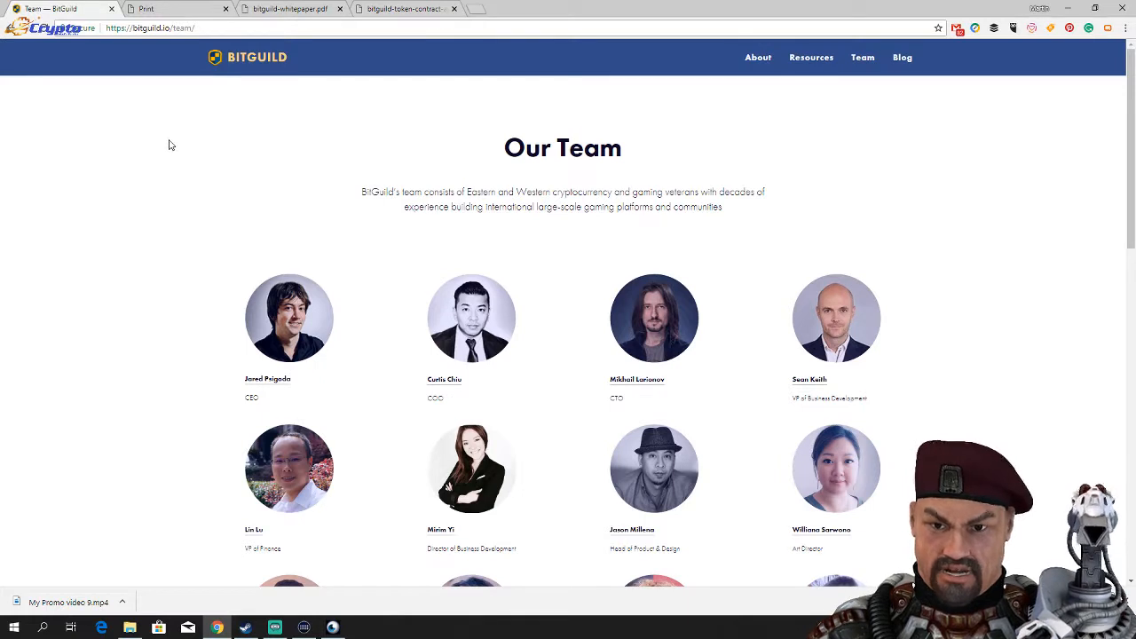
left_click(169, 9)
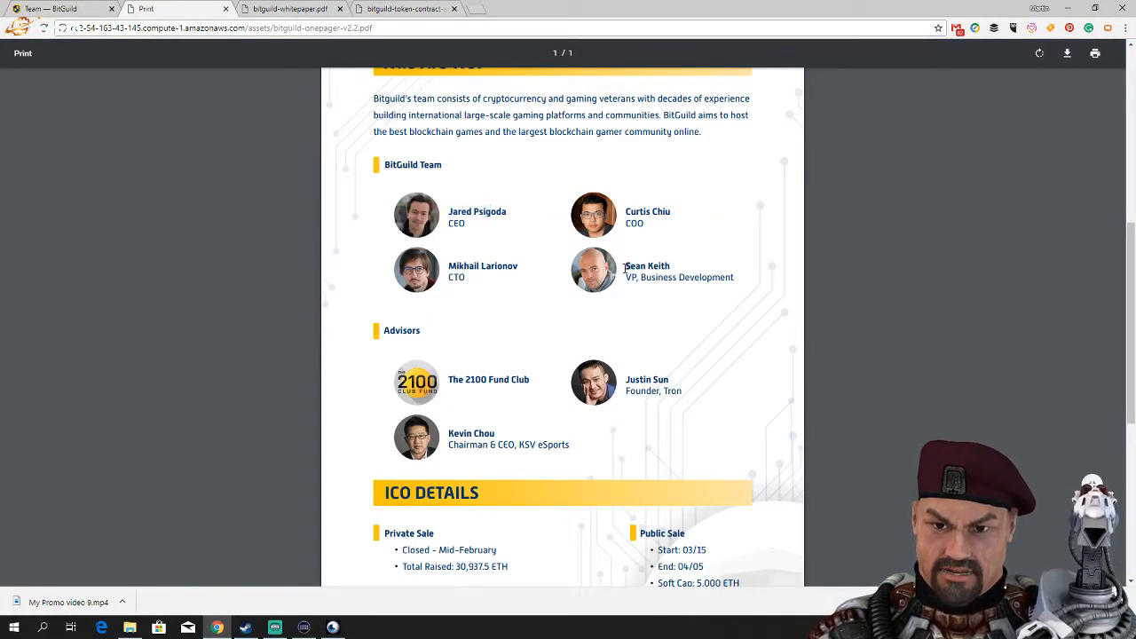
left_click_drag(625, 266, 735, 277)
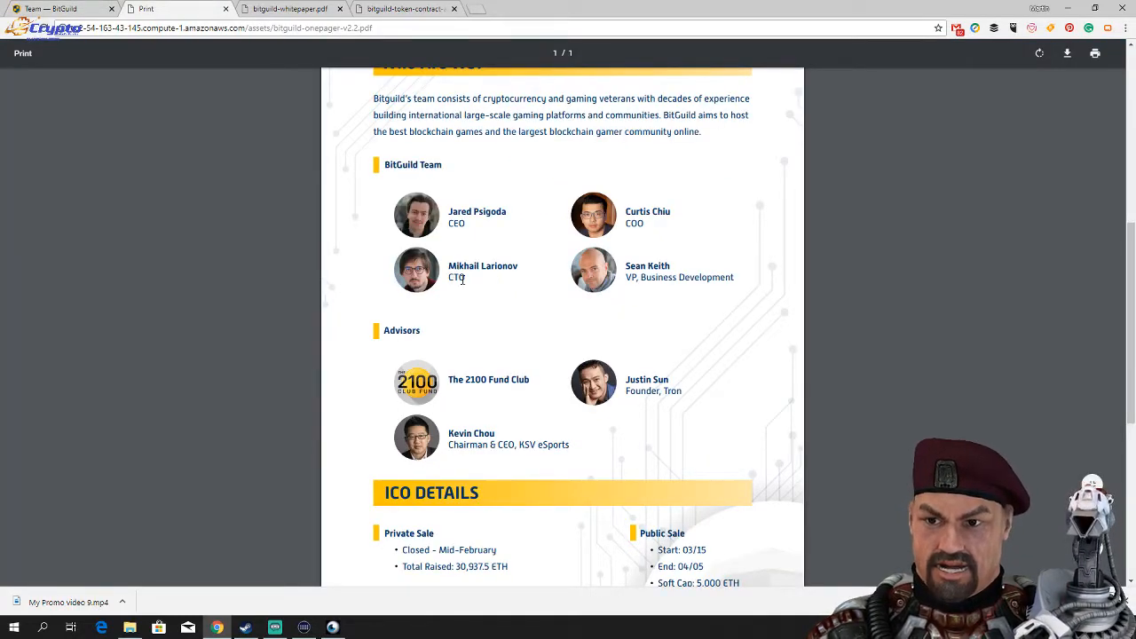
mouse_move(95, 137)
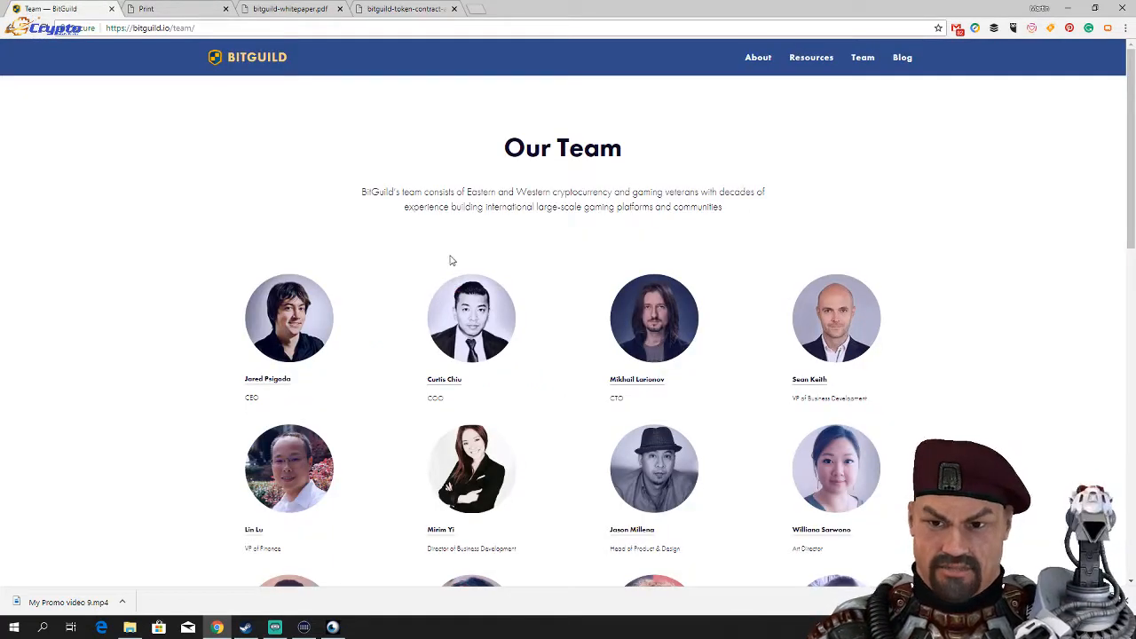
mouse_move(628, 397)
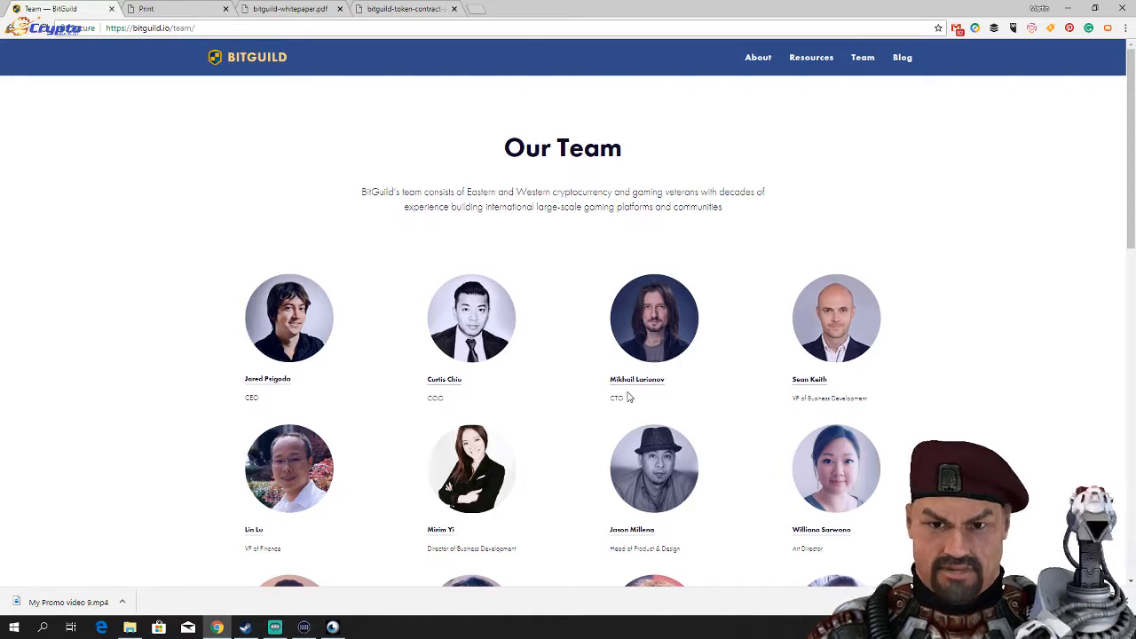
mouse_move(668, 386)
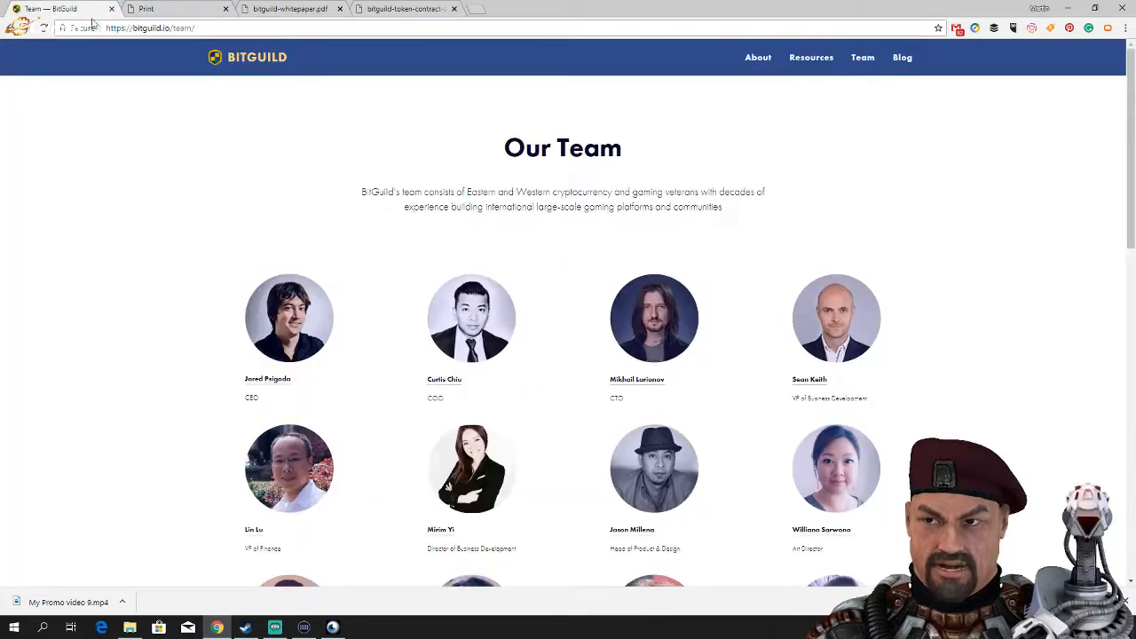
scroll("down", 3)
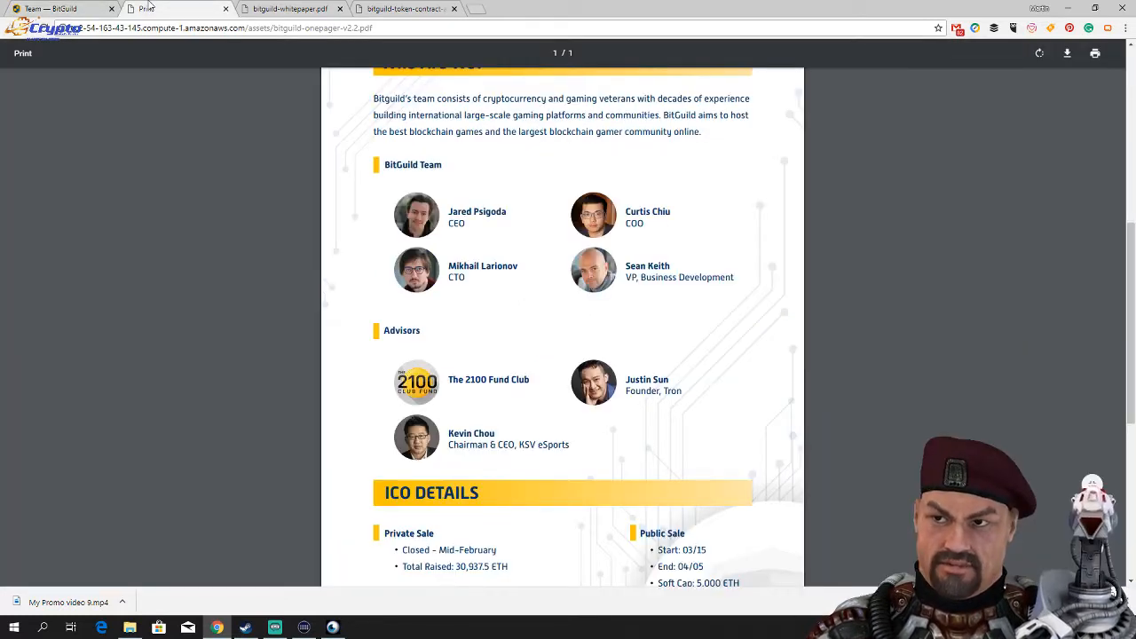
double_click(488, 379)
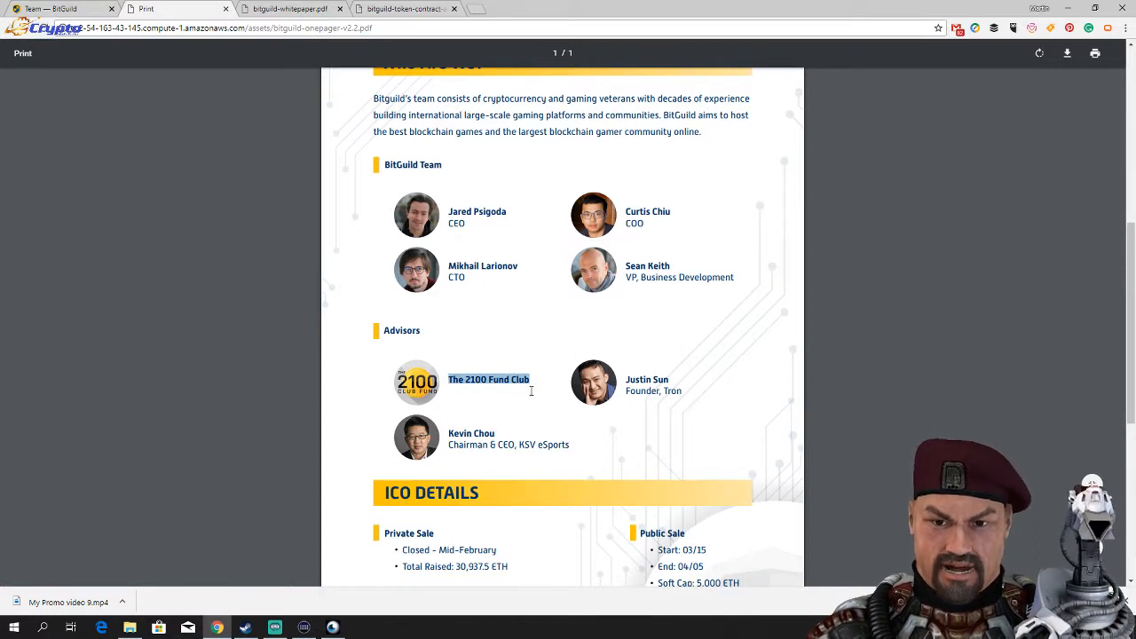
scroll("down", 3)
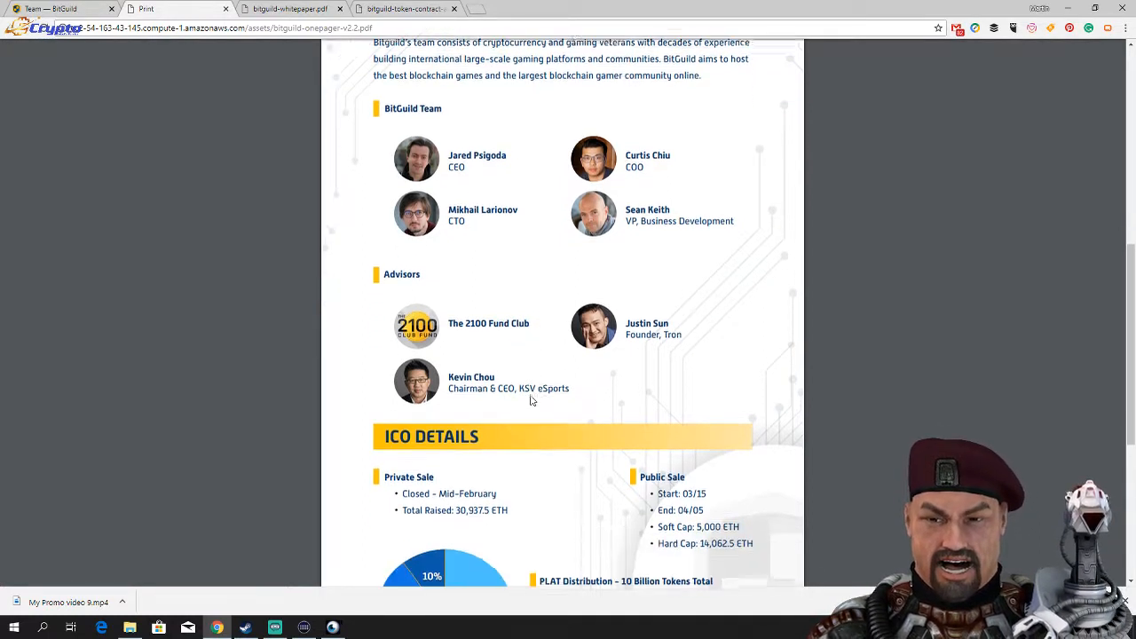
scroll("up", 3)
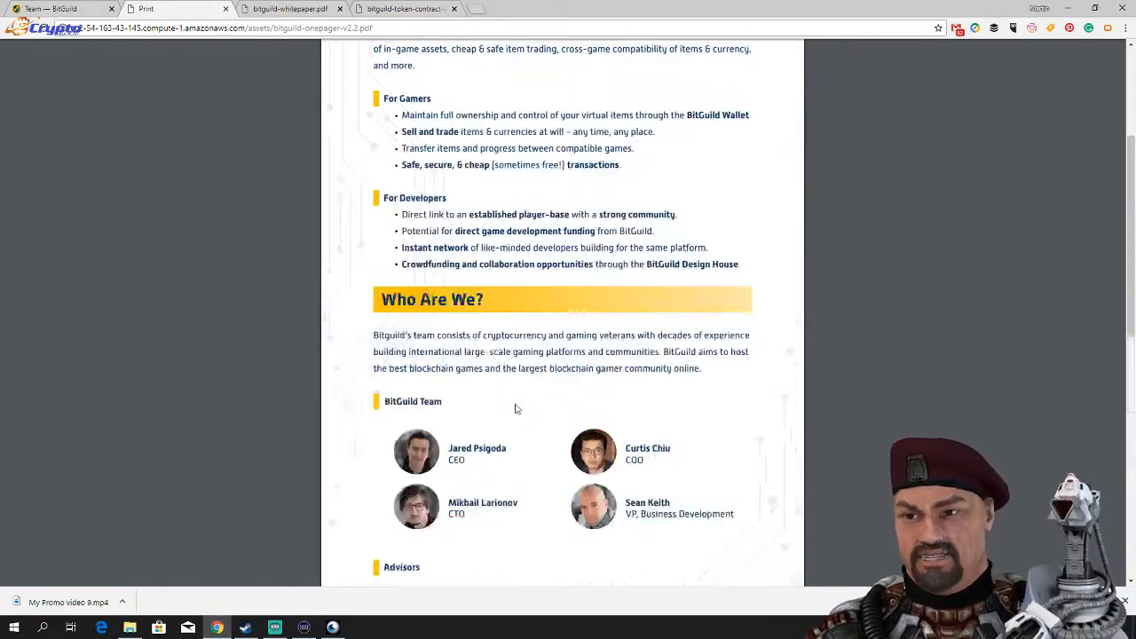
scroll("down", 3)
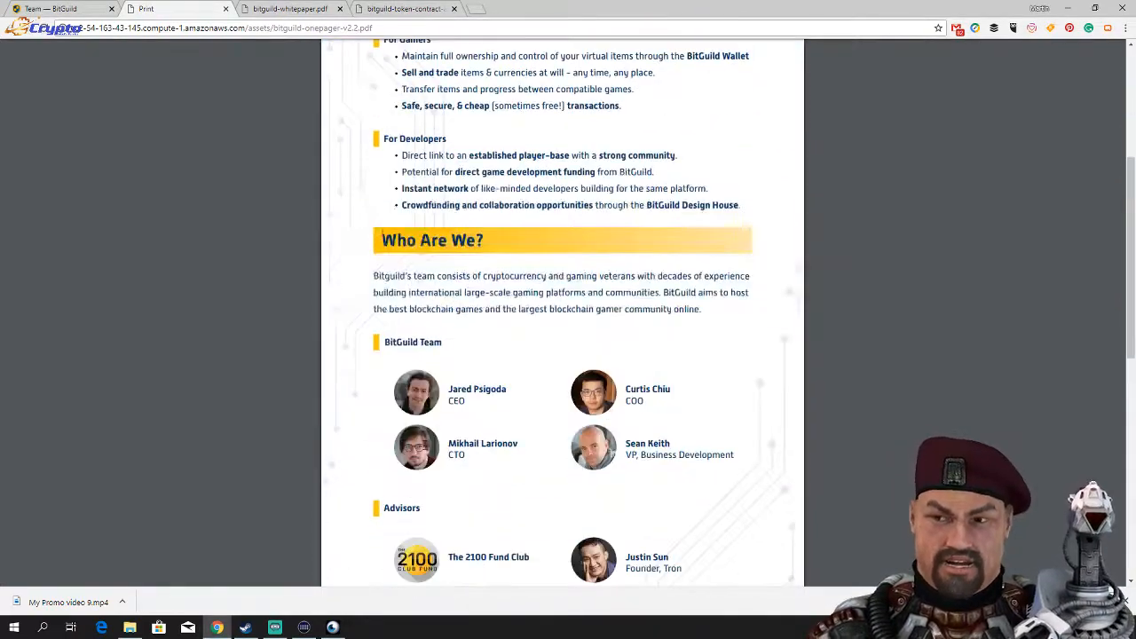
scroll("down", 3)
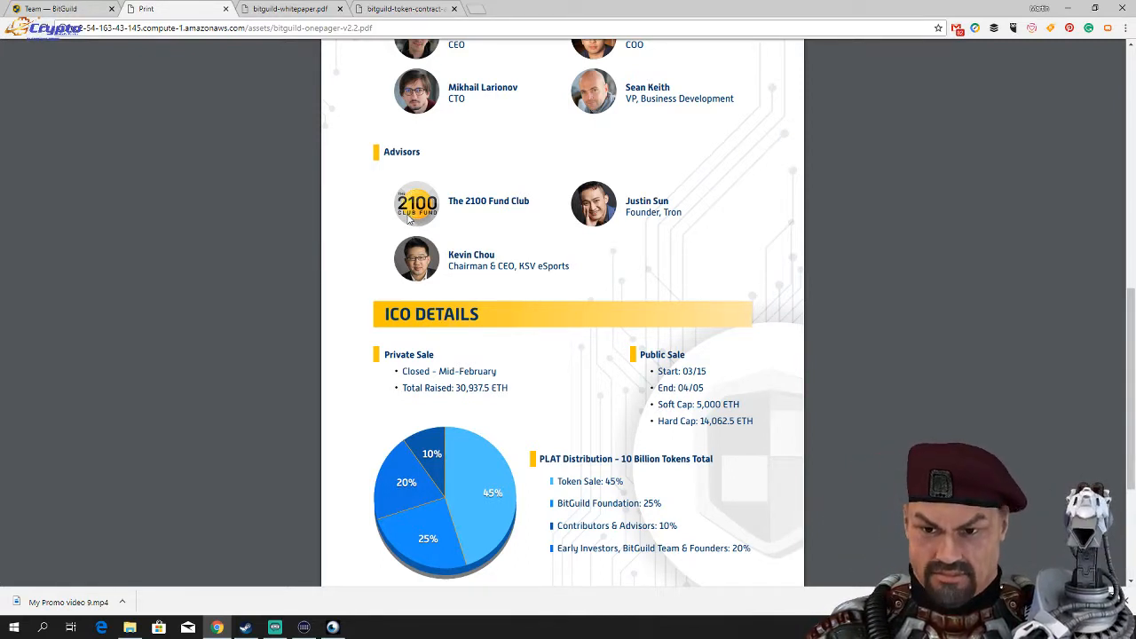
scroll("down", 3)
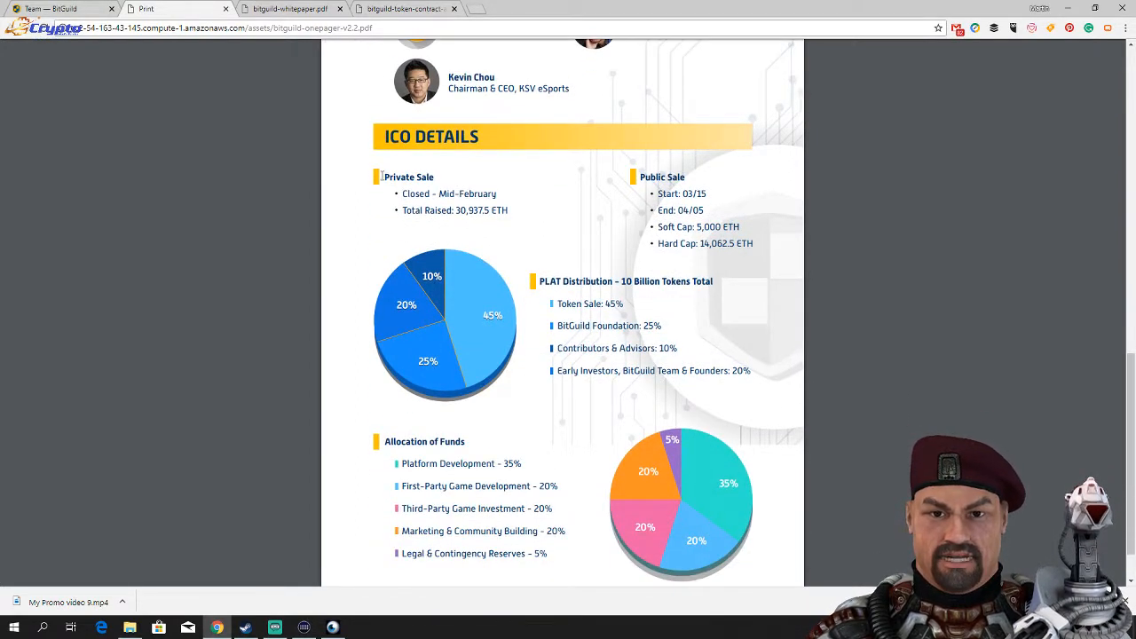
left_click_drag(382, 177, 524, 216)
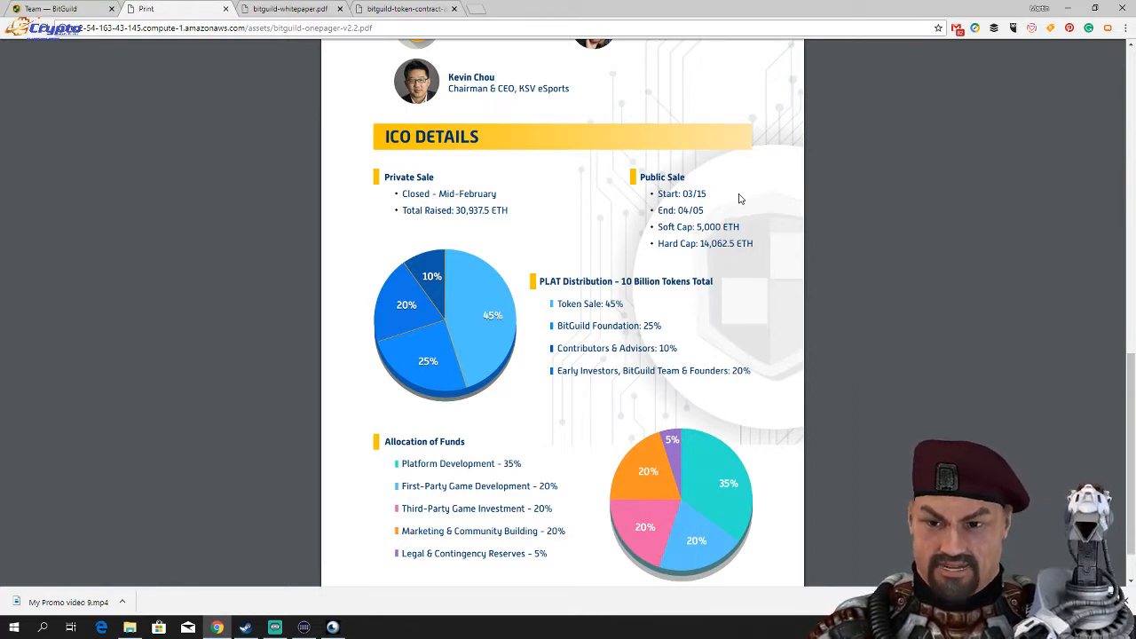
scroll("down", 3)
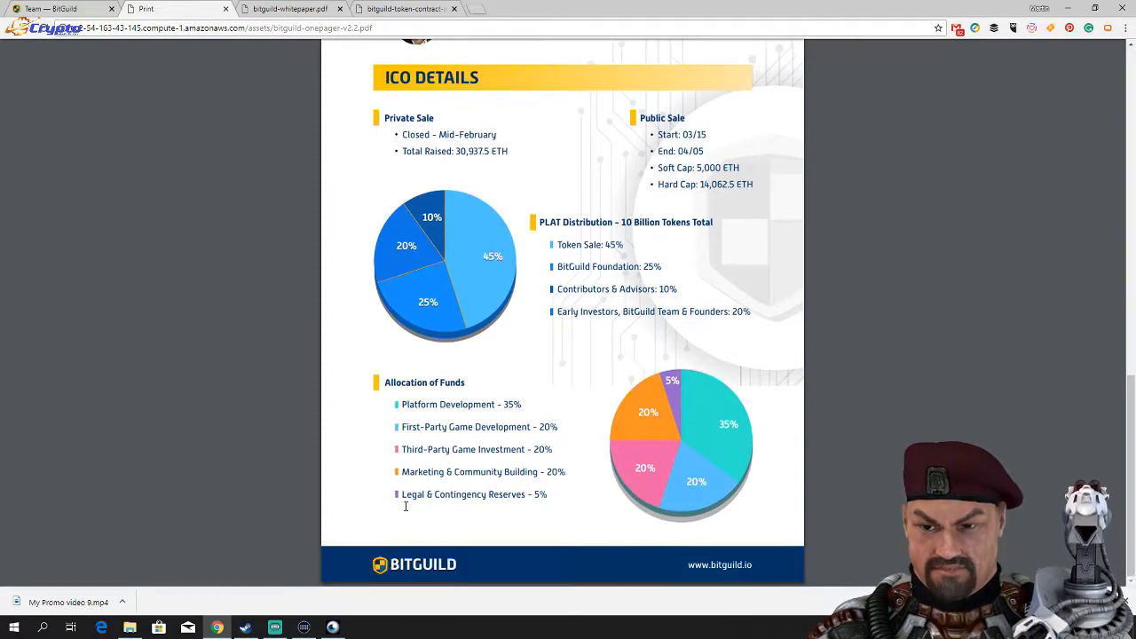
scroll("up", 3)
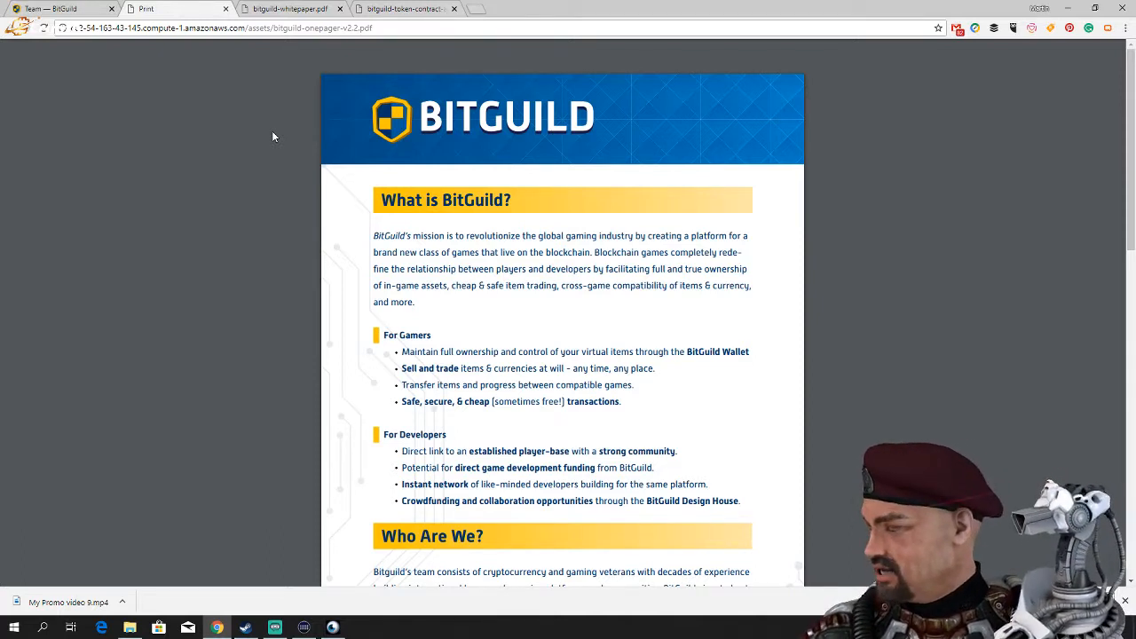
mouse_move(270, 116)
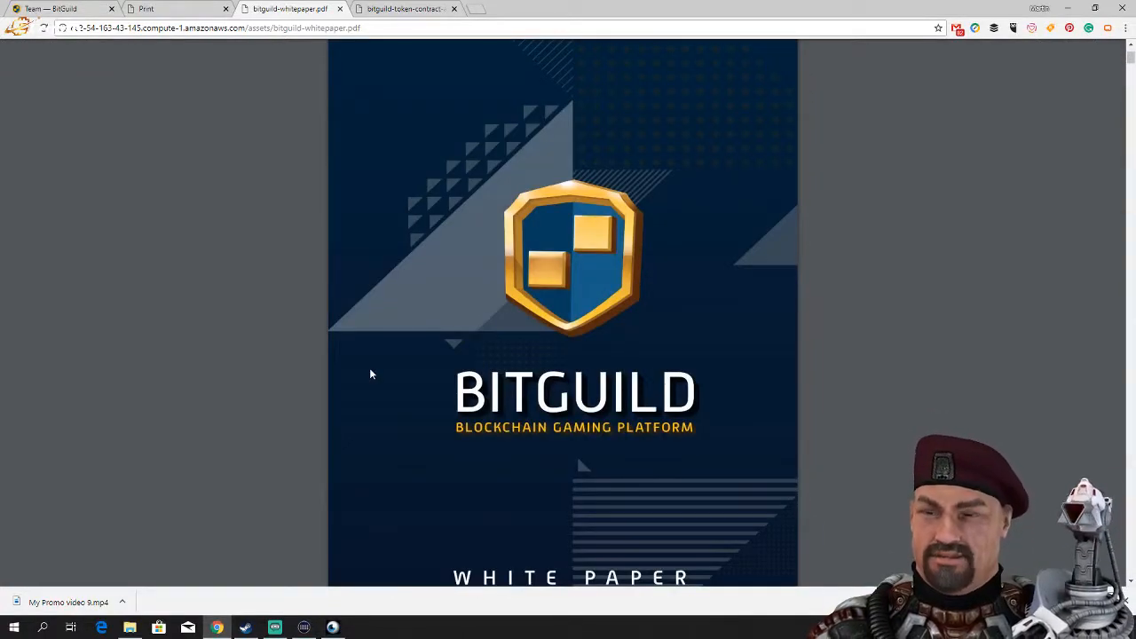
Read the whitepaper from Table of Contents past Abstract and Evolution of Gaming to page 8.
scroll("down", 3)
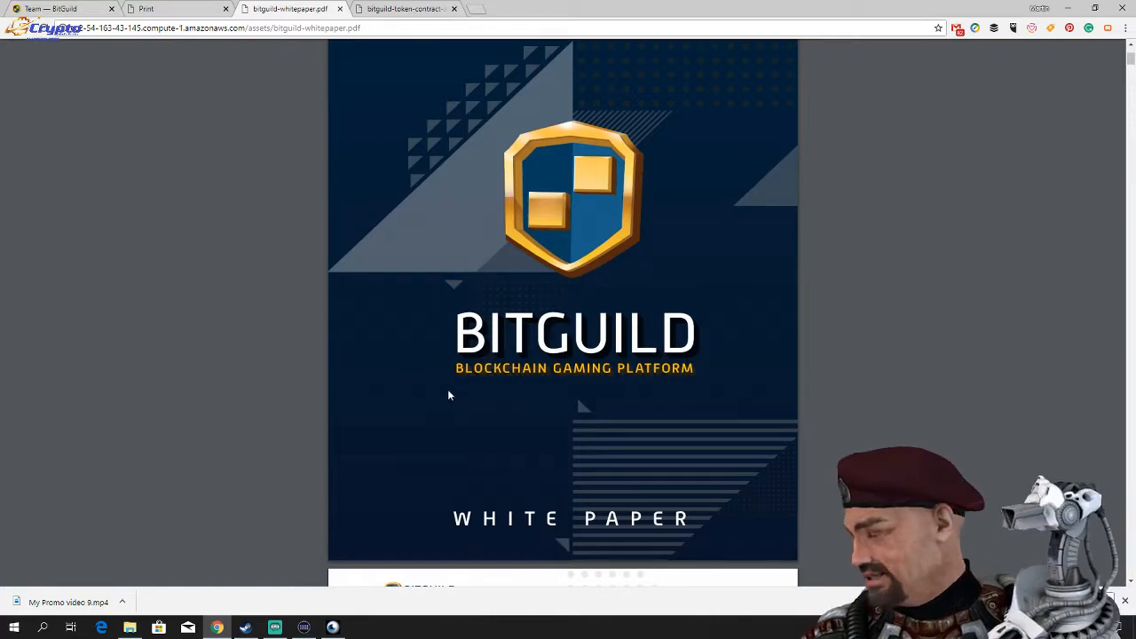
scroll("down", 3)
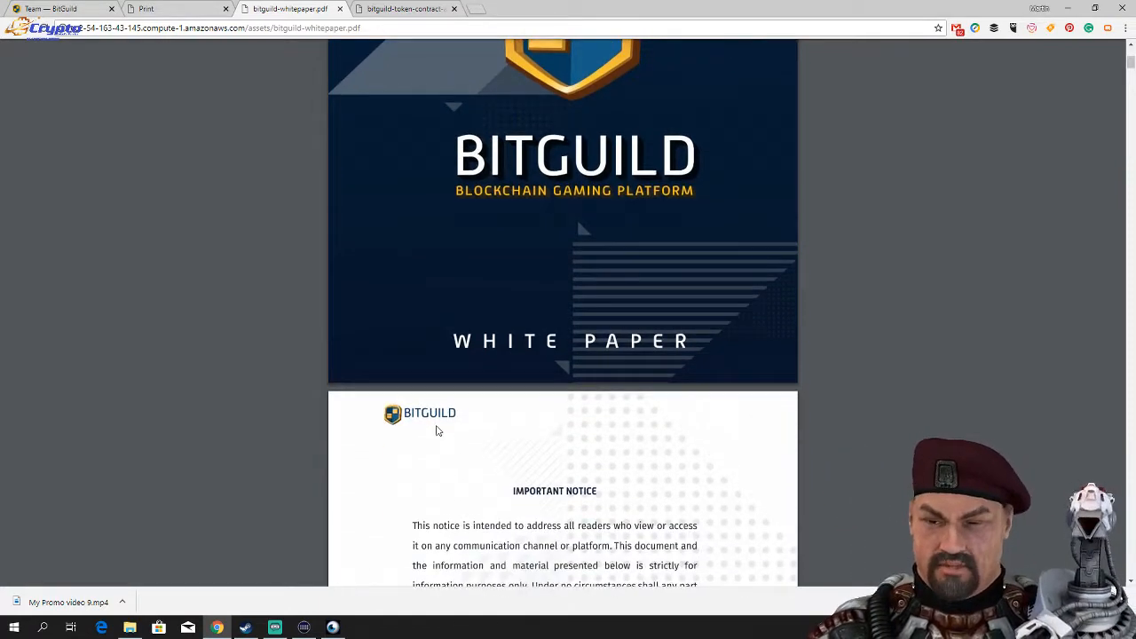
scroll("down", 3)
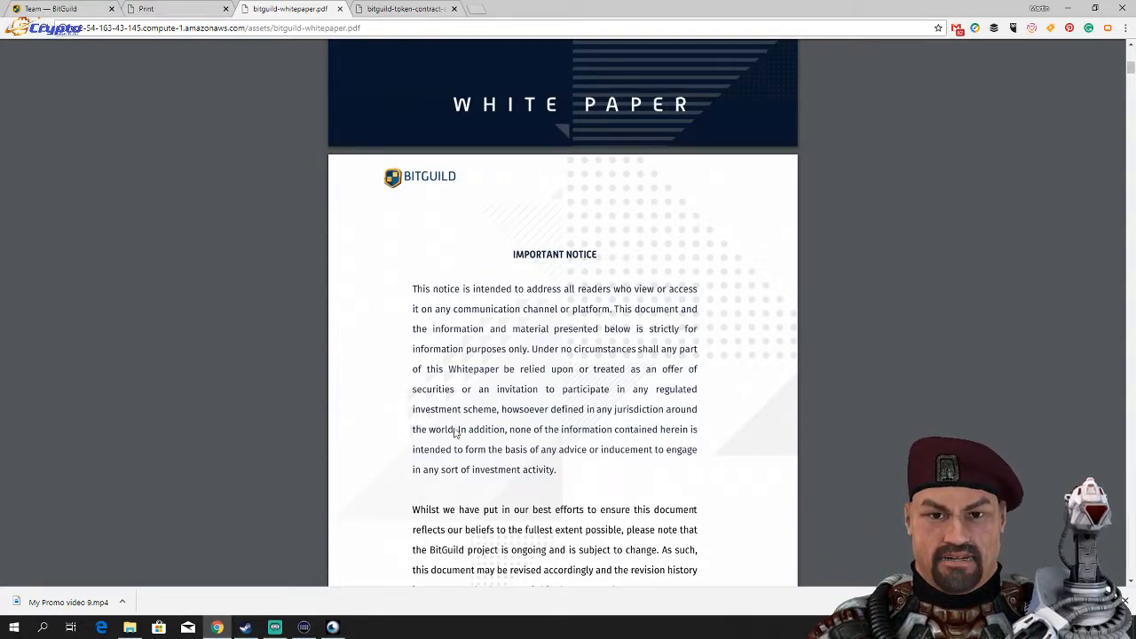
scroll("down", 3)
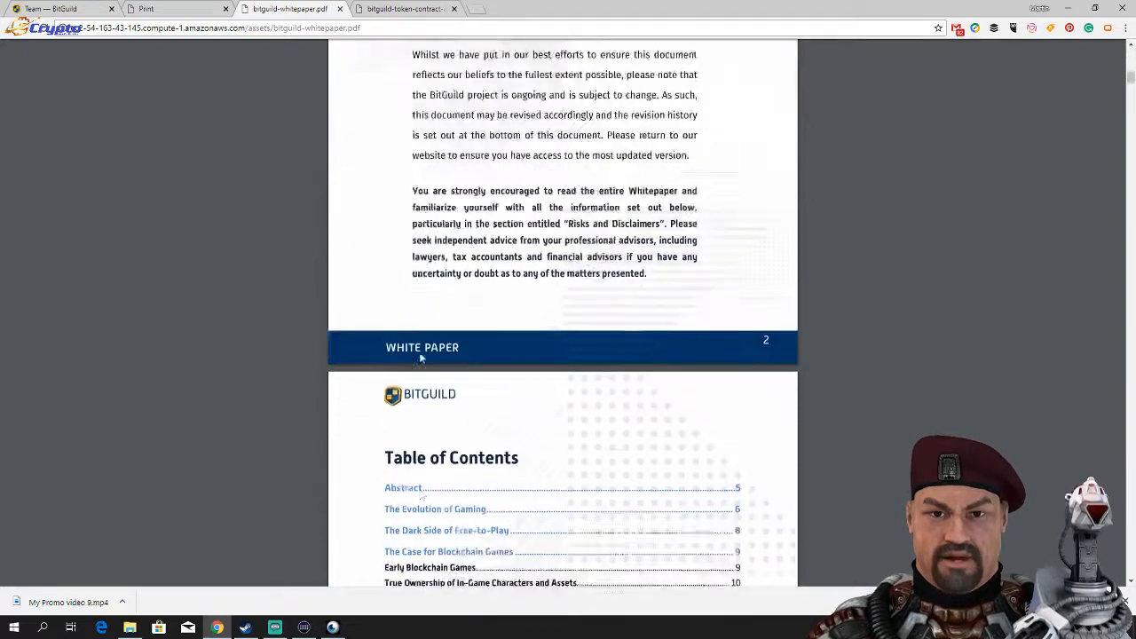
scroll("down", 3)
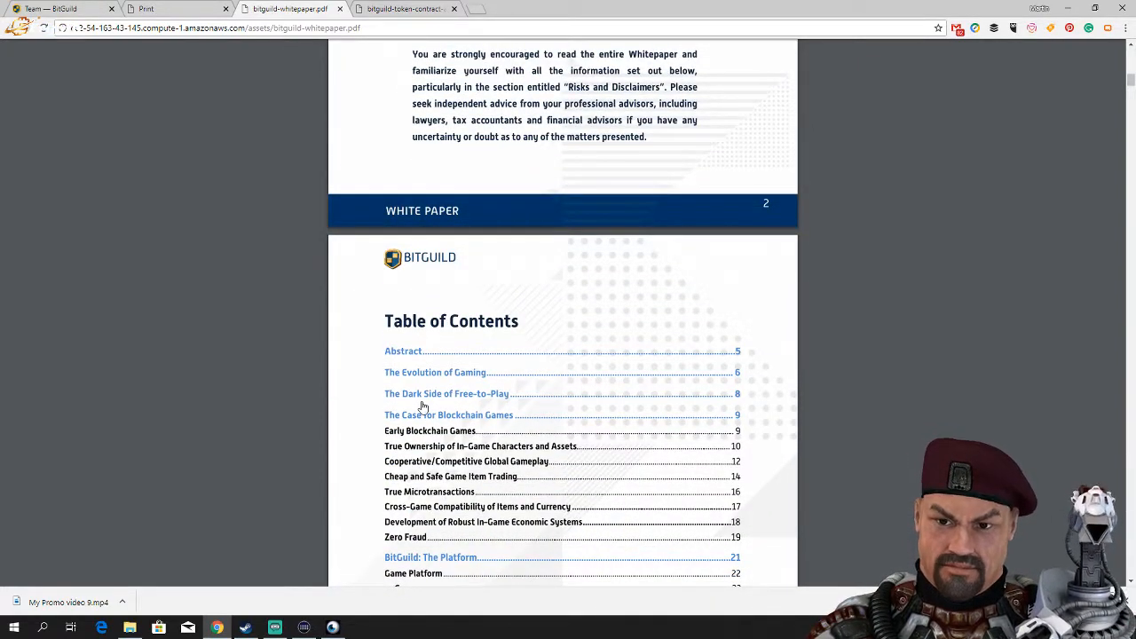
scroll("down", 3)
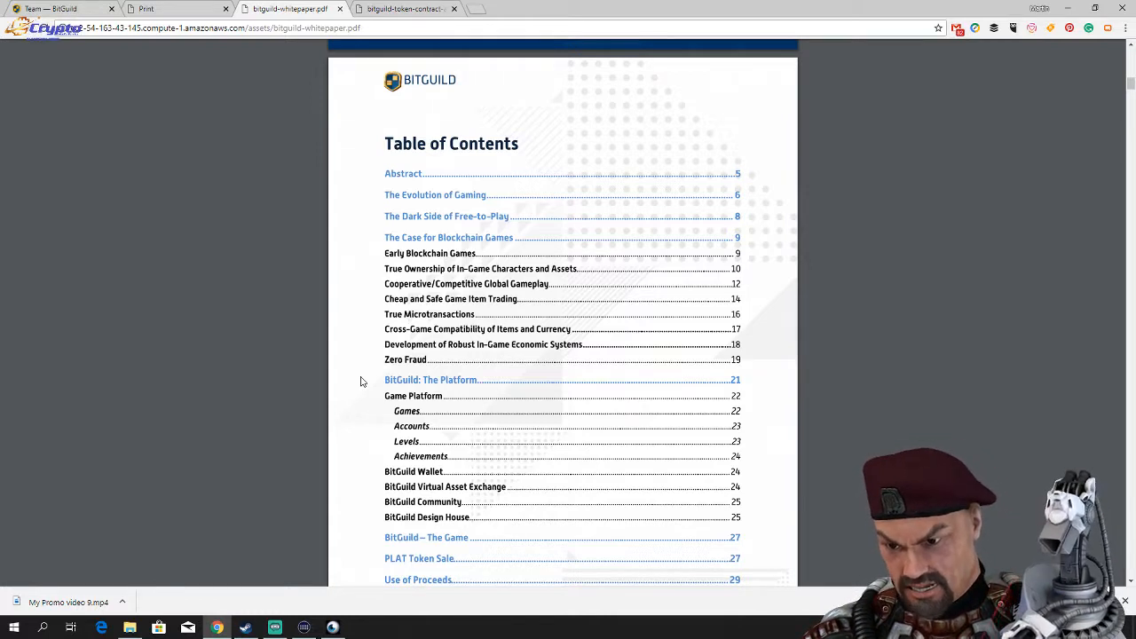
mouse_move(405, 220)
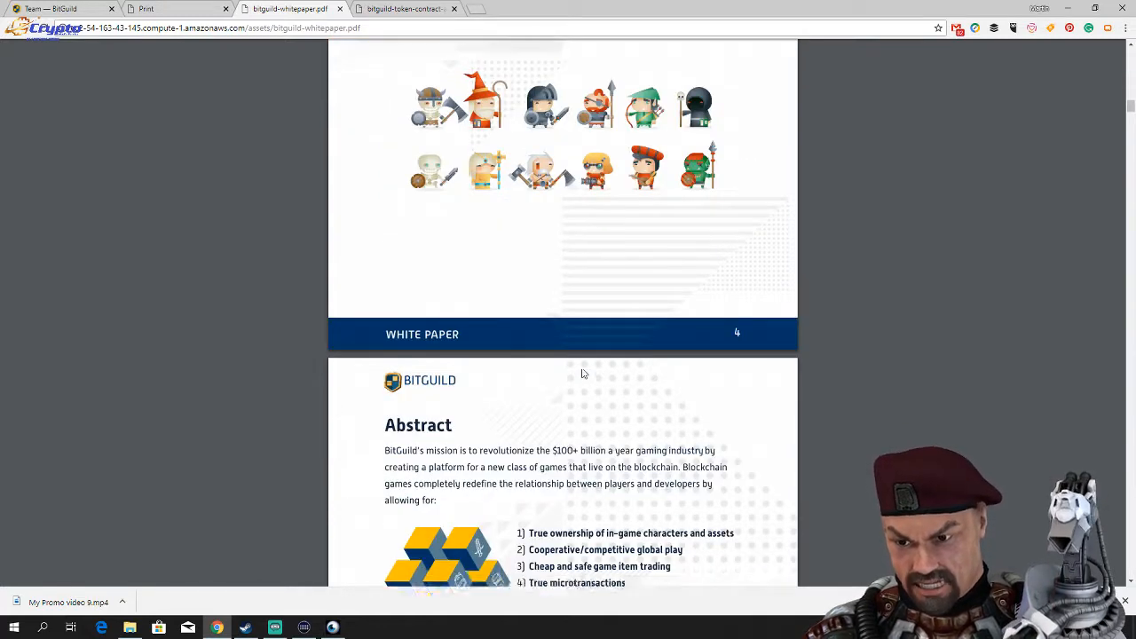
scroll("down", 3)
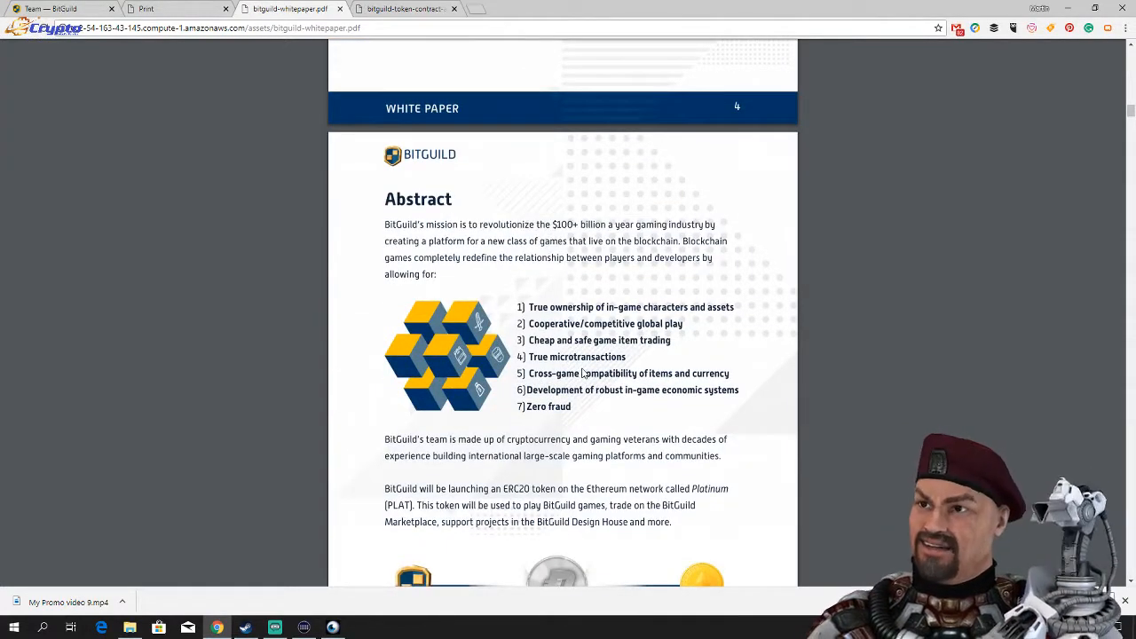
scroll("down", 3)
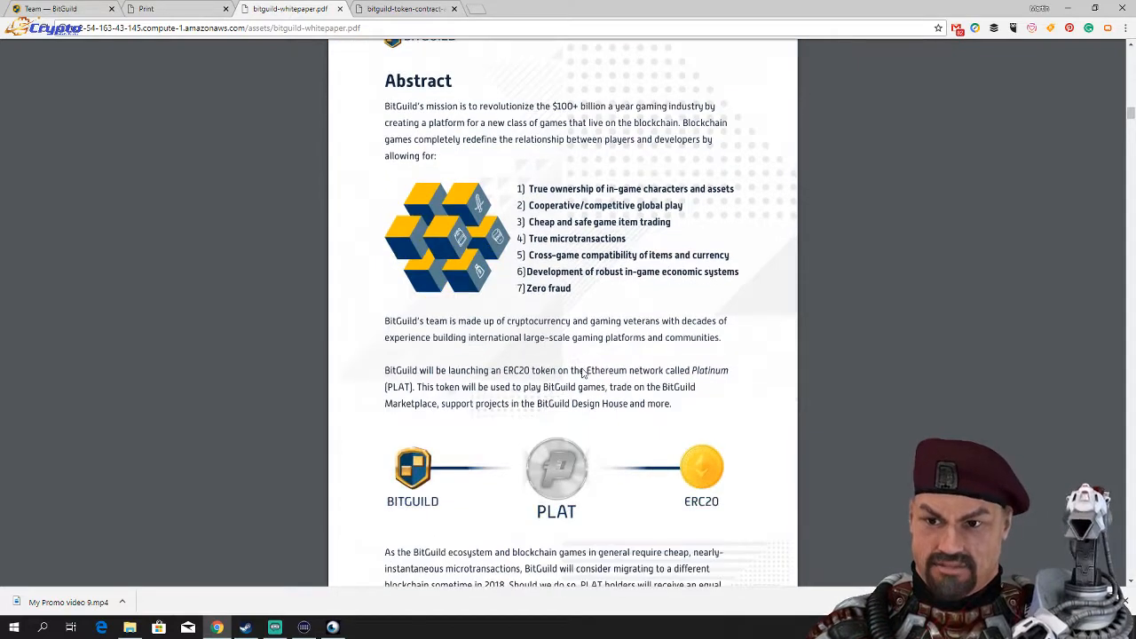
scroll("down", 3)
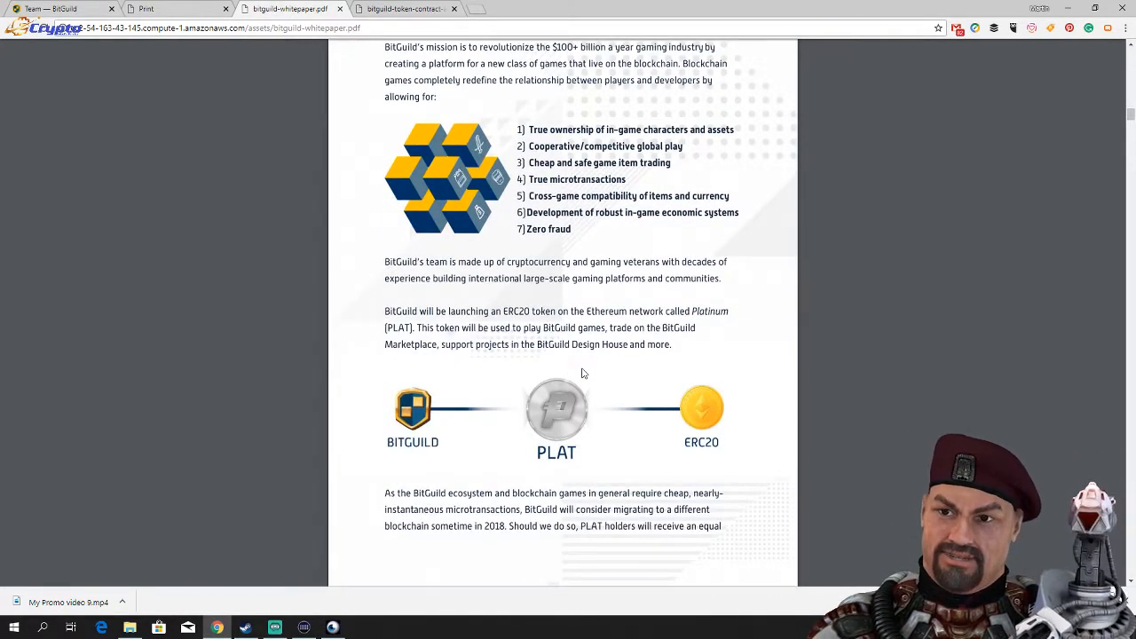
scroll("down", 3)
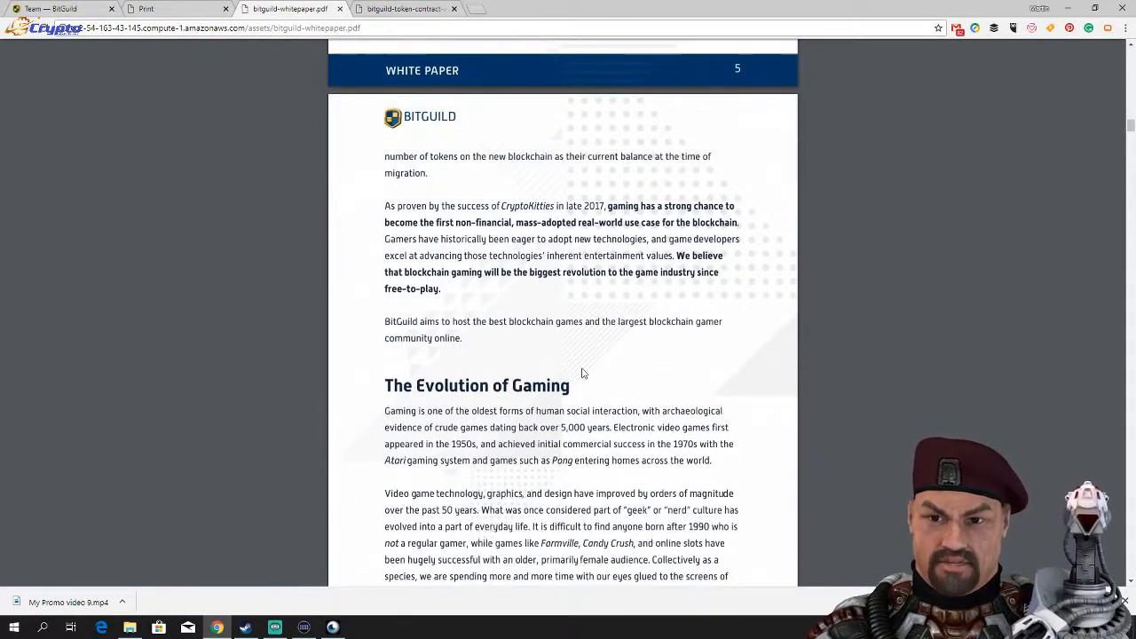
scroll("down", 3)
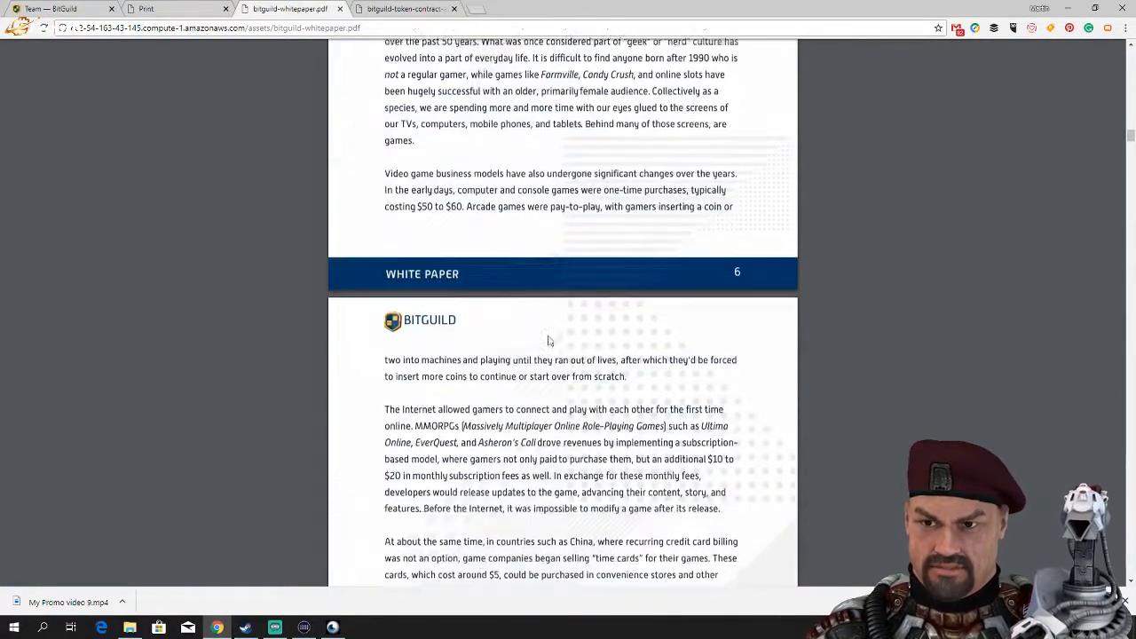
scroll("down", 3)
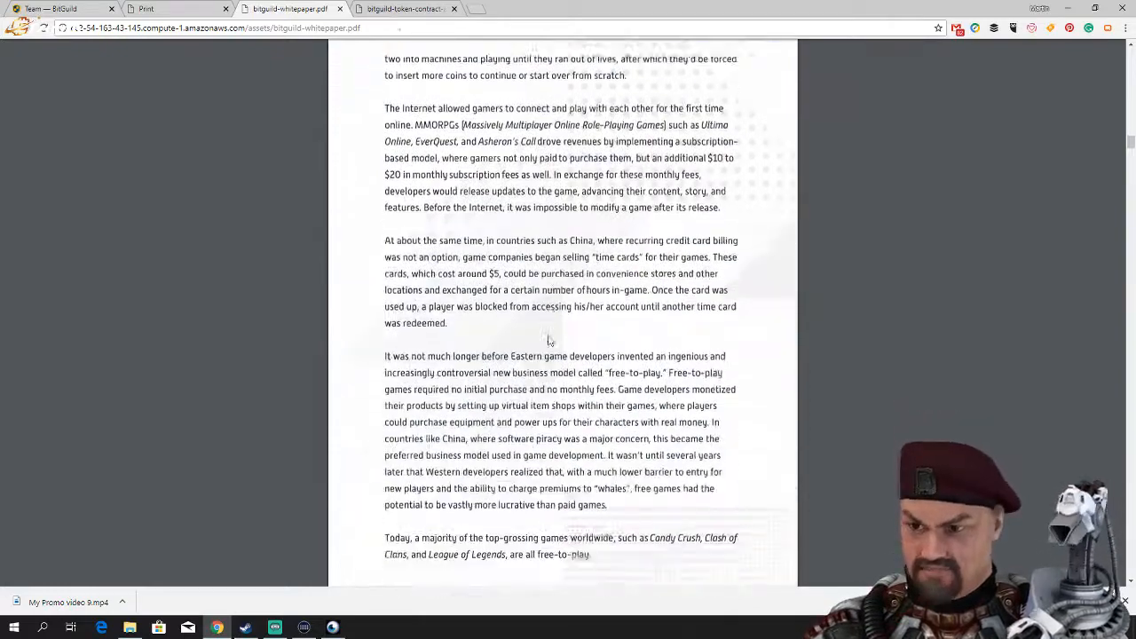
scroll("down", 3)
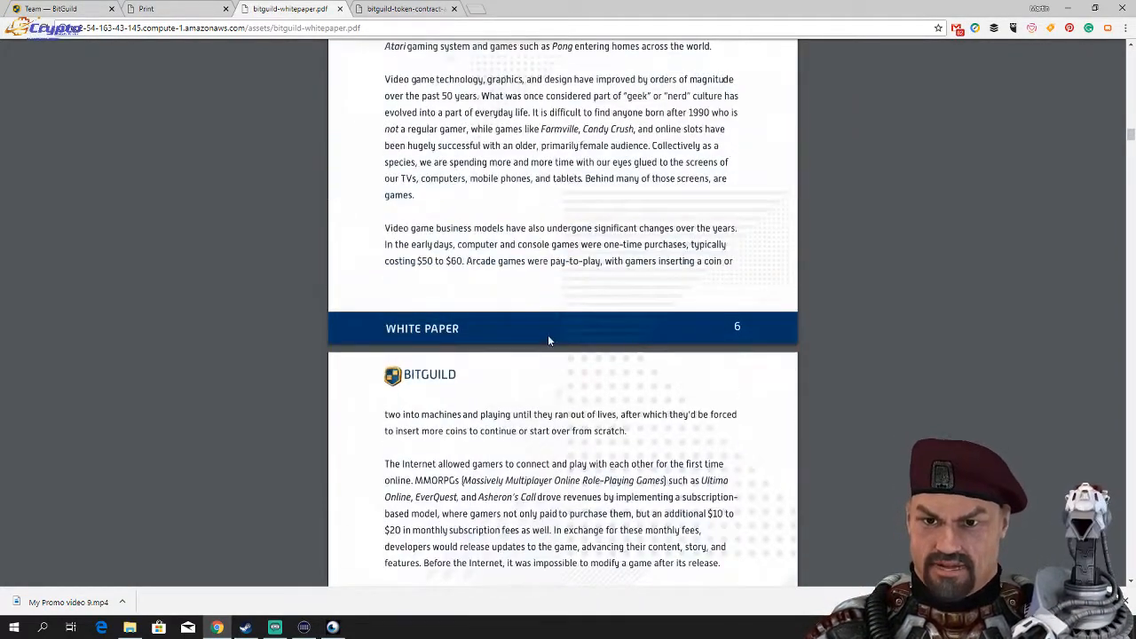
scroll("up", 3)
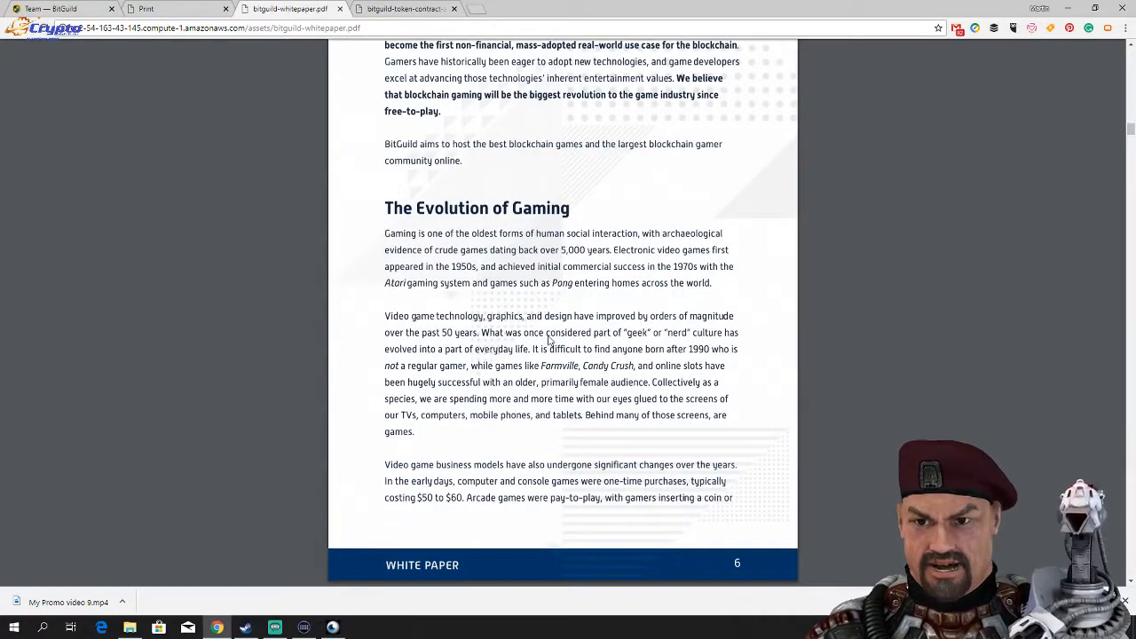
scroll("down", 3)
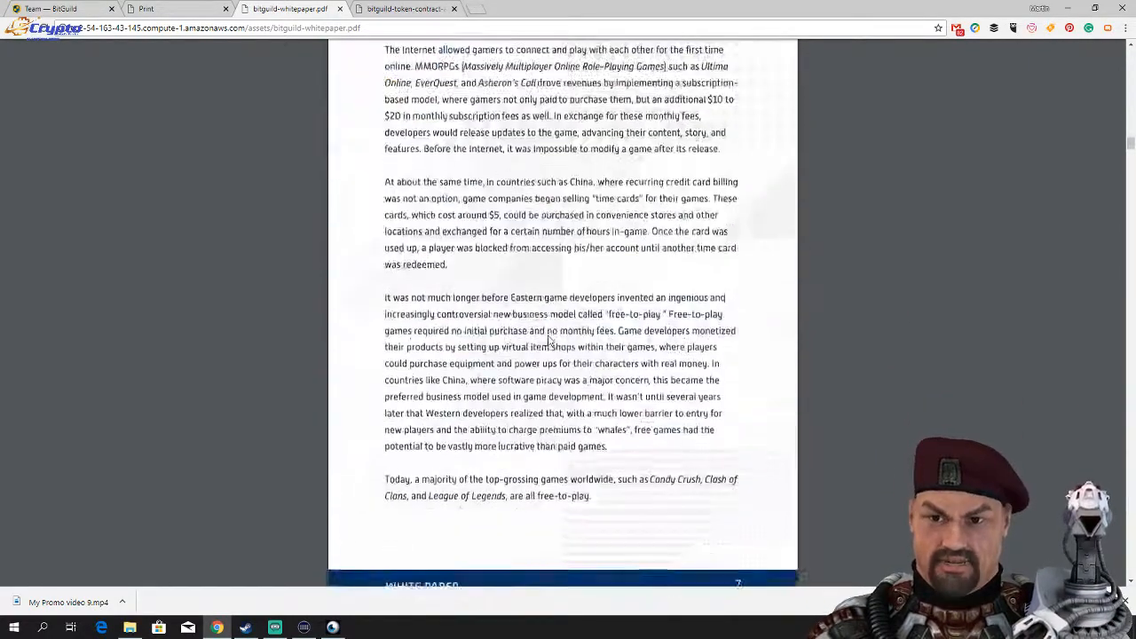
scroll("down", 3)
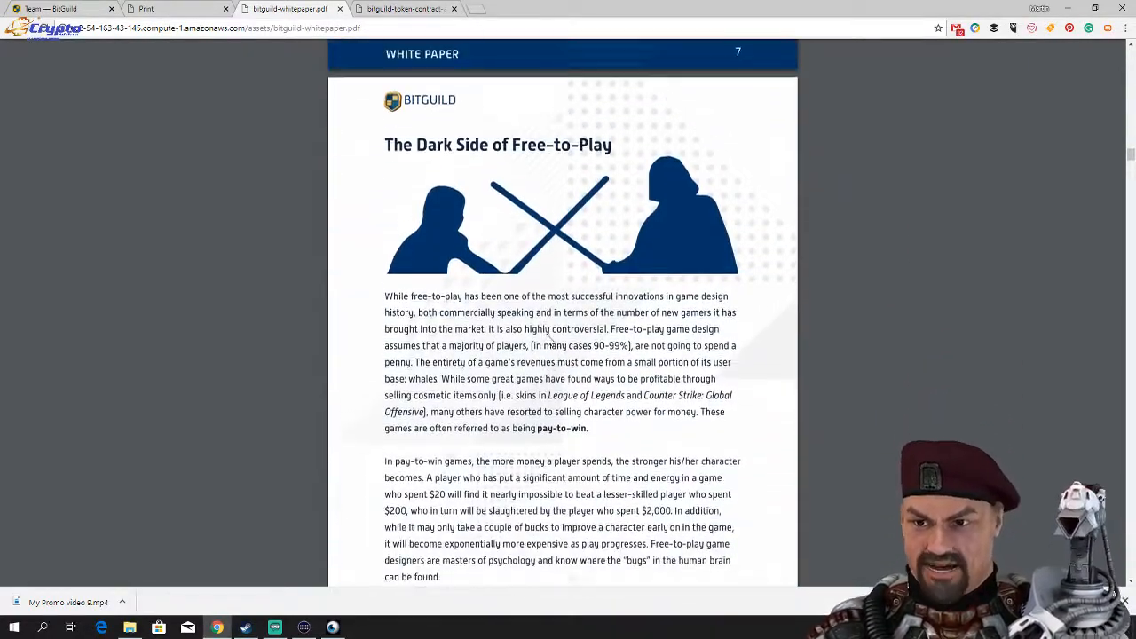
scroll("down", 3)
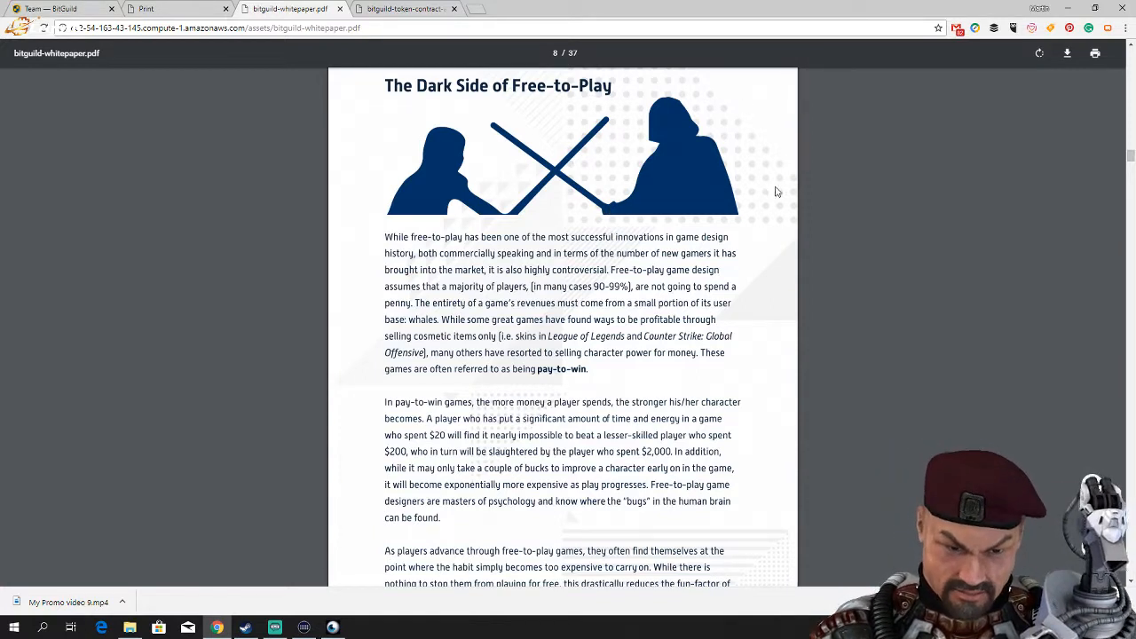
mouse_move(286, 142)
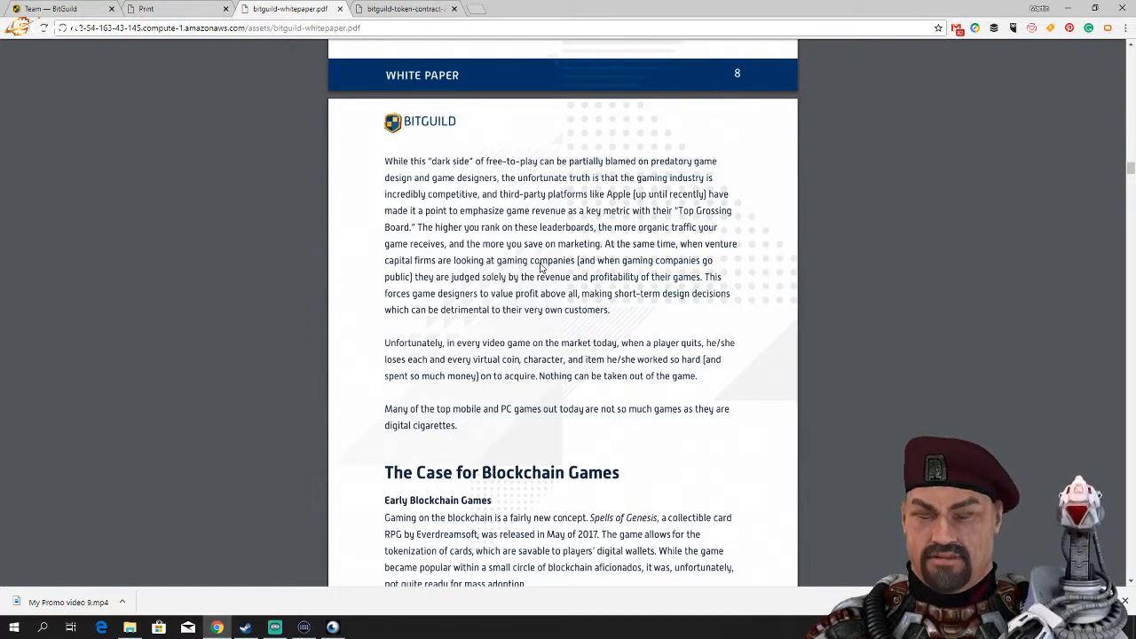
scroll("up", 3)
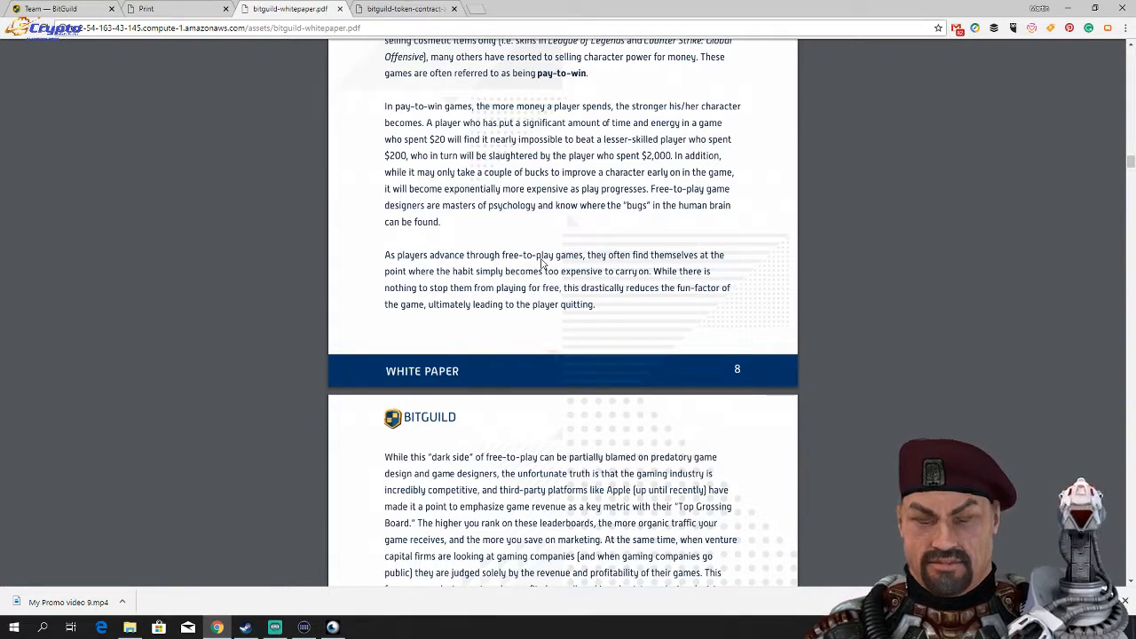
mouse_move(555, 331)
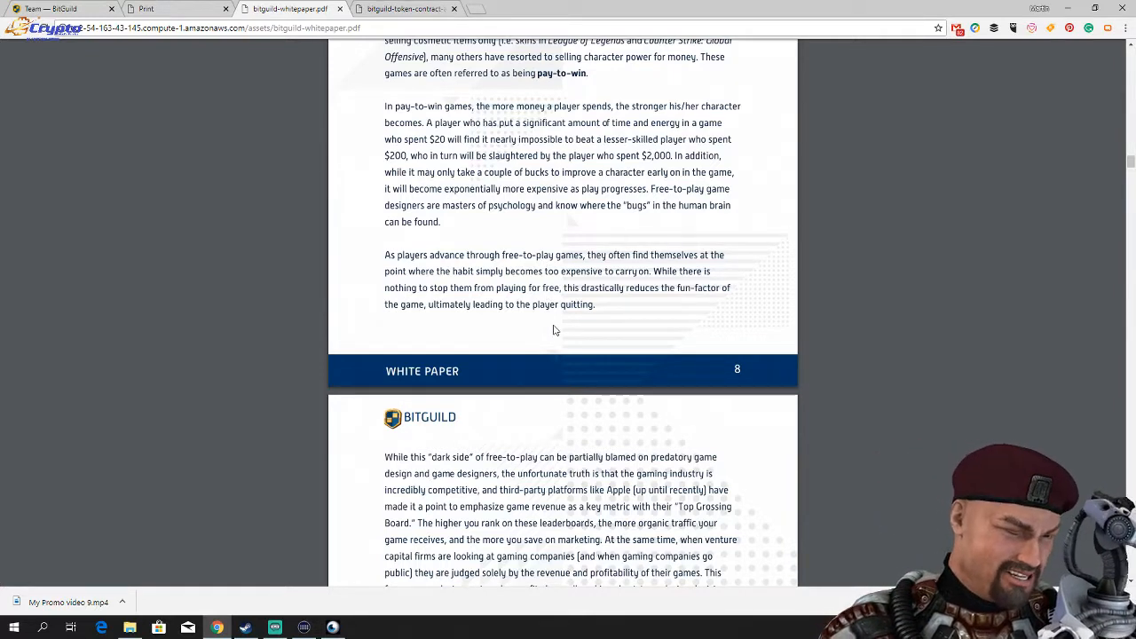
scroll("down", 3)
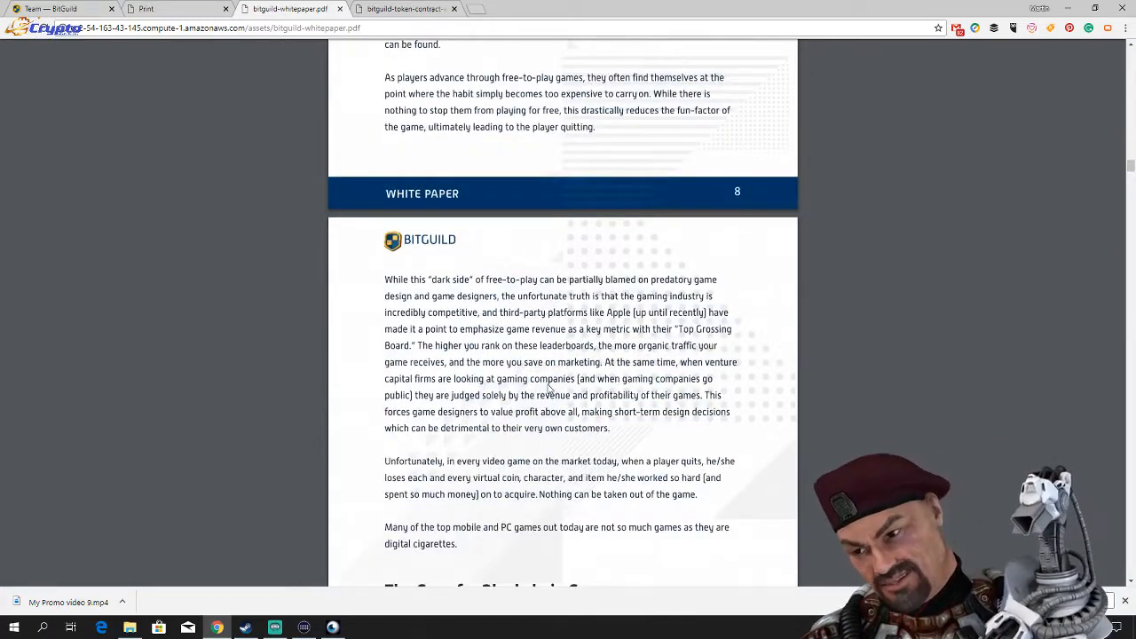
Read past page 15 and the blockchain games diagram to True Microtransactions.
scroll("down", 3)
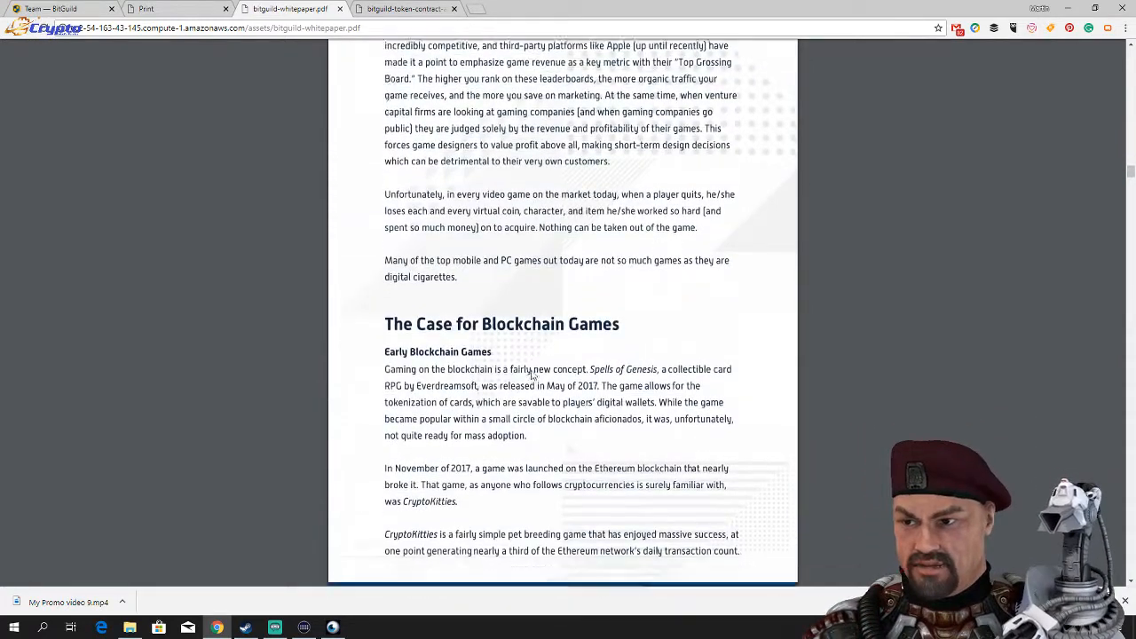
scroll("down", 3)
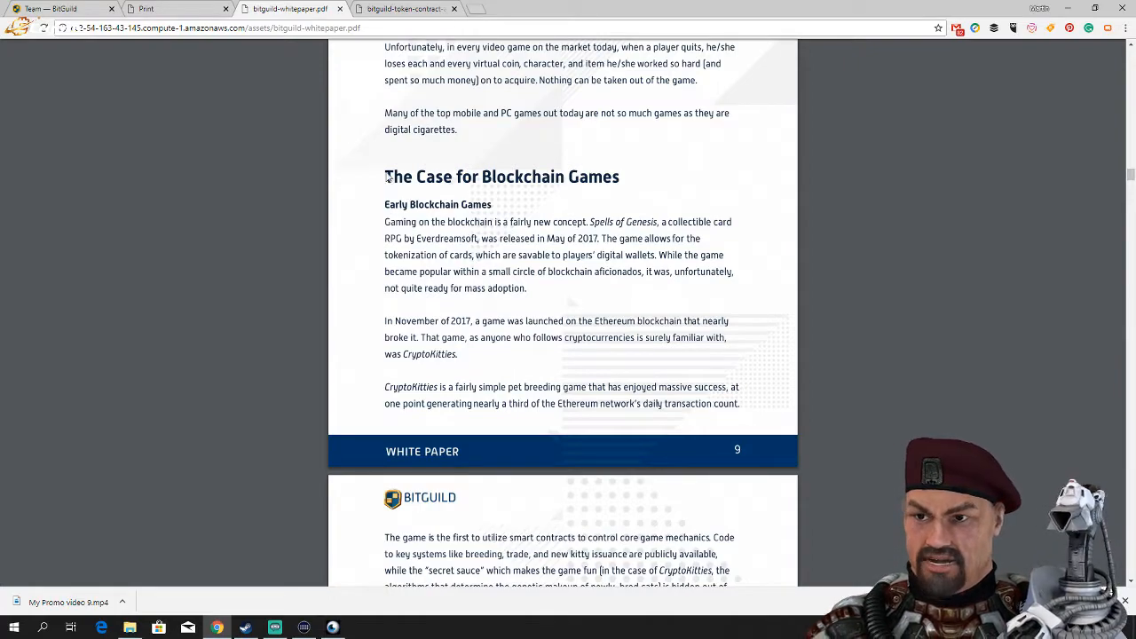
scroll("down", 3)
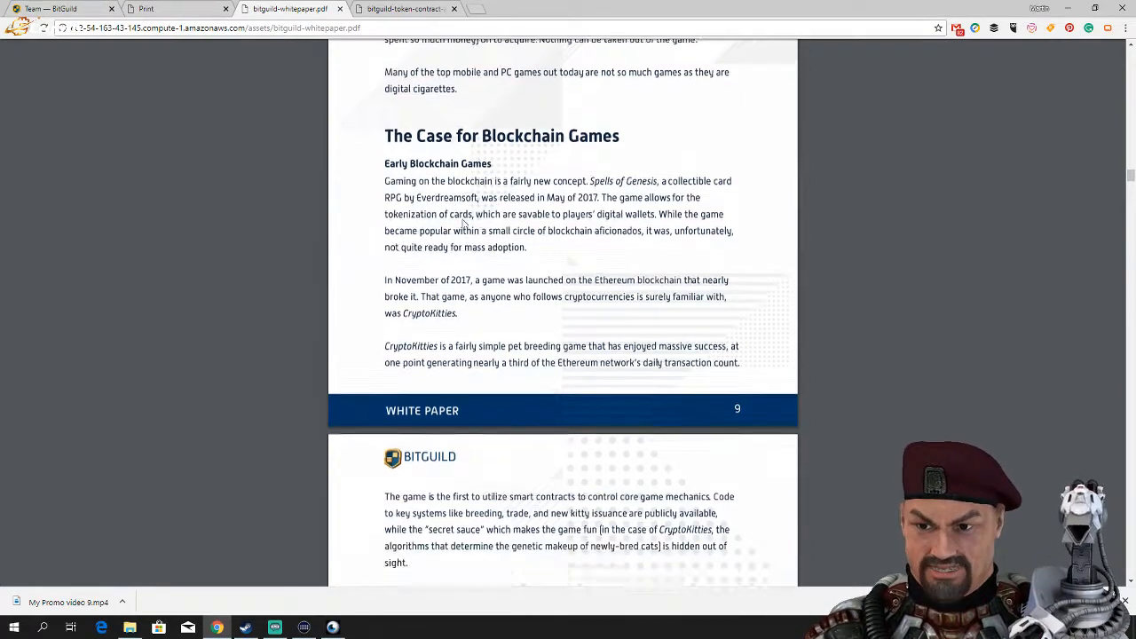
scroll("down", 3)
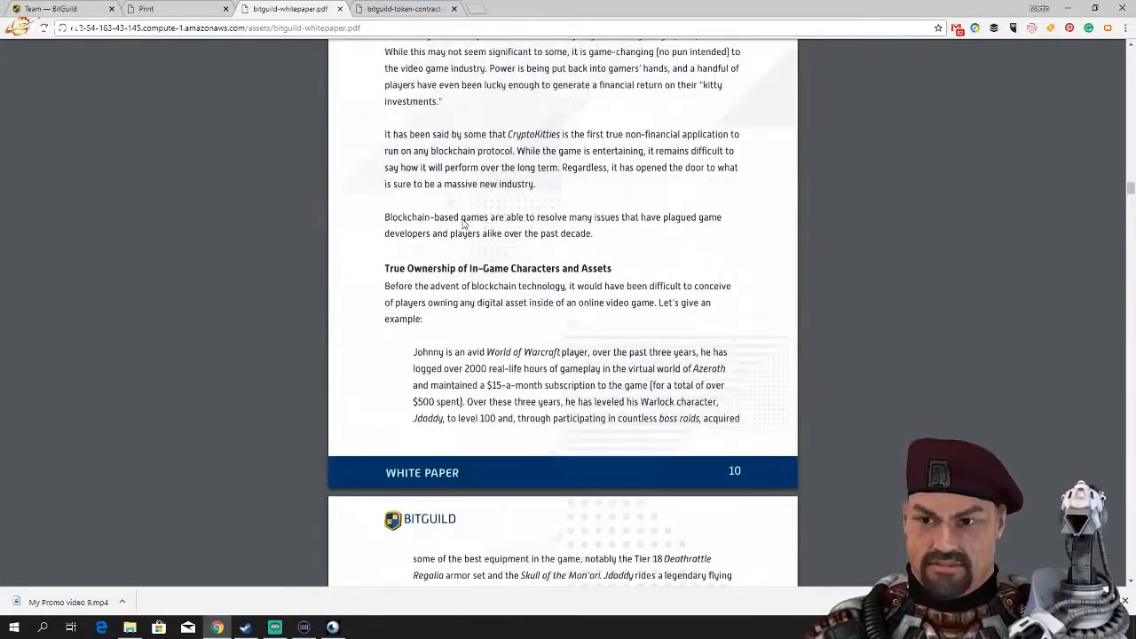
scroll("down", 3)
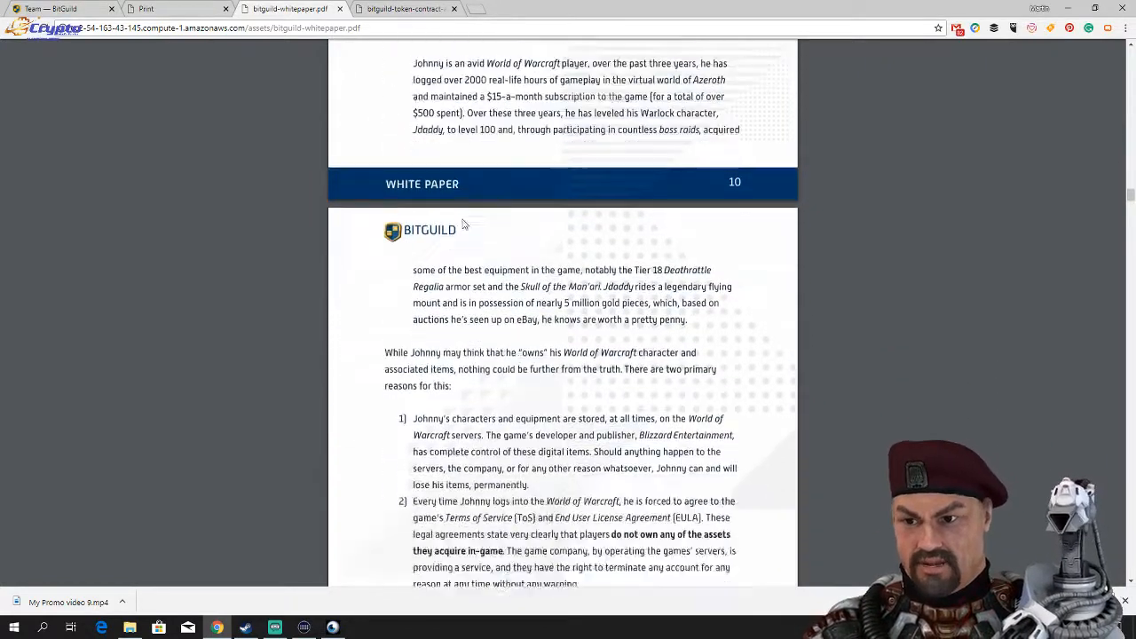
scroll("down", 3)
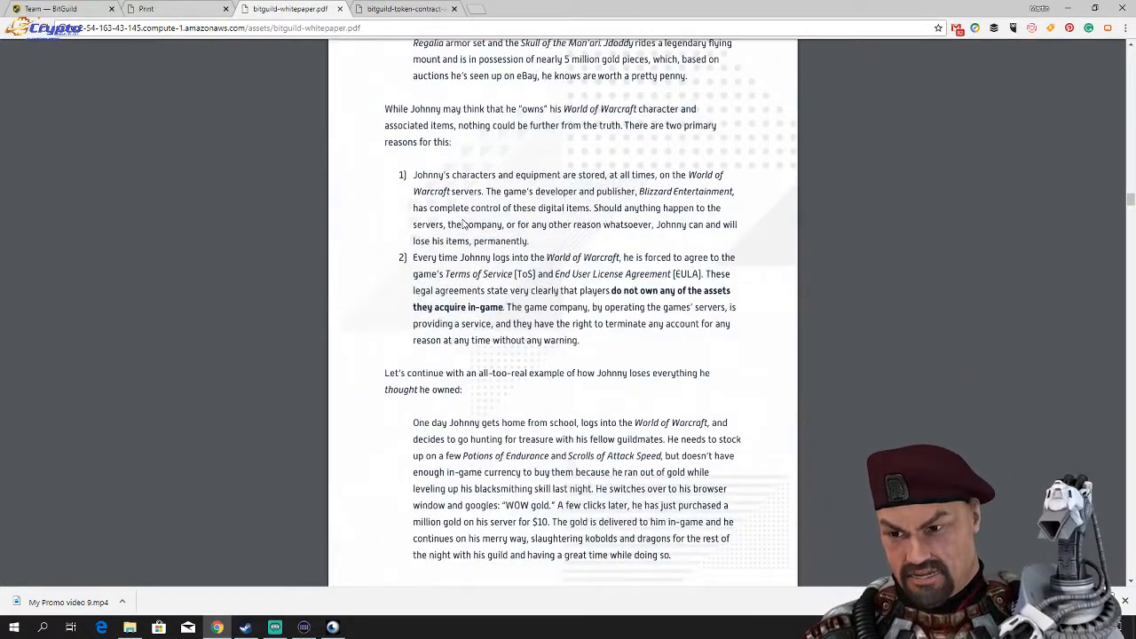
scroll("down", 3)
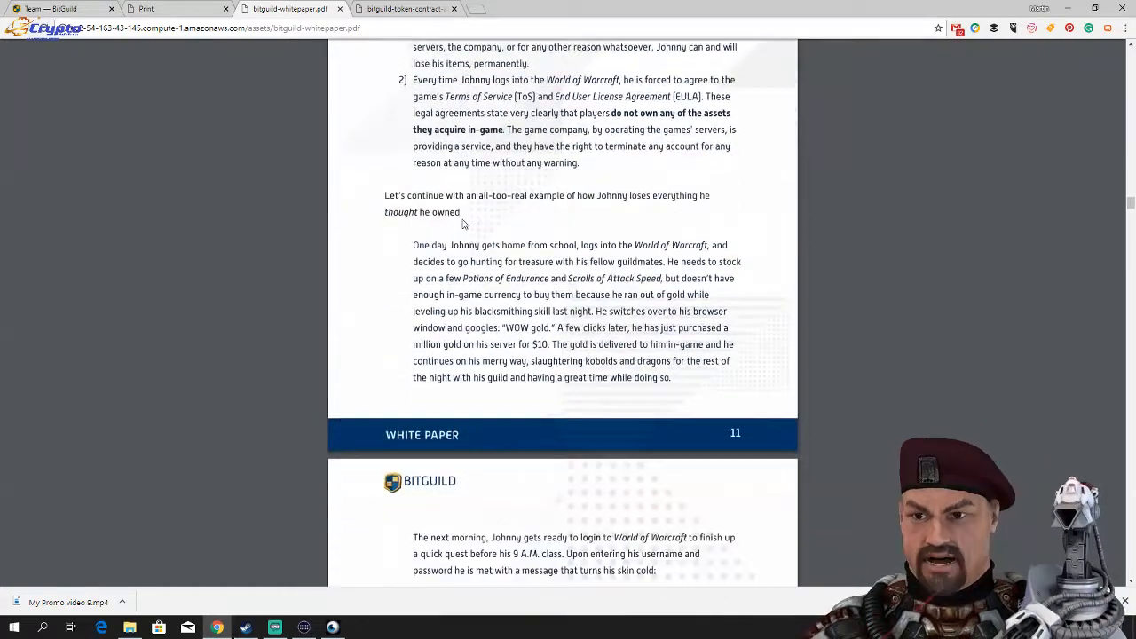
scroll("down", 3)
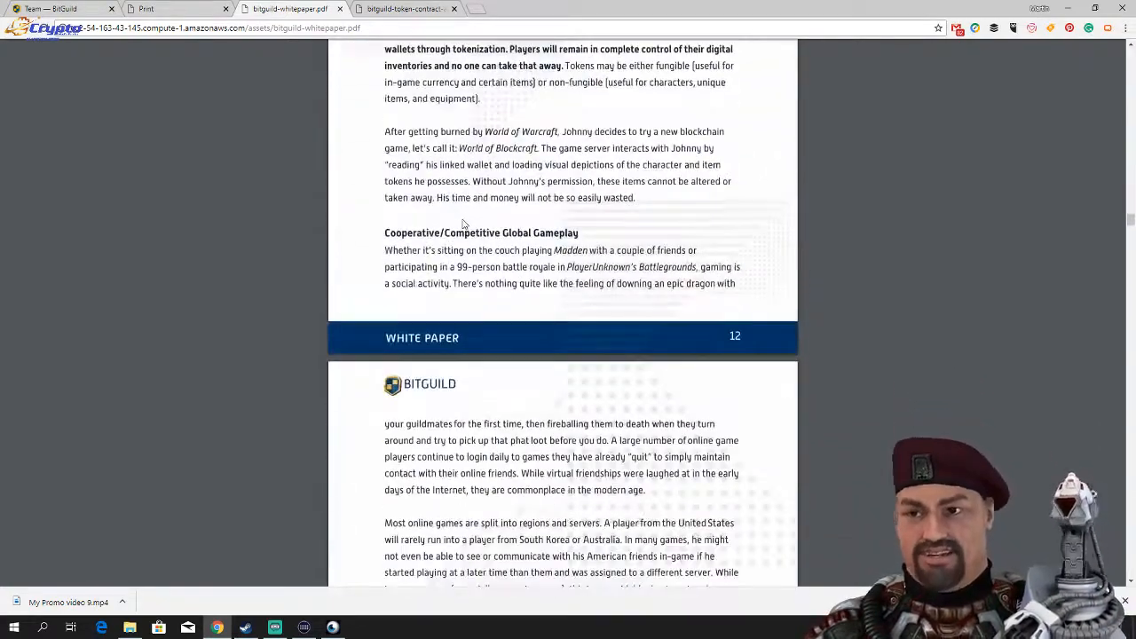
scroll("down", 3)
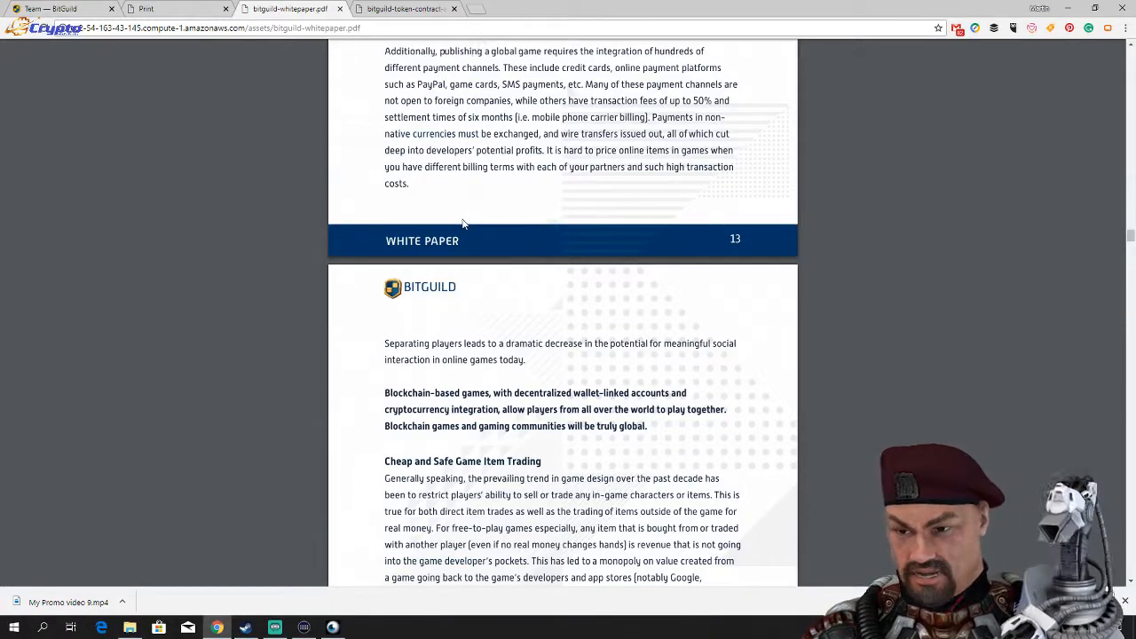
scroll("down", 3)
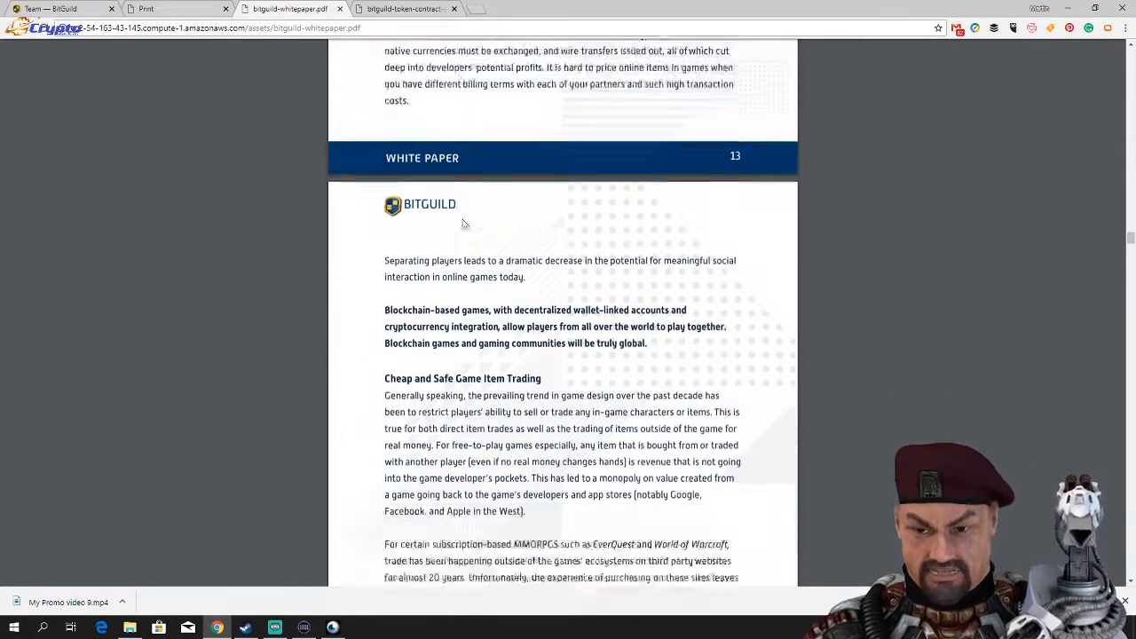
scroll("down", 3)
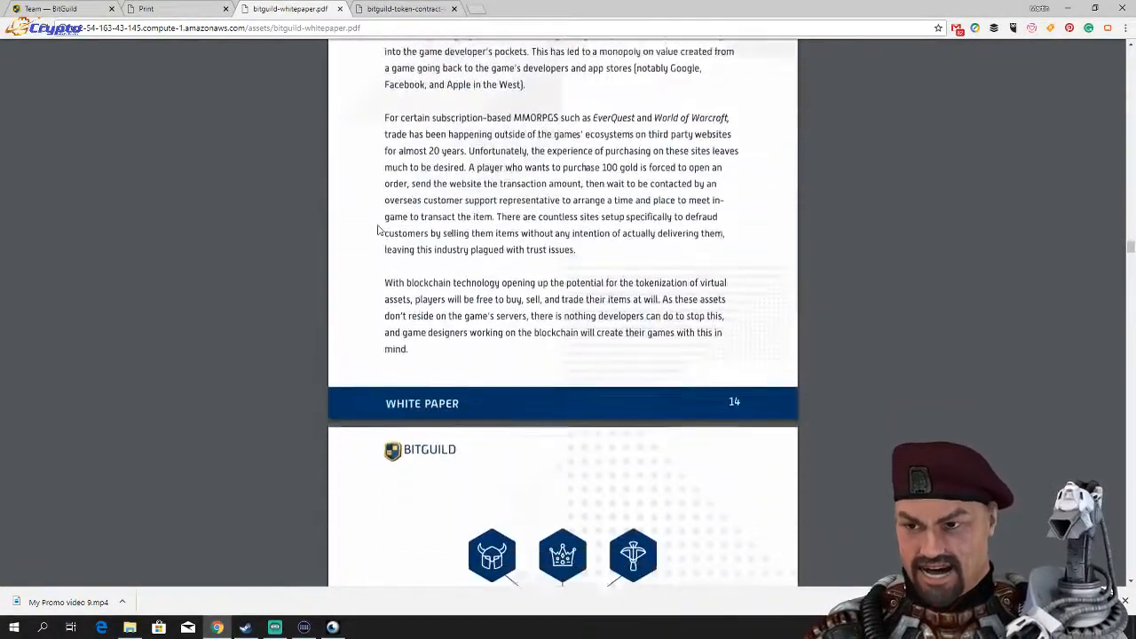
scroll("down", 3)
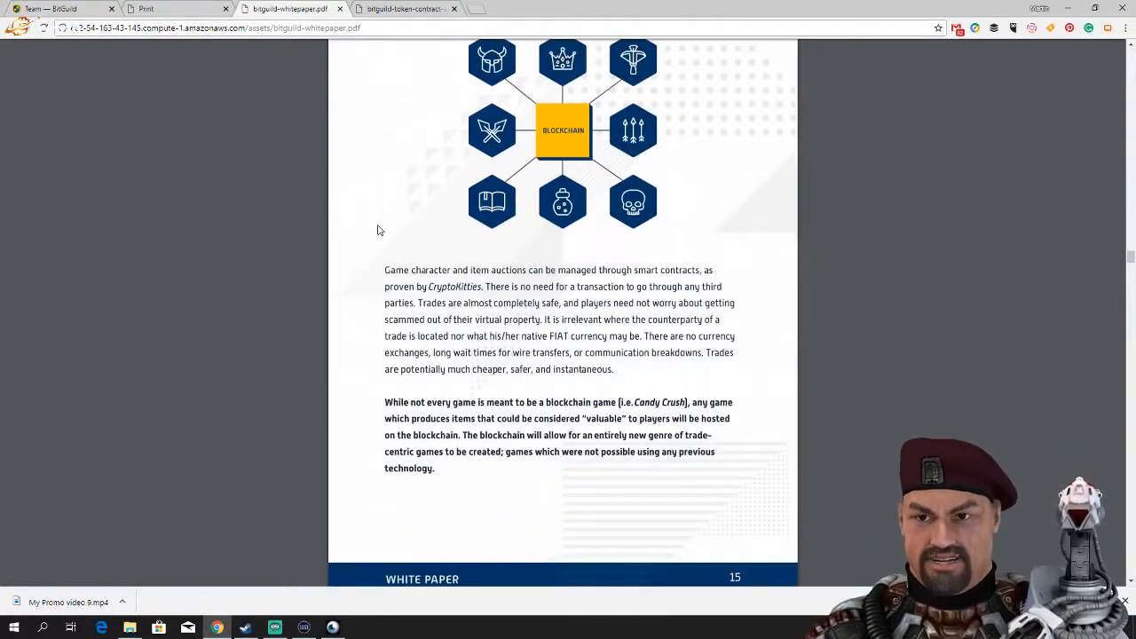
scroll("down", 3)
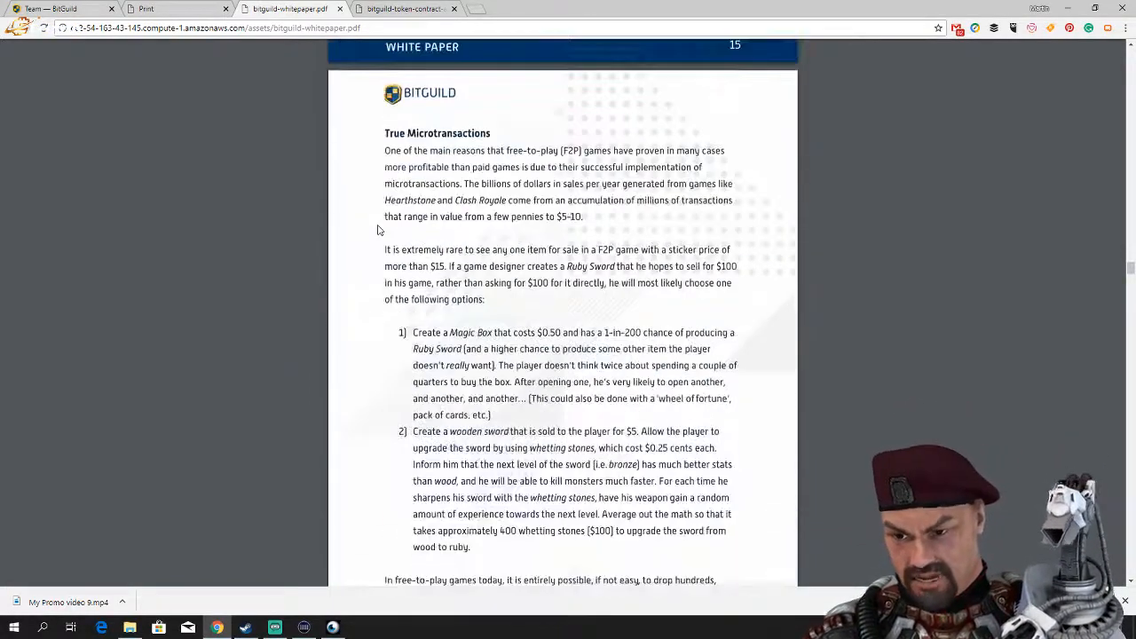
scroll("down", 3)
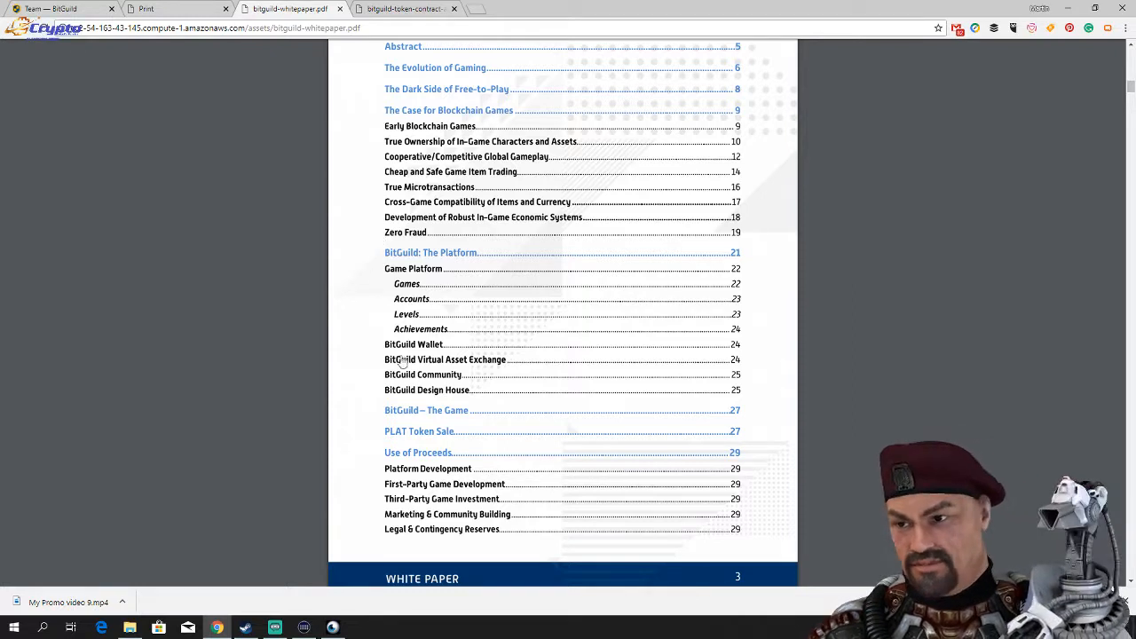
mouse_move(429, 447)
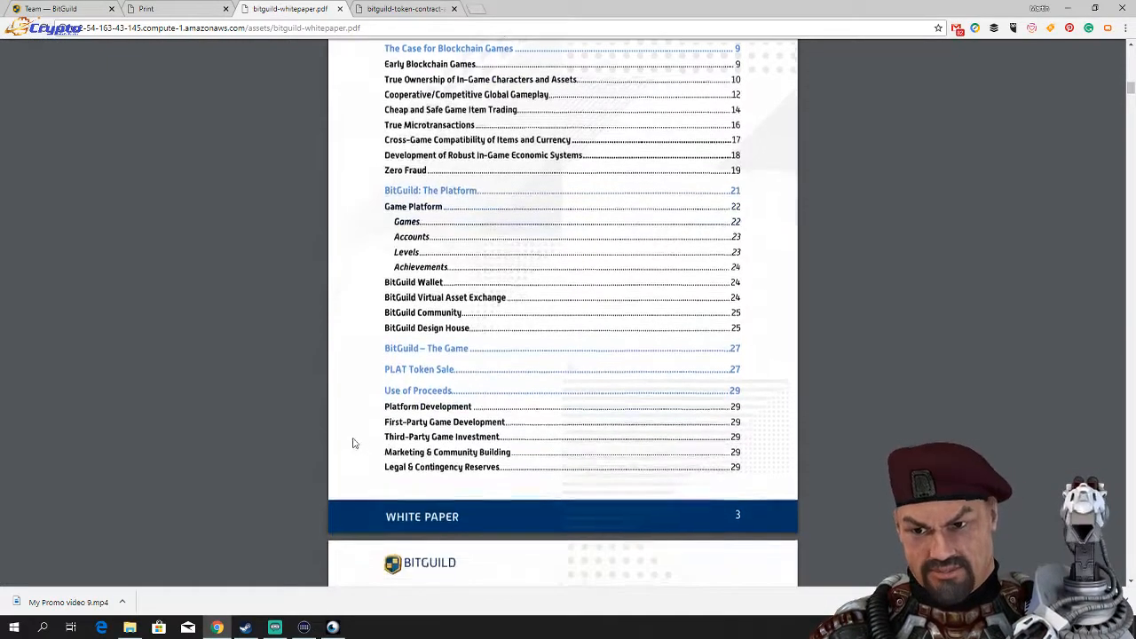
View the page 3 table of contents and its second page listing Roadmap, Team, Early Supporters.
scroll("down", 3)
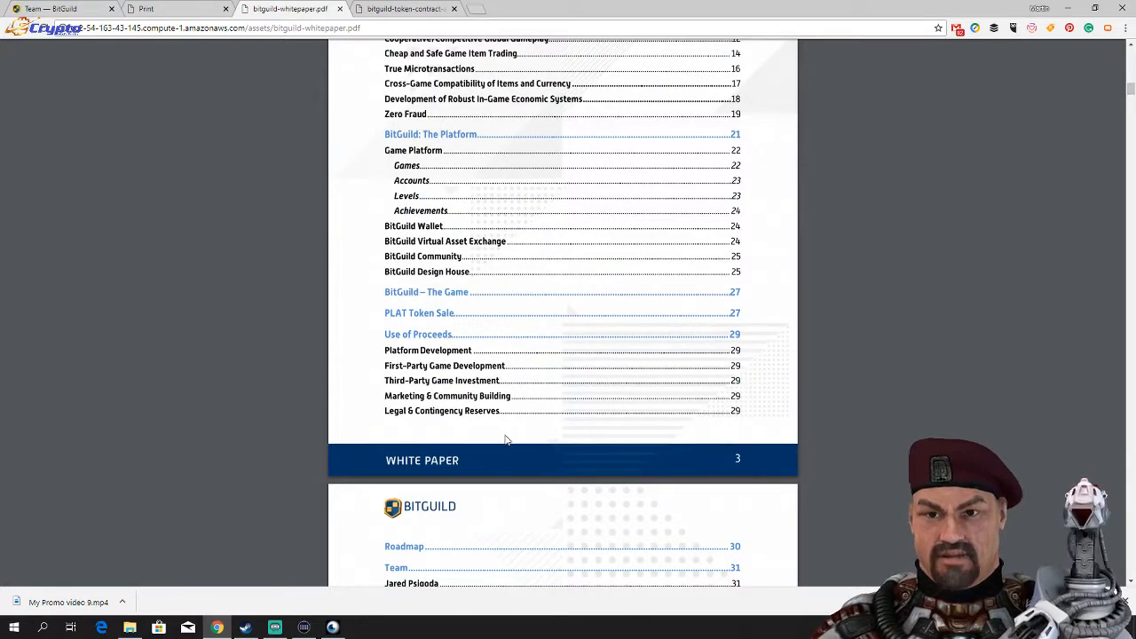
scroll("down", 3)
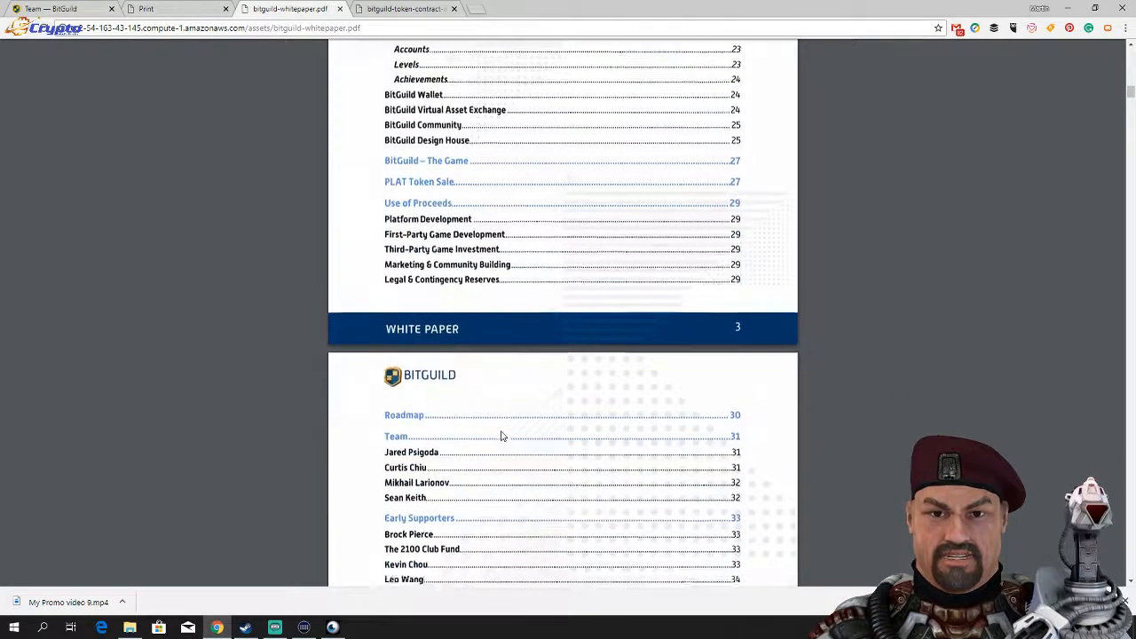
scroll("down", 3)
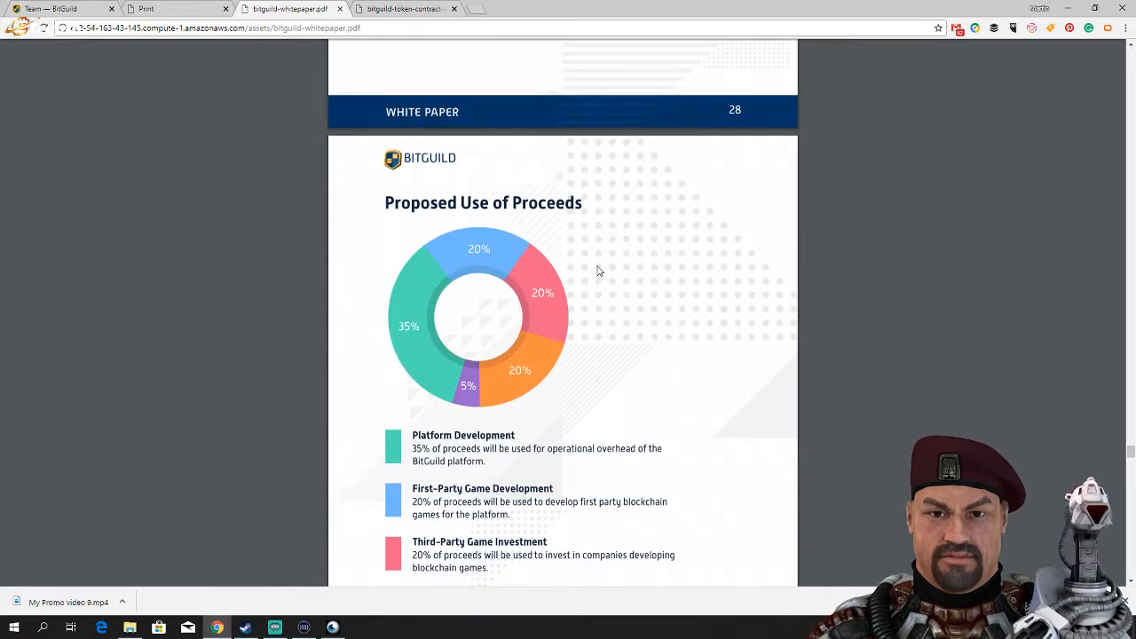
Read pages 28–30: the Proposed Use of Proceeds pie chart and 2018–2019 roadmap.
scroll("down", 3)
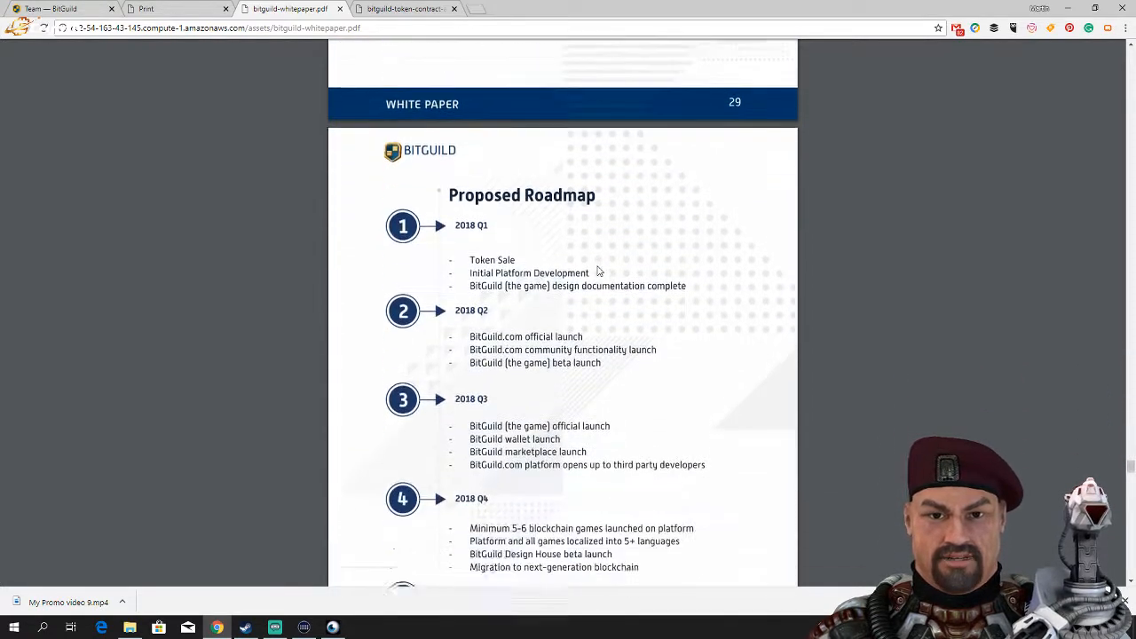
scroll("down", 3)
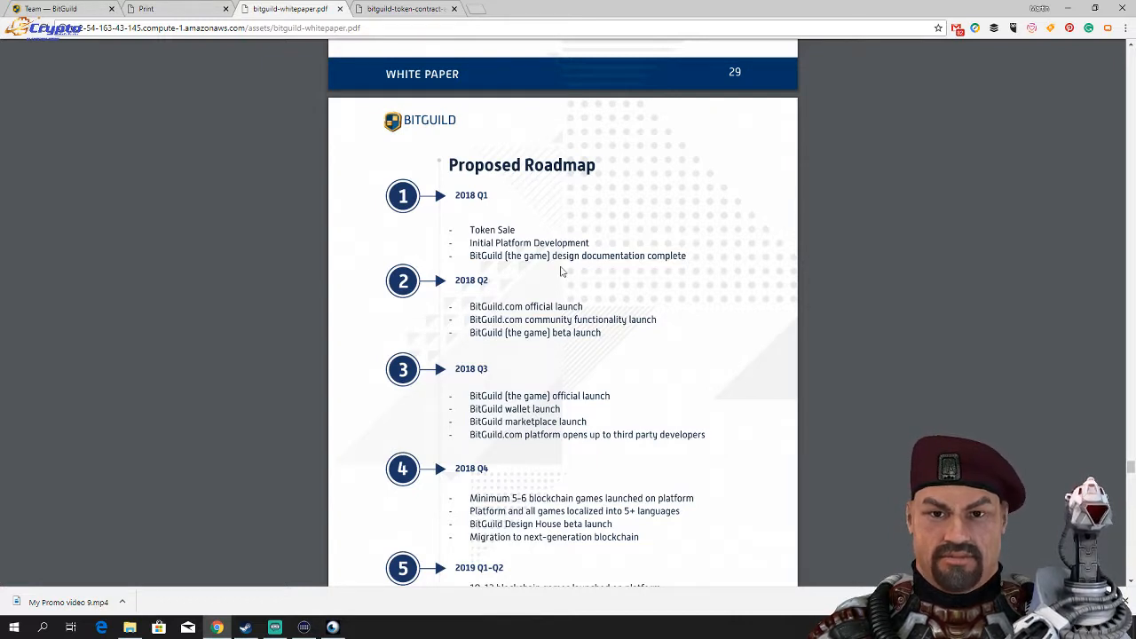
scroll("down", 3)
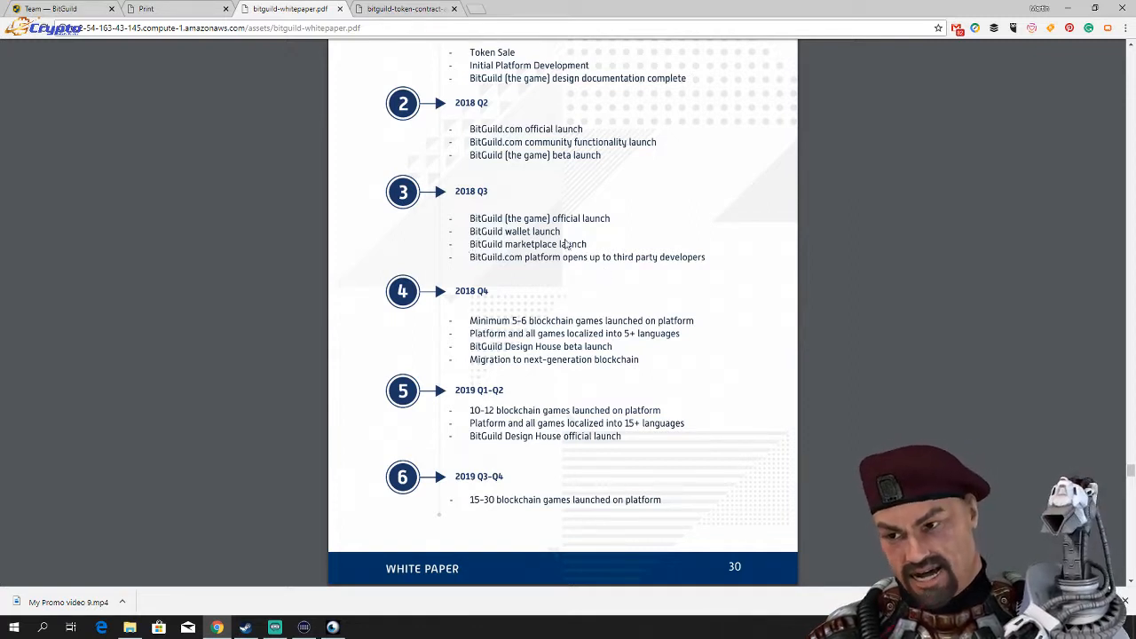
mouse_move(422, 218)
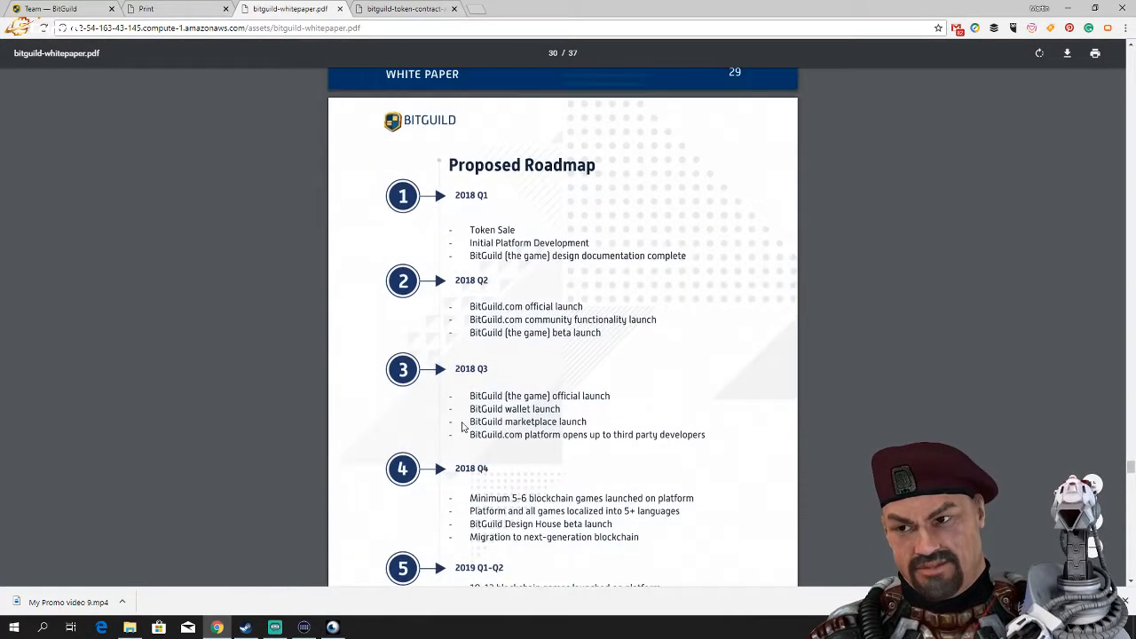
scroll("down", 3)
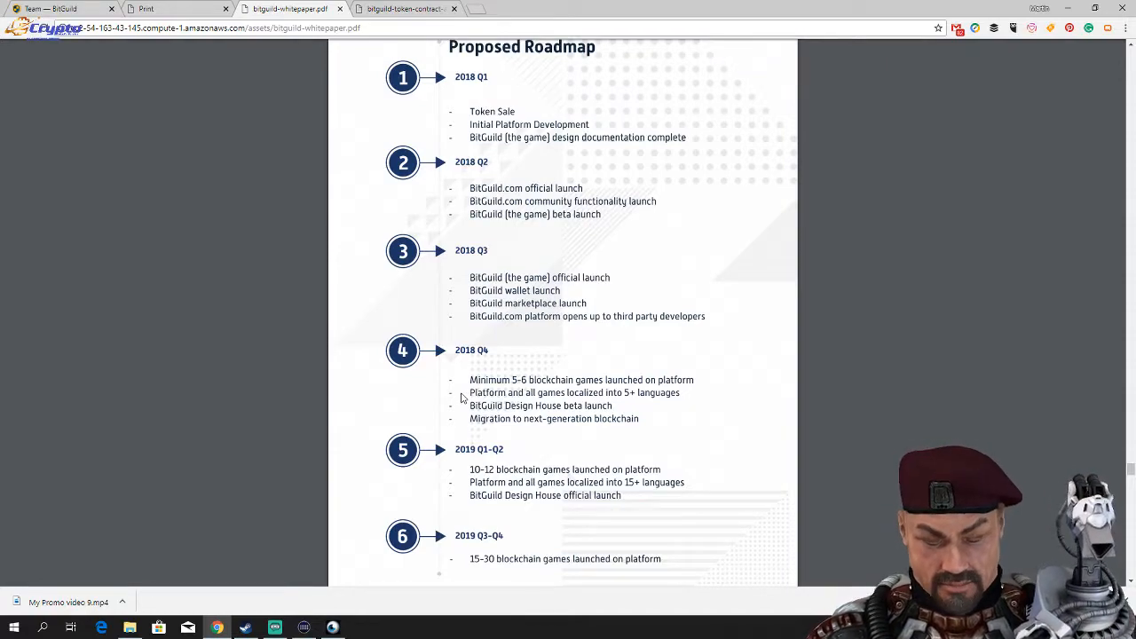
Read the Team, Early Supporters and Risks and Disclaimers pages, then return to page 1.
scroll("down", 3)
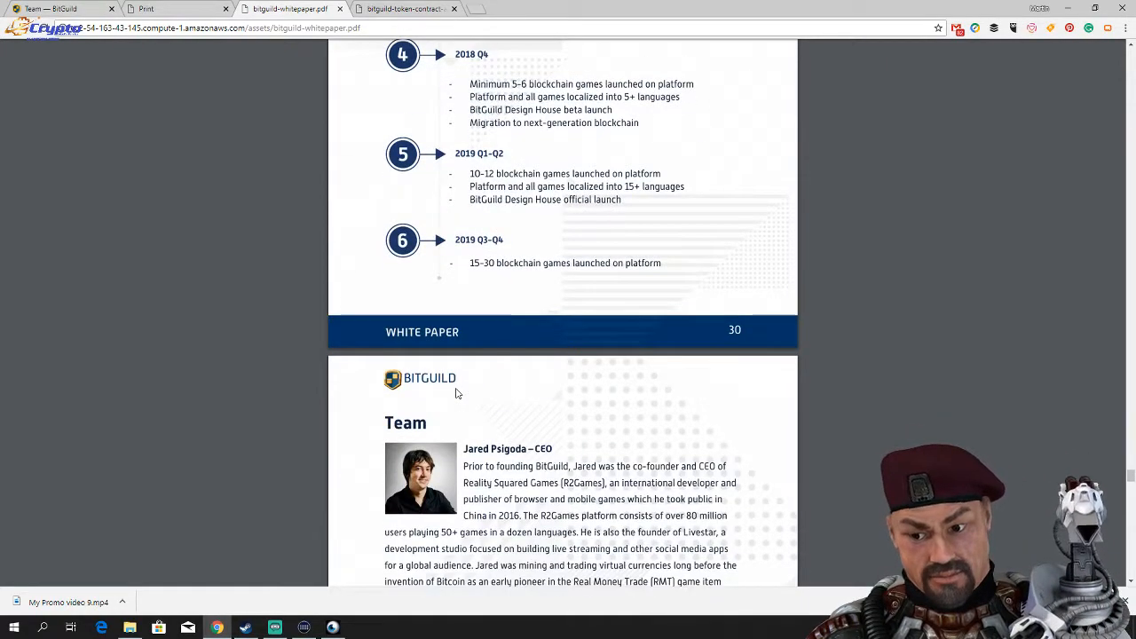
scroll("down", 3)
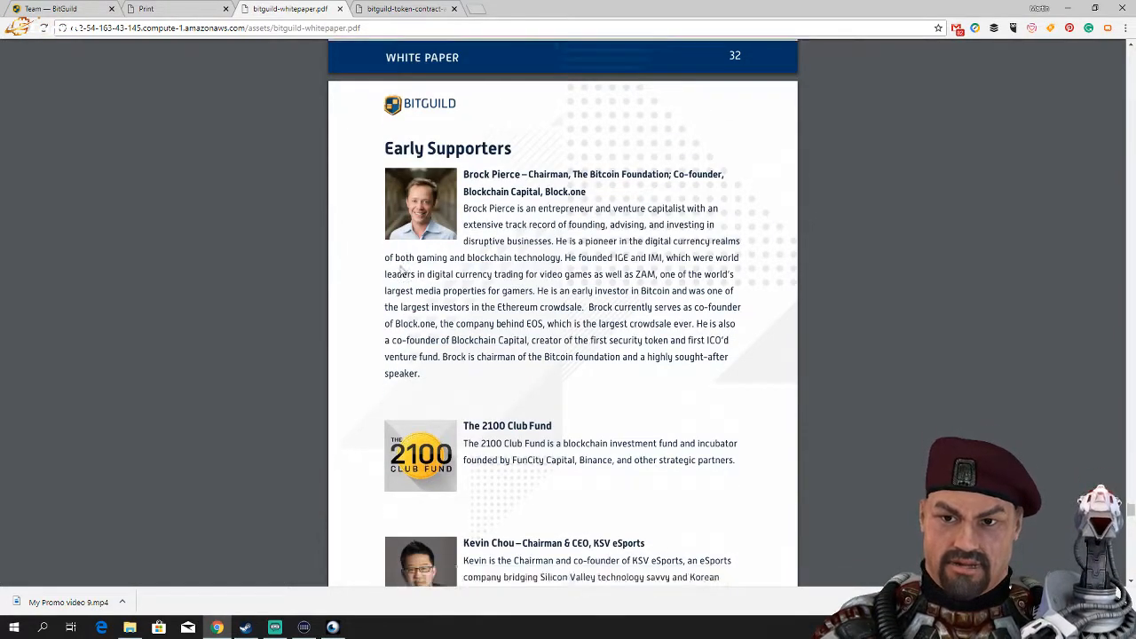
scroll("down", 3)
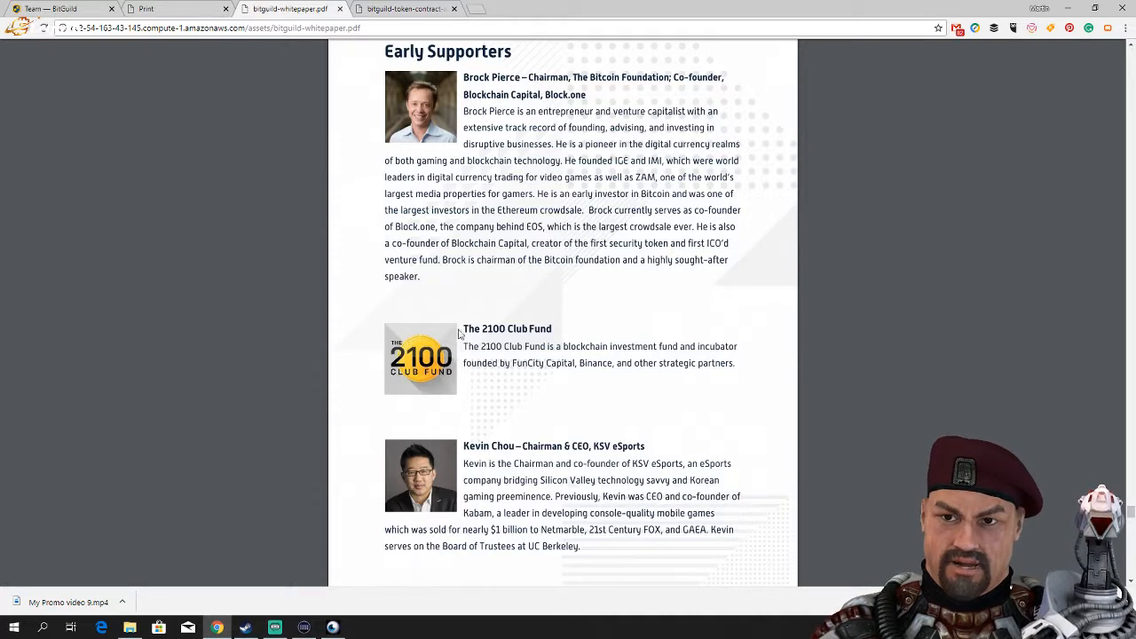
mouse_move(630, 376)
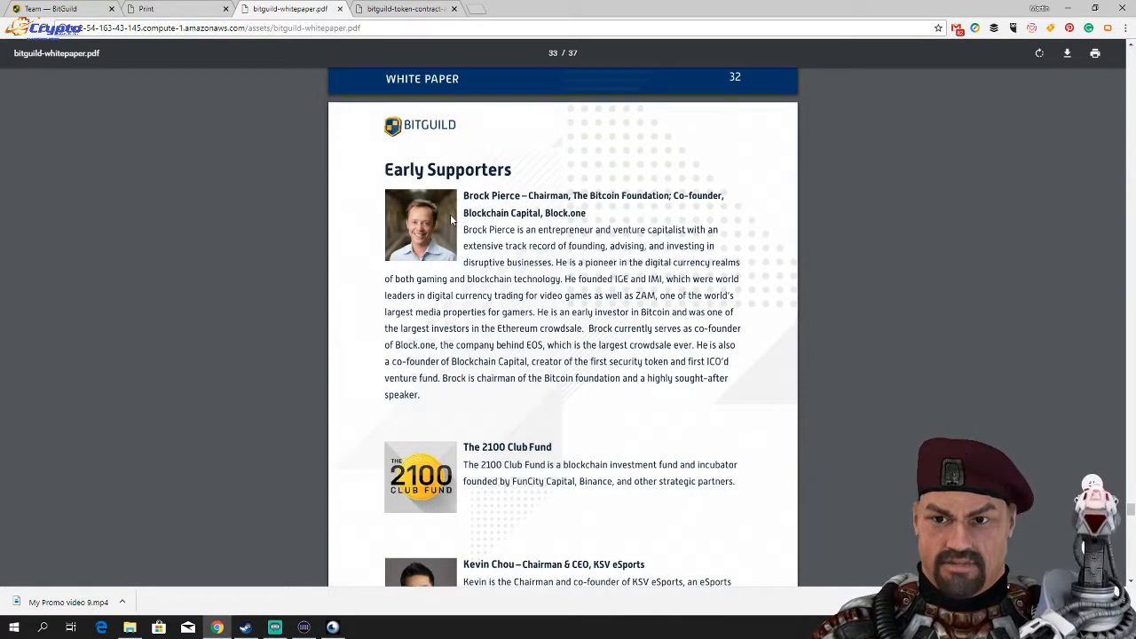
scroll("down", 3)
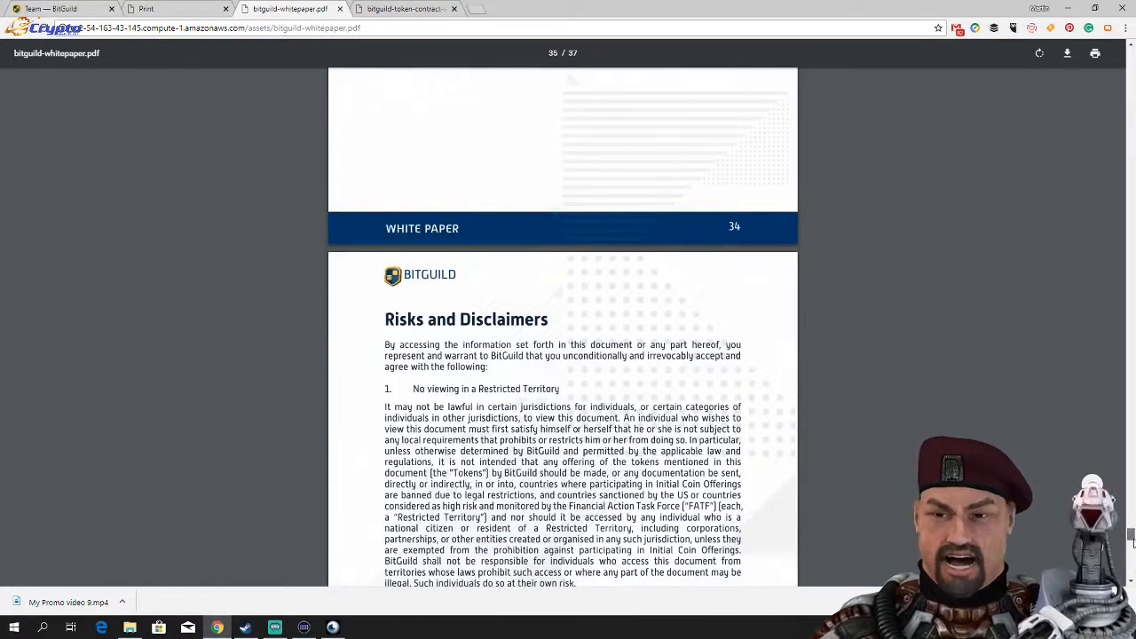
scroll("down", 3)
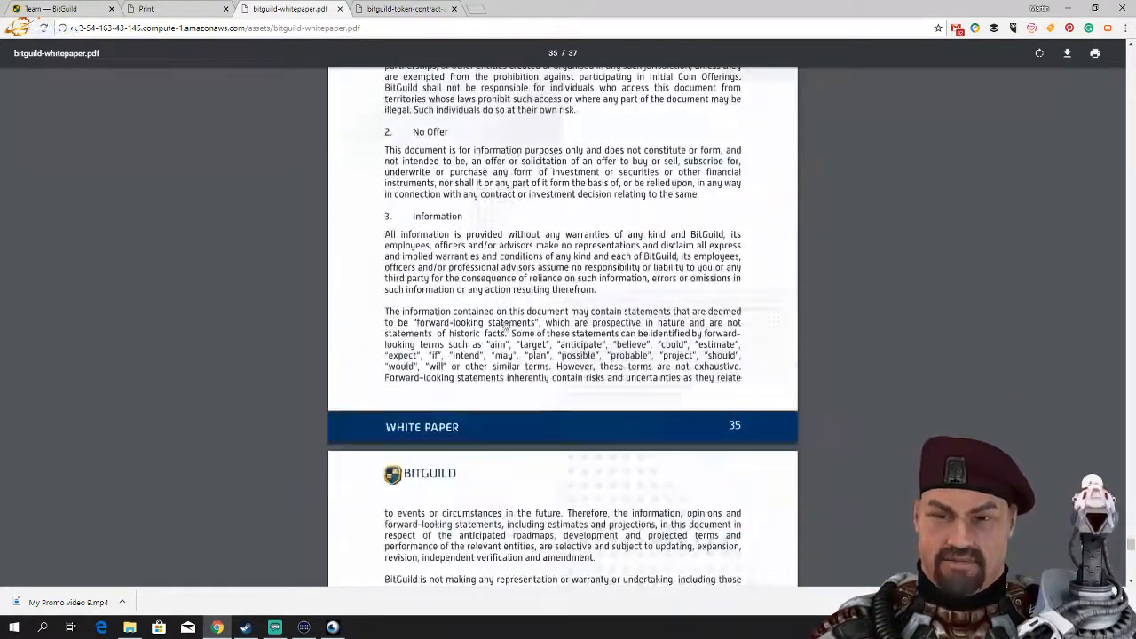
scroll("down", 3)
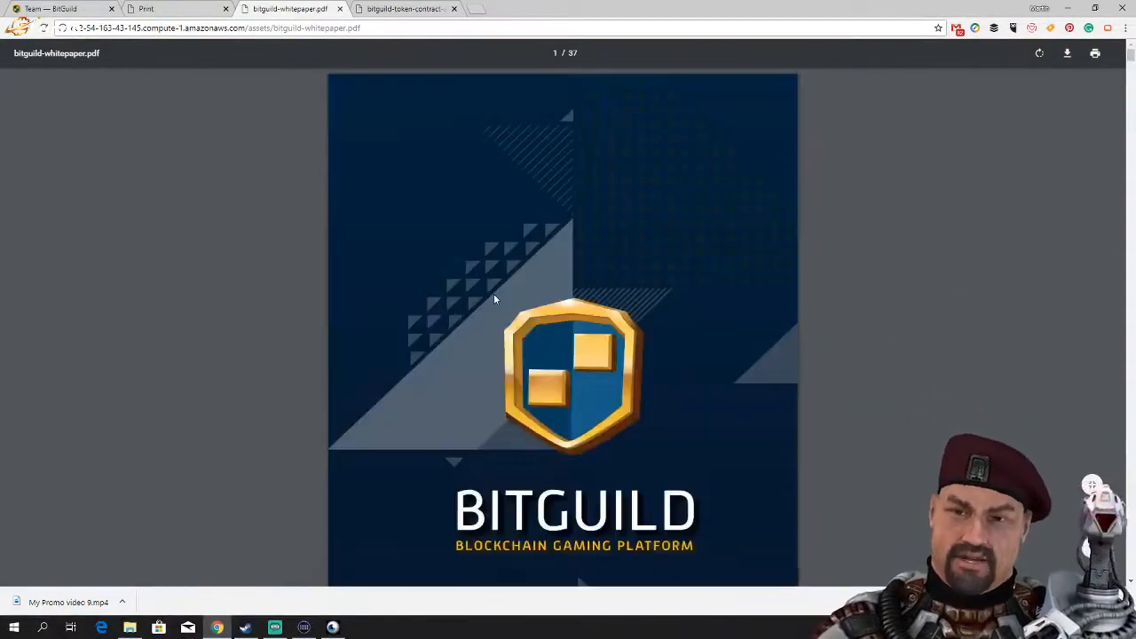
Read the platform, Achievements and Wallet sections through to Community and Design House.
scroll("down", 3)
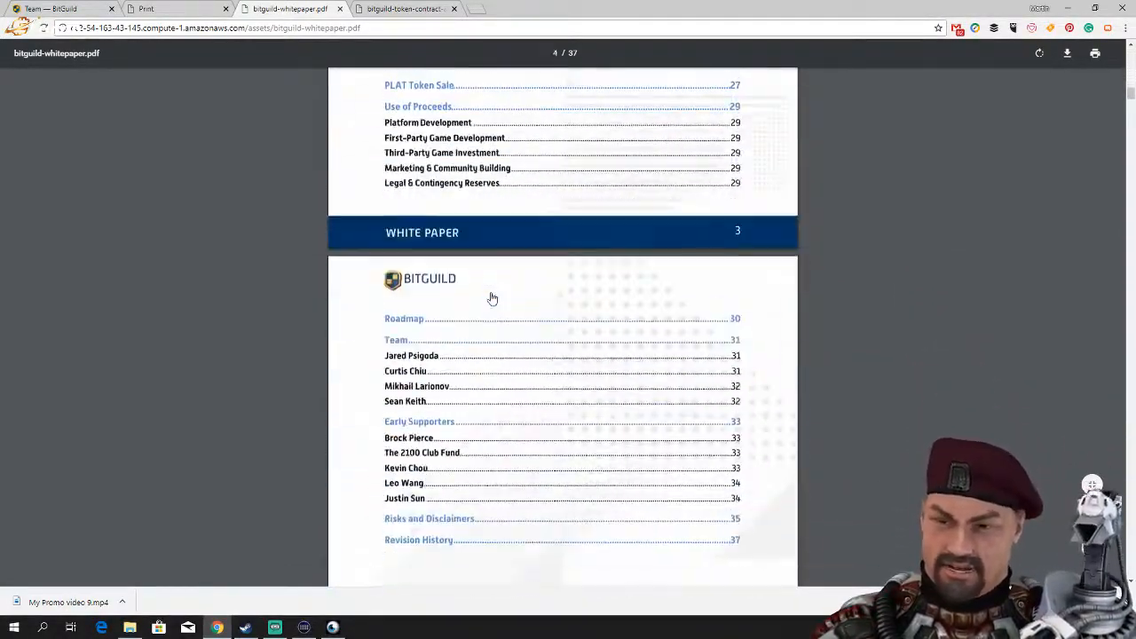
scroll("down", 3)
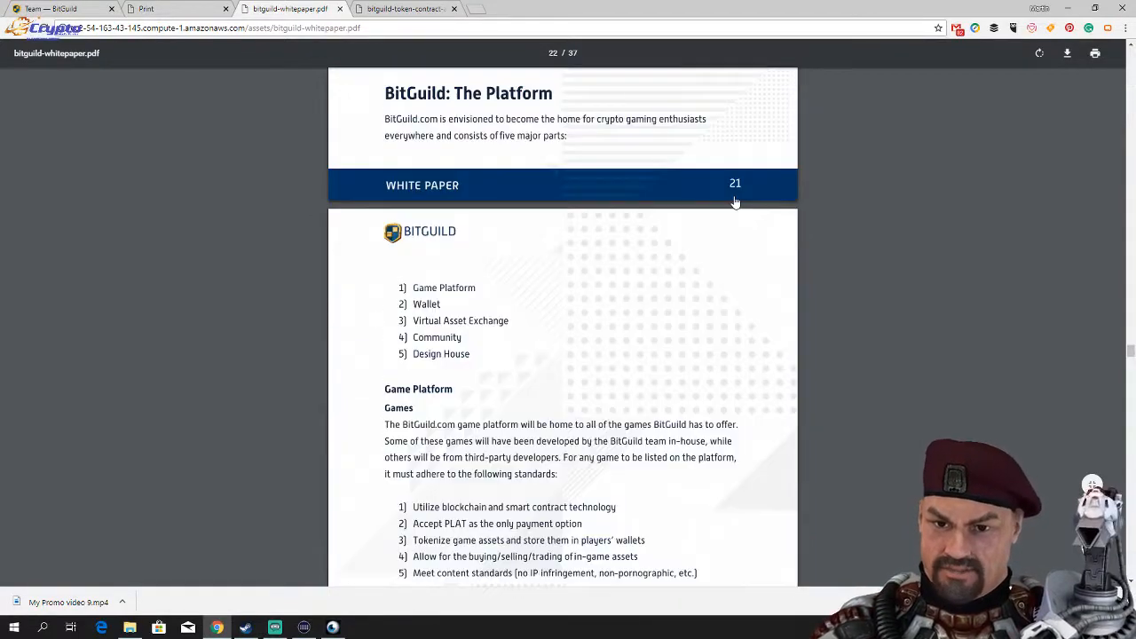
scroll("down", 3)
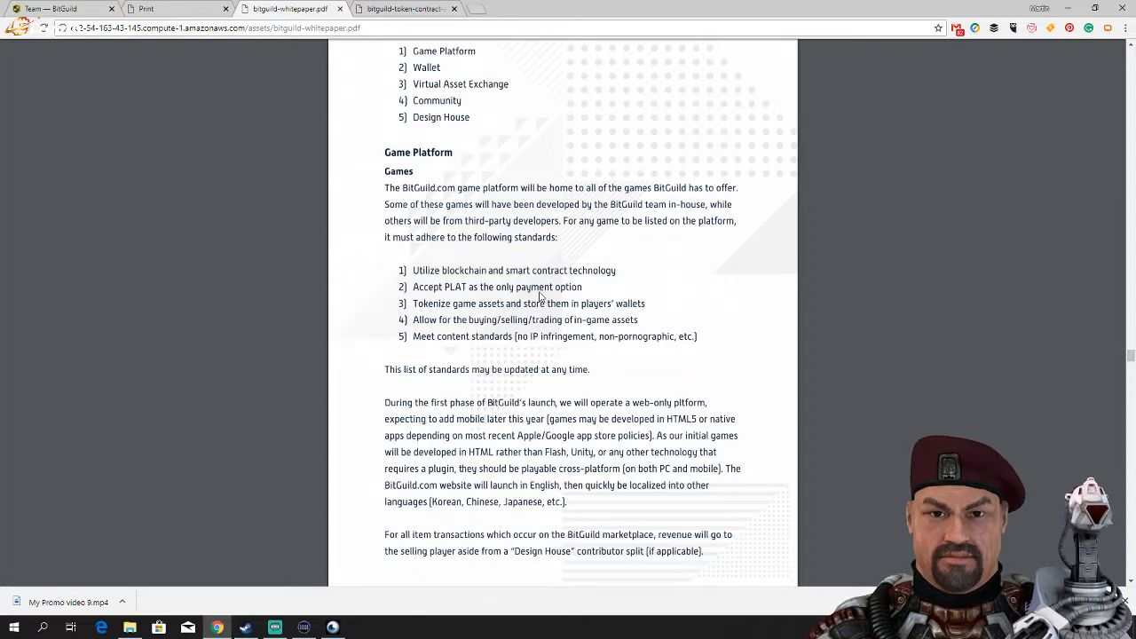
mouse_move(529, 271)
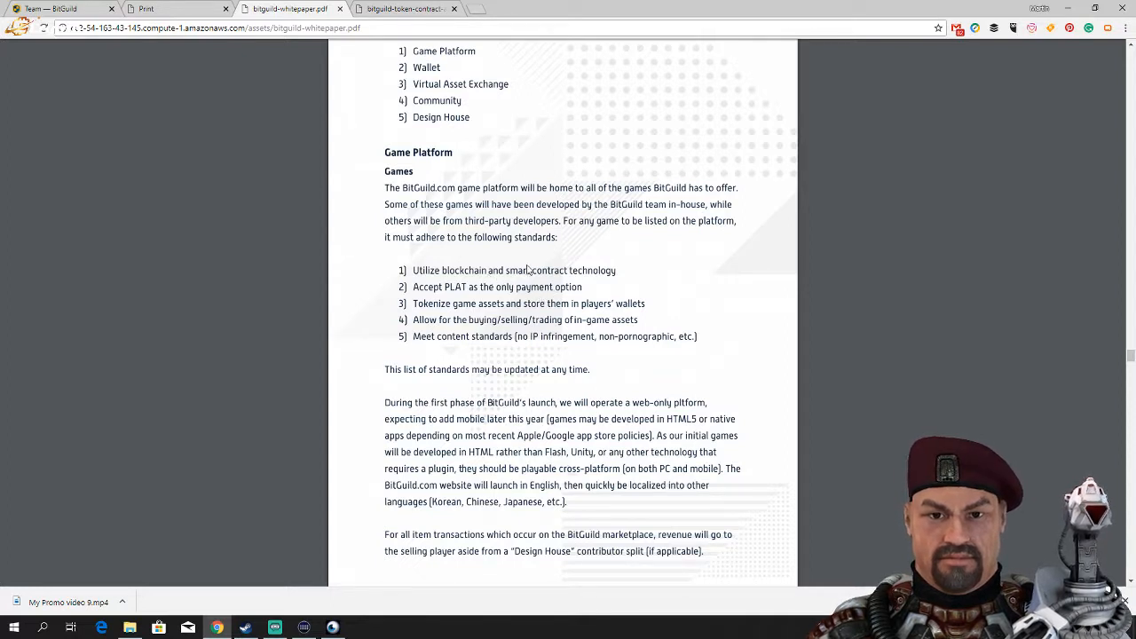
mouse_move(466, 264)
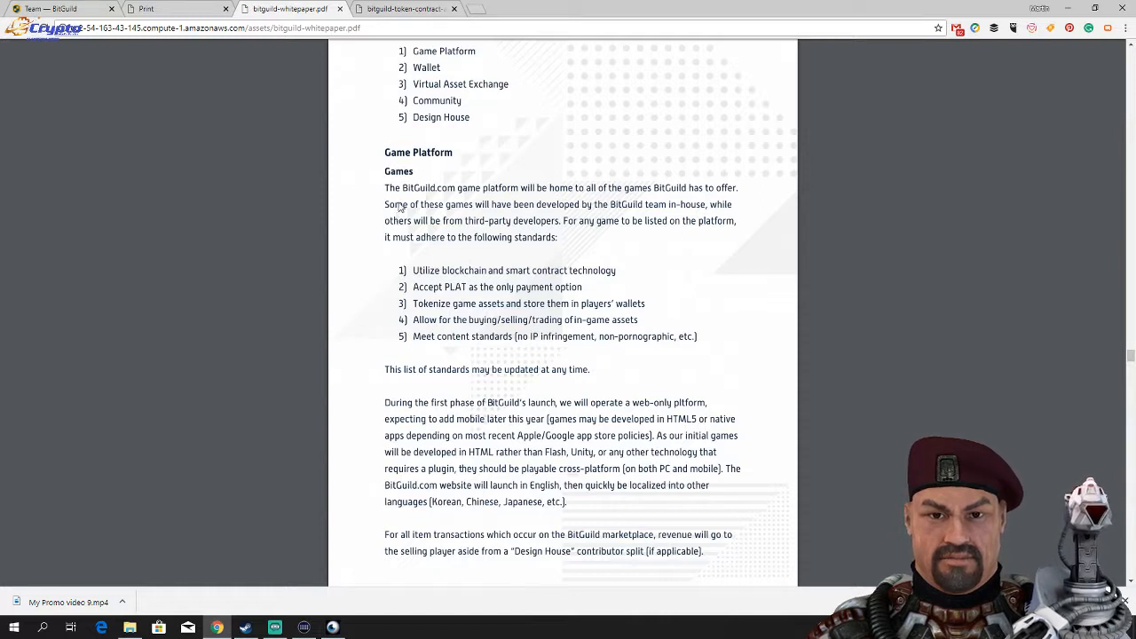
mouse_move(376, 266)
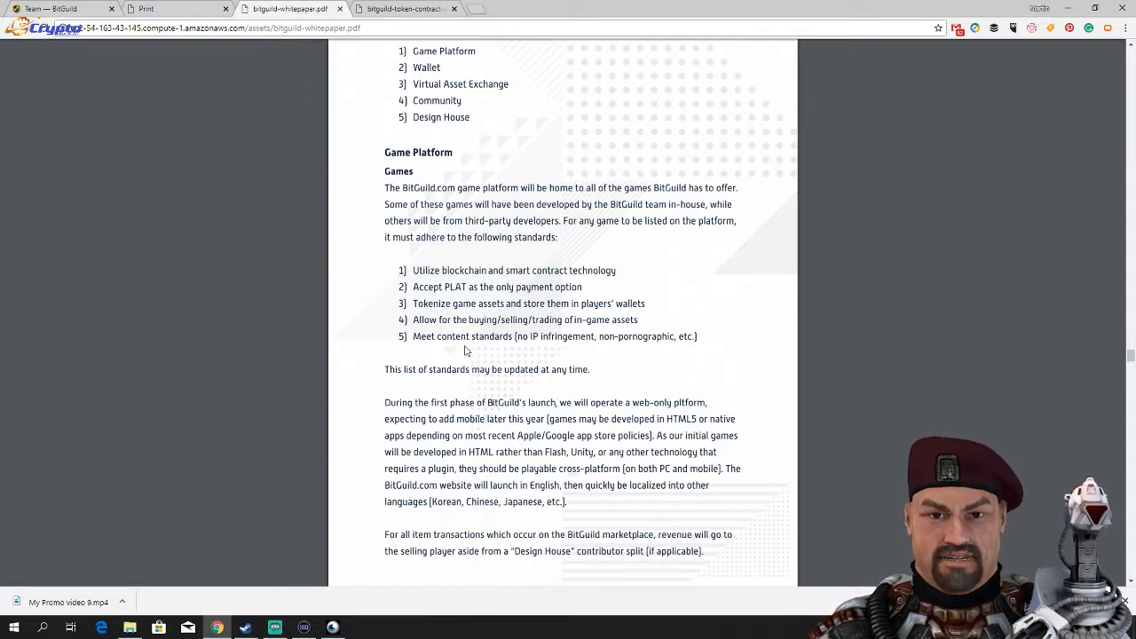
mouse_move(526, 381)
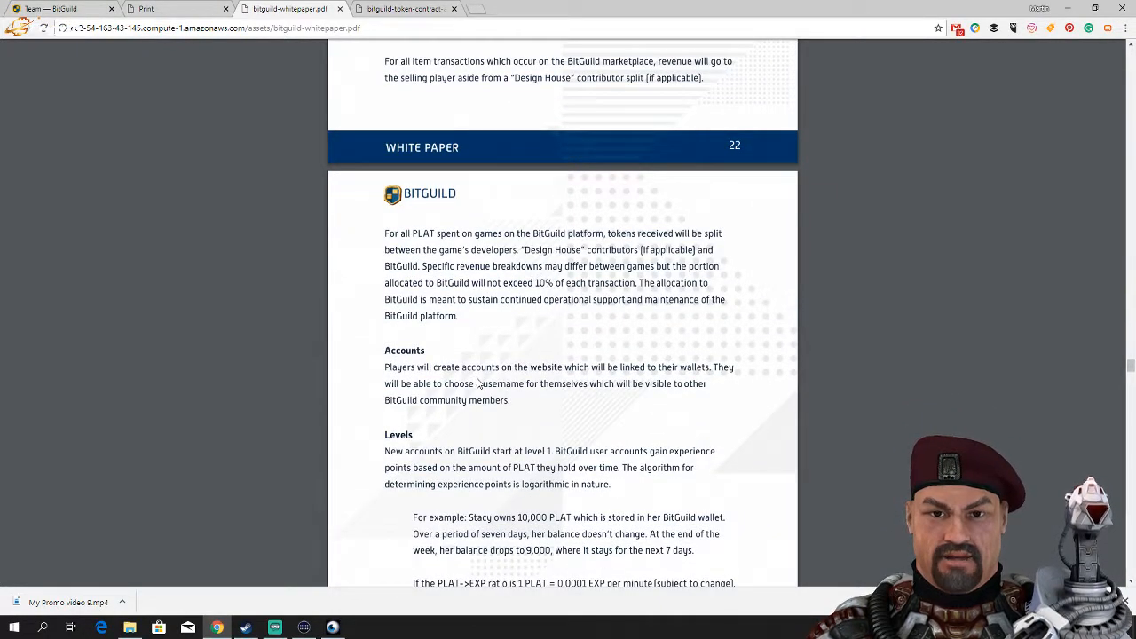
scroll("down", 3)
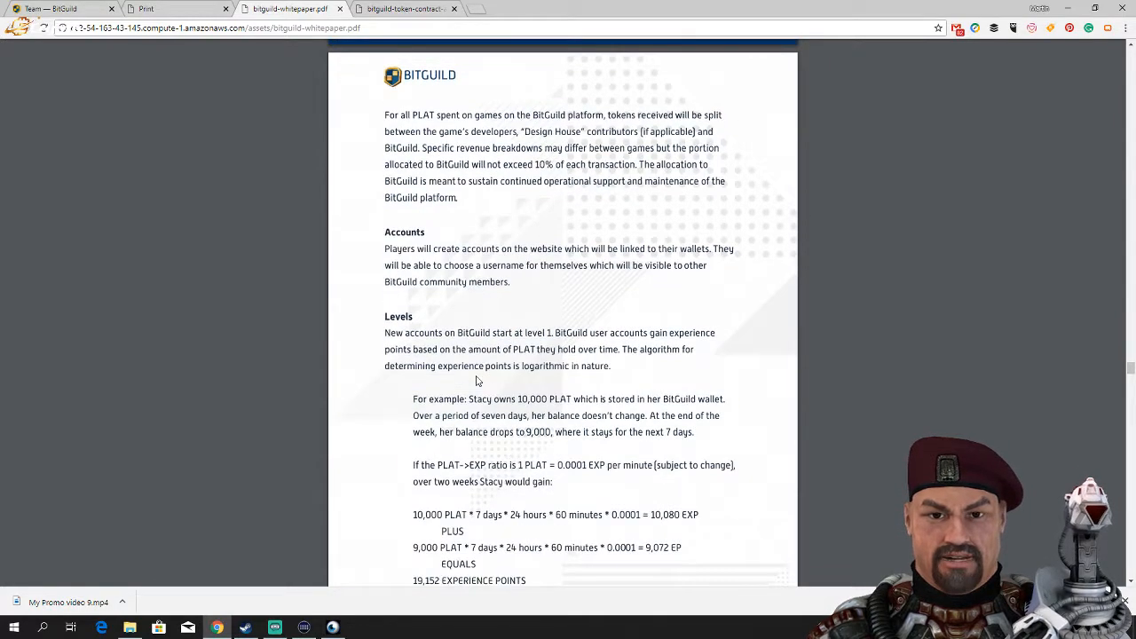
scroll("down", 3)
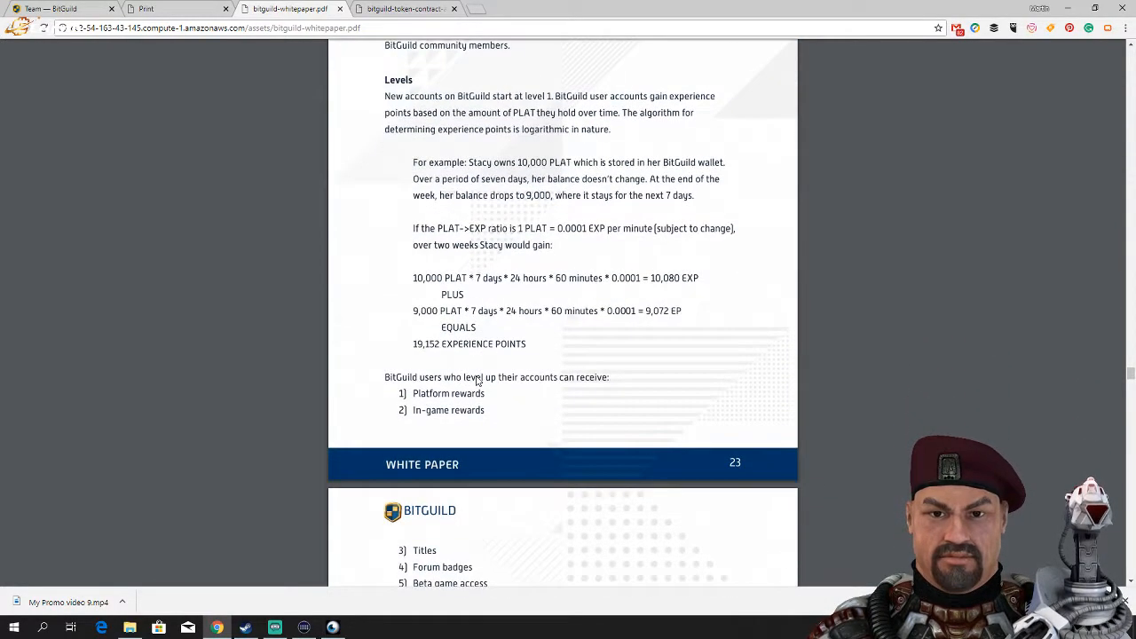
scroll("down", 3)
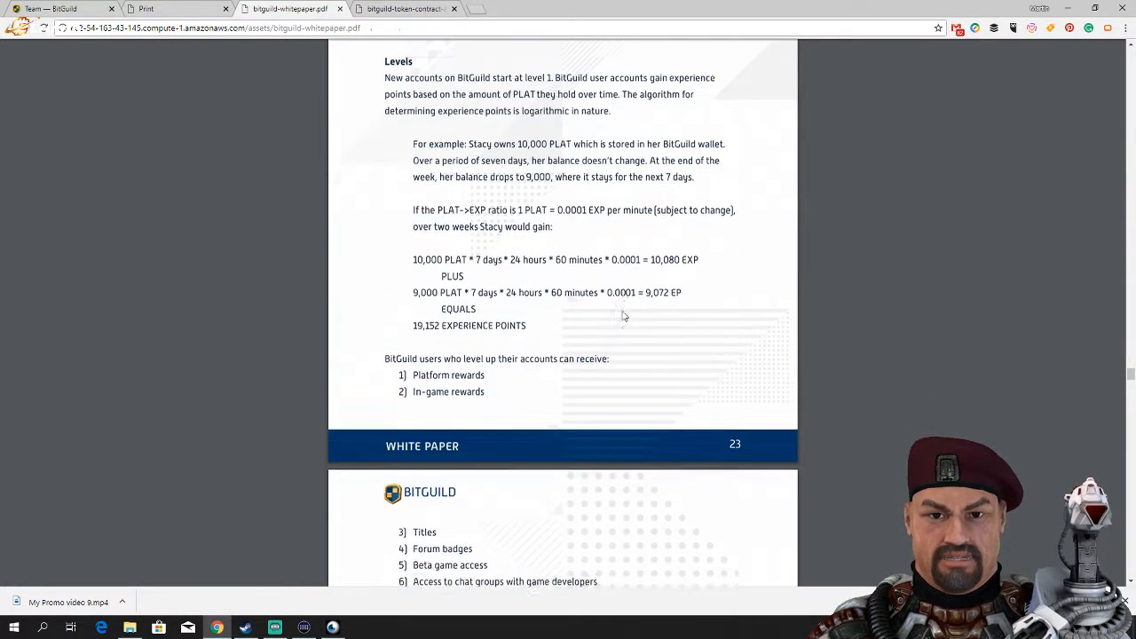
scroll("down", 3)
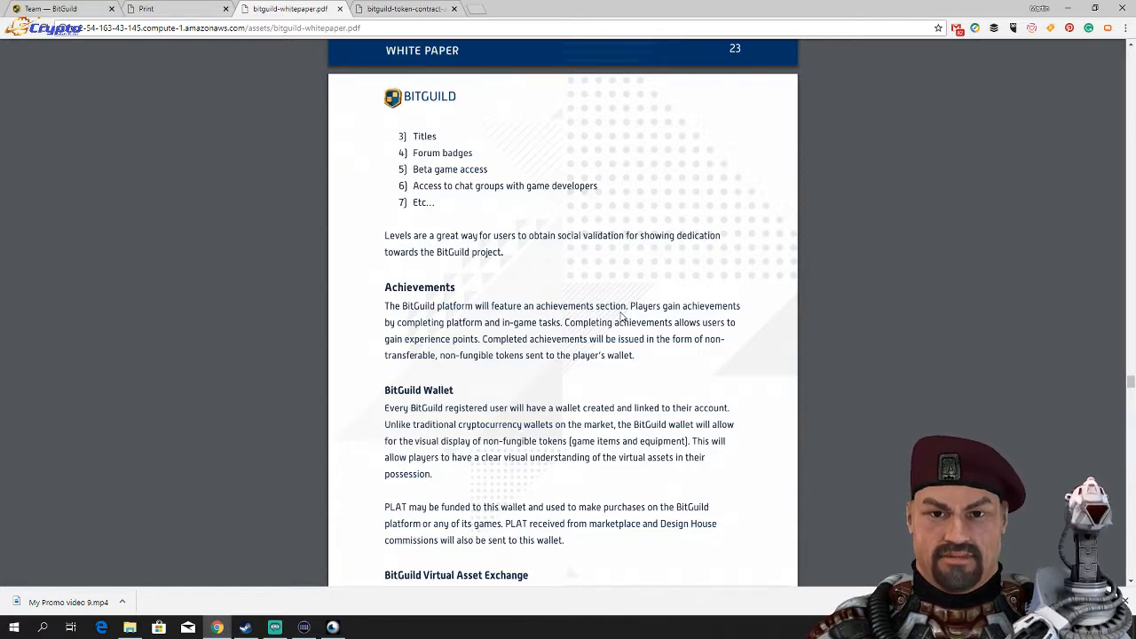
scroll("down", 3)
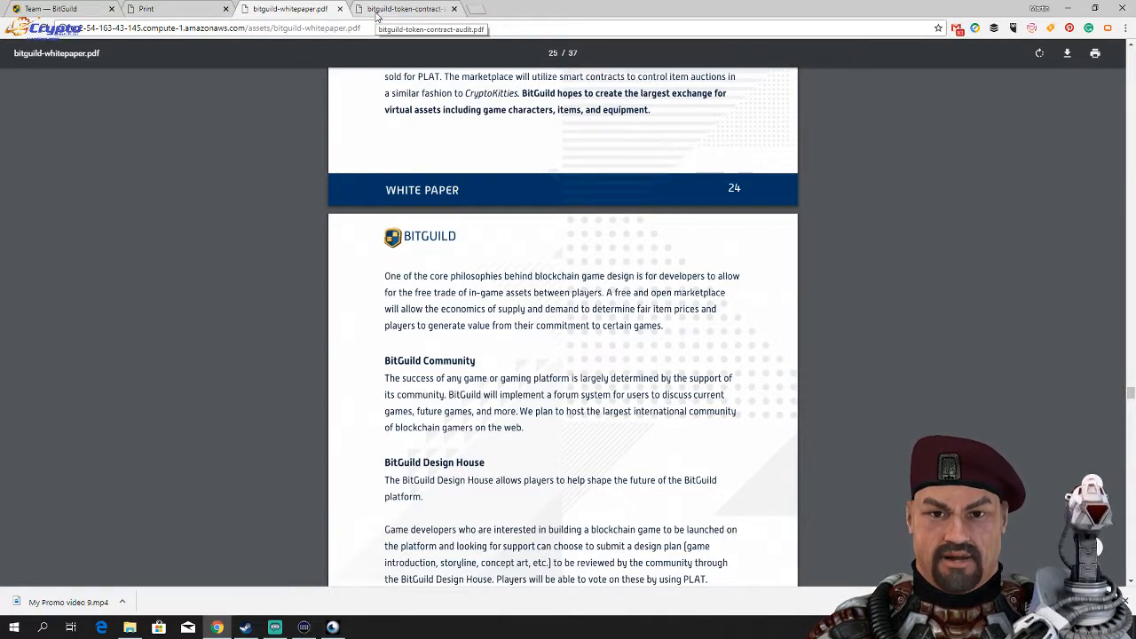
Switch to the Hosho token contract audit and reach its Executive Summary with Passing status.
left_click(404, 9)
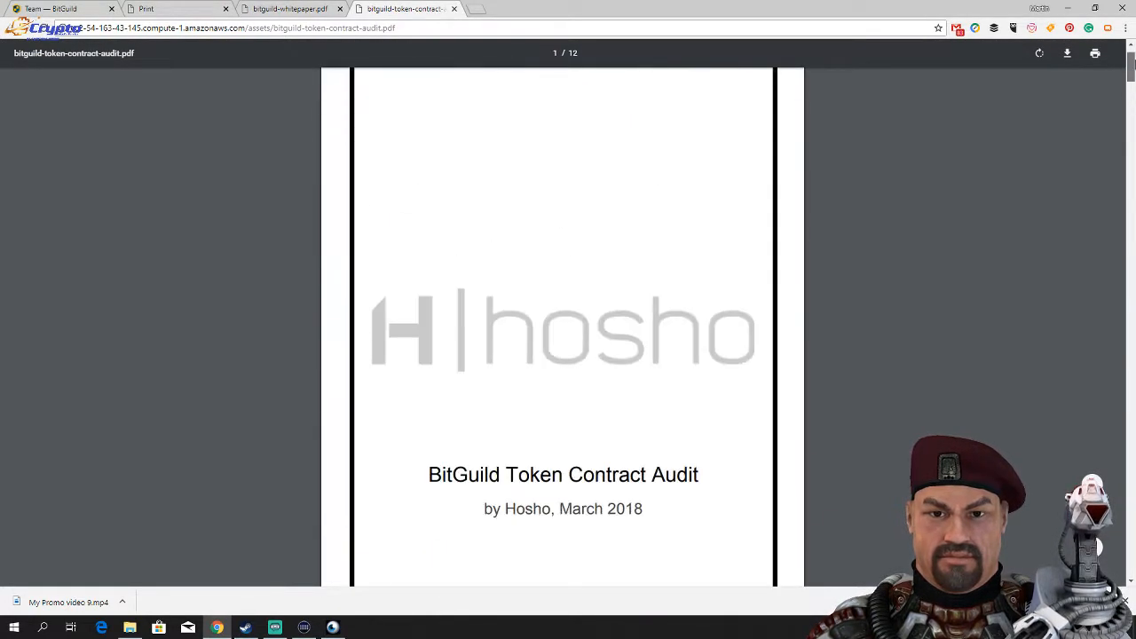
scroll("down", 3)
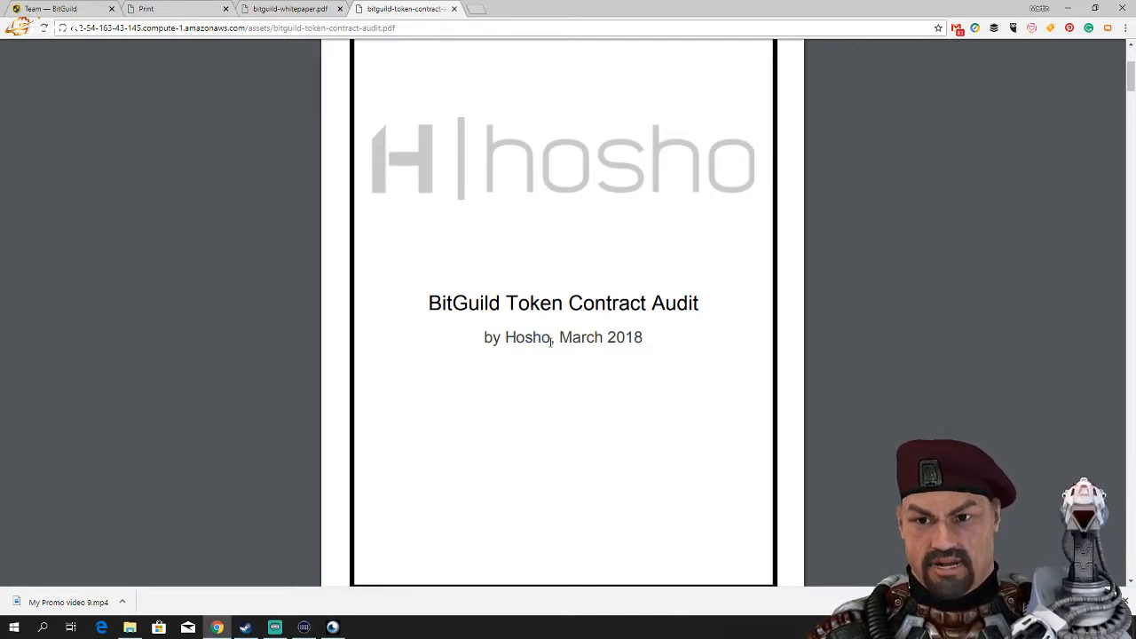
scroll("down", 3)
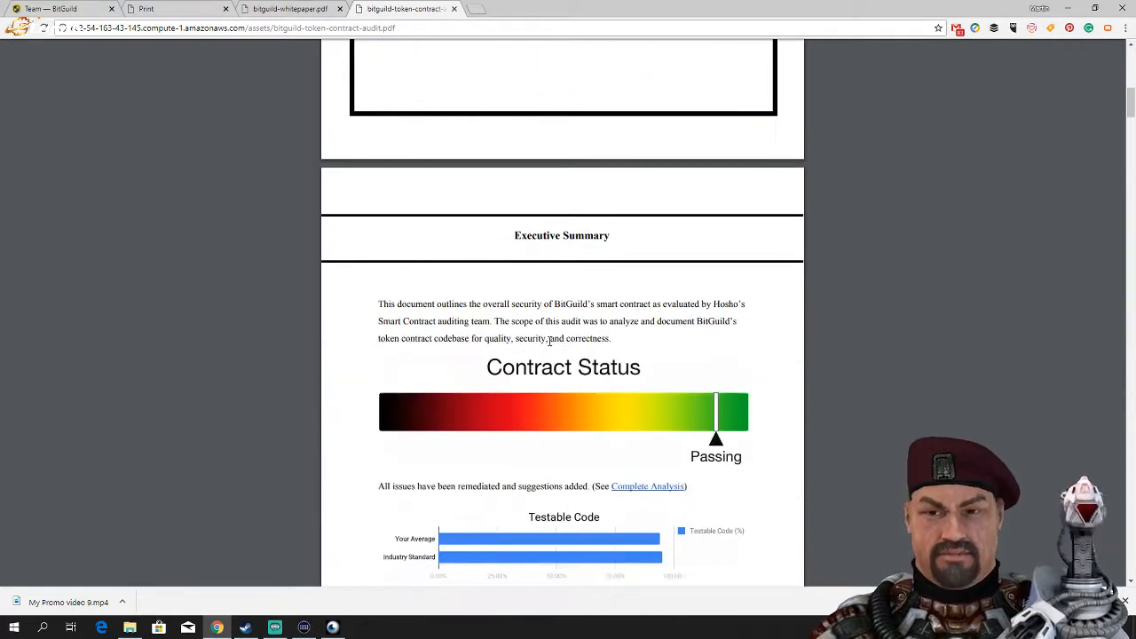
scroll("down", 3)
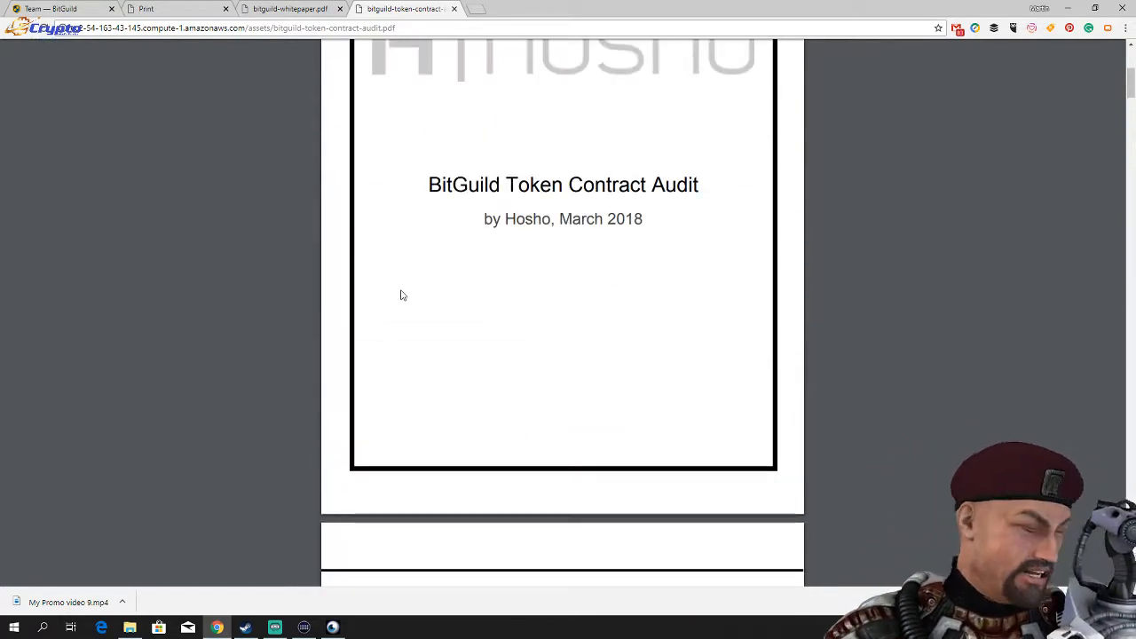
scroll("down", 3)
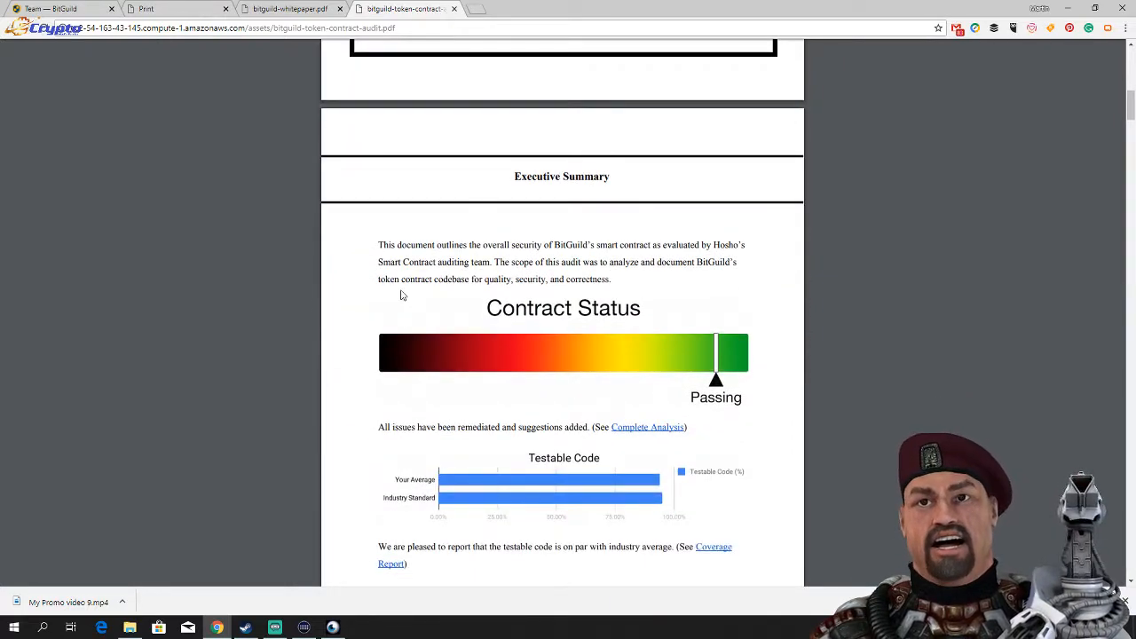
scroll("down", 3)
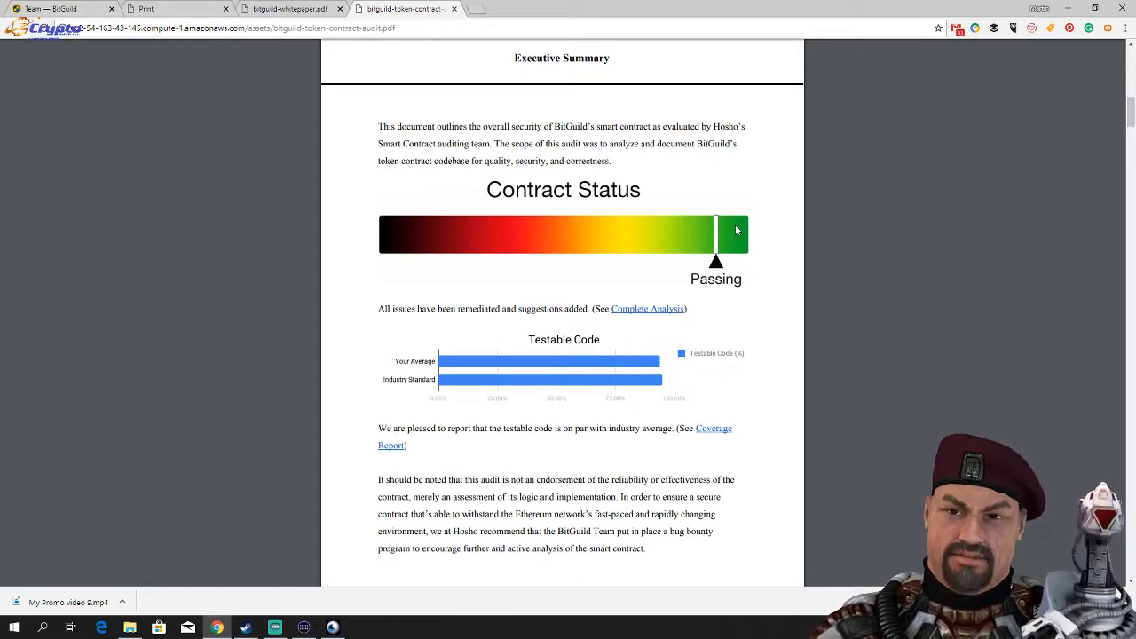
mouse_move(801, 258)
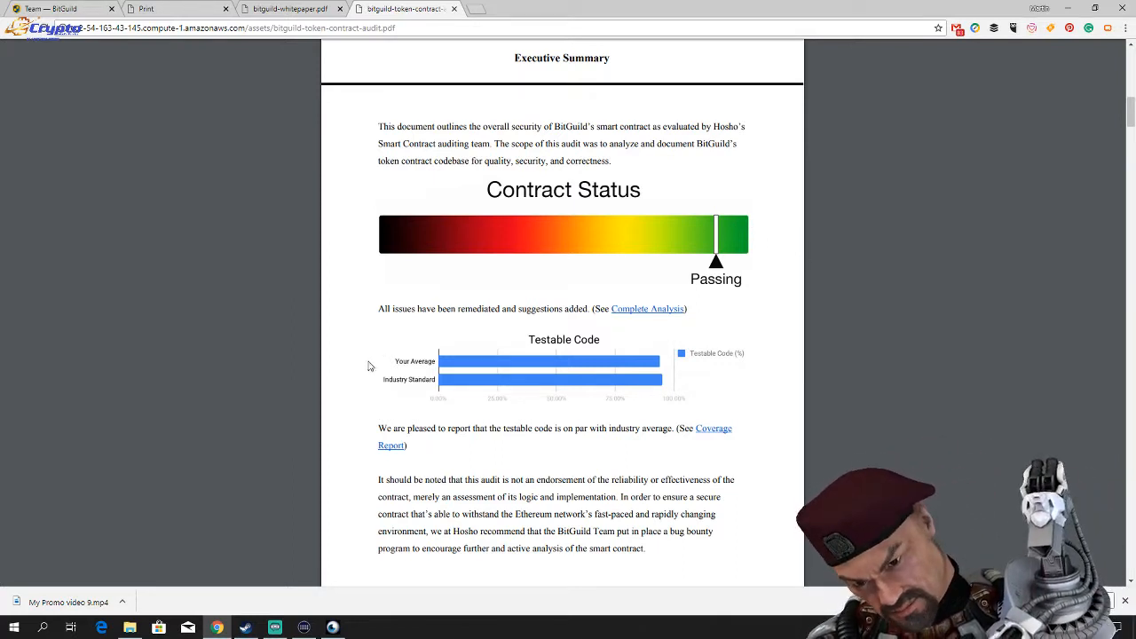
mouse_move(579, 352)
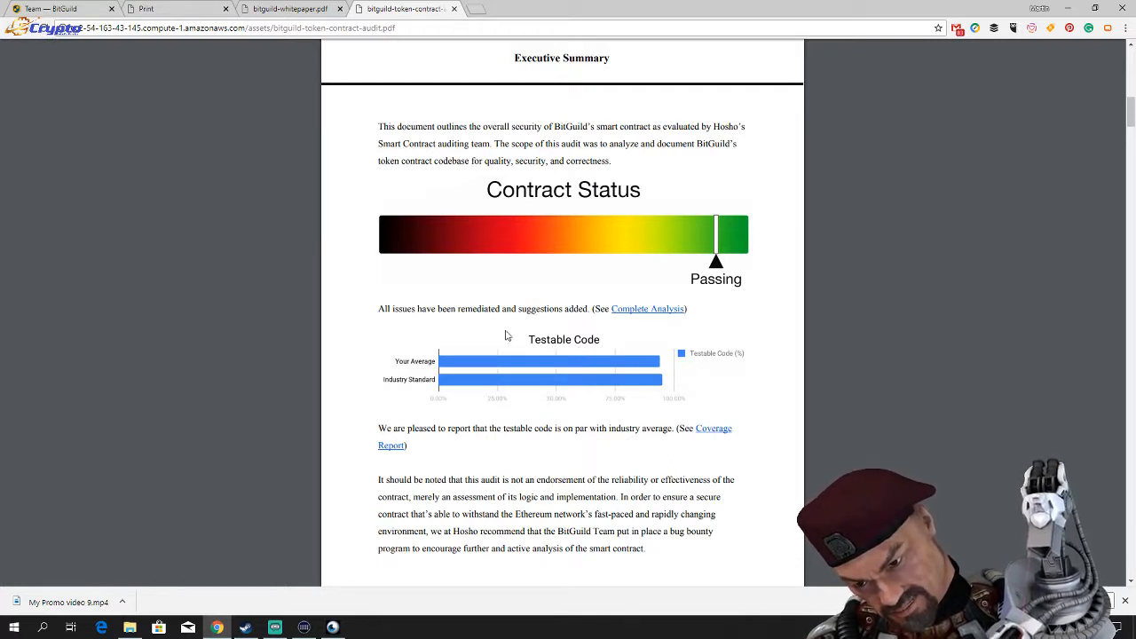
mouse_move(657, 376)
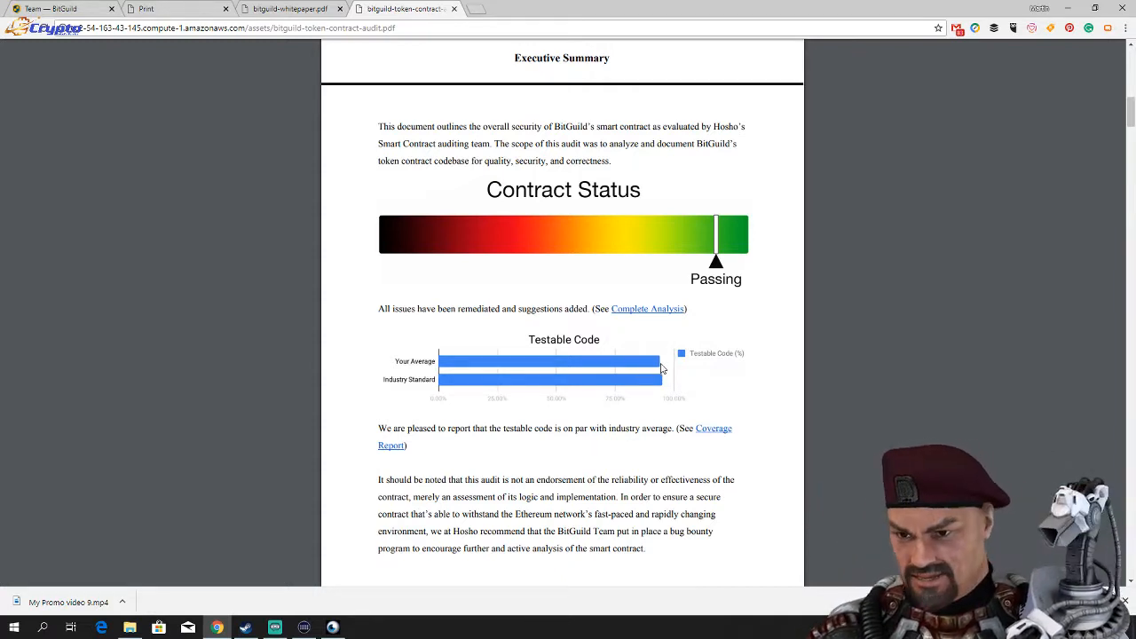
mouse_move(574, 397)
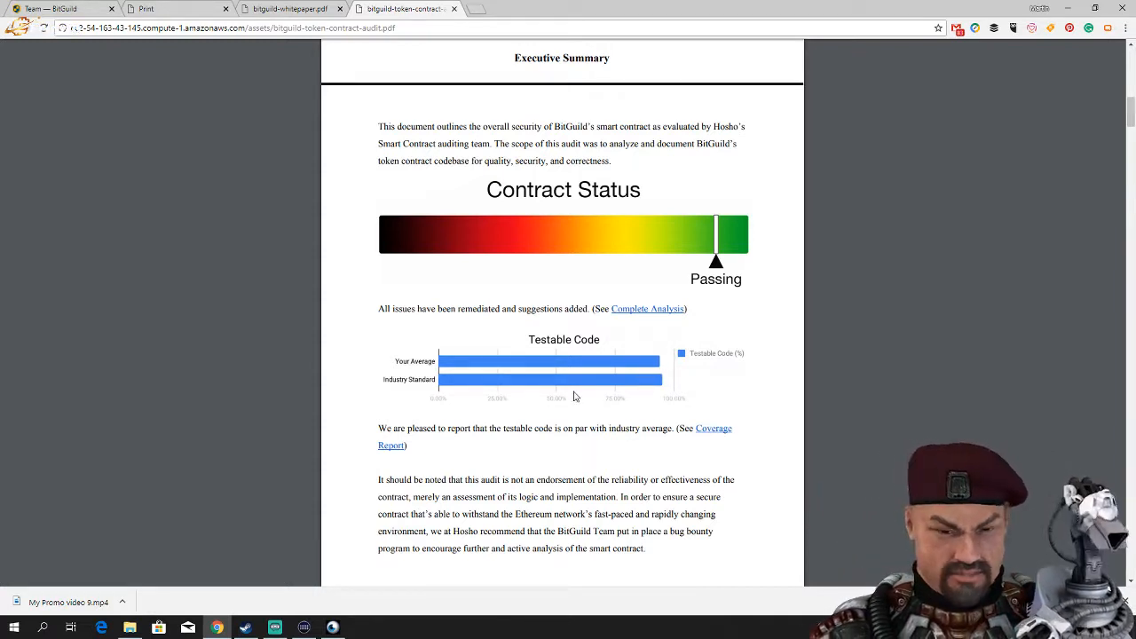
scroll("down", 3)
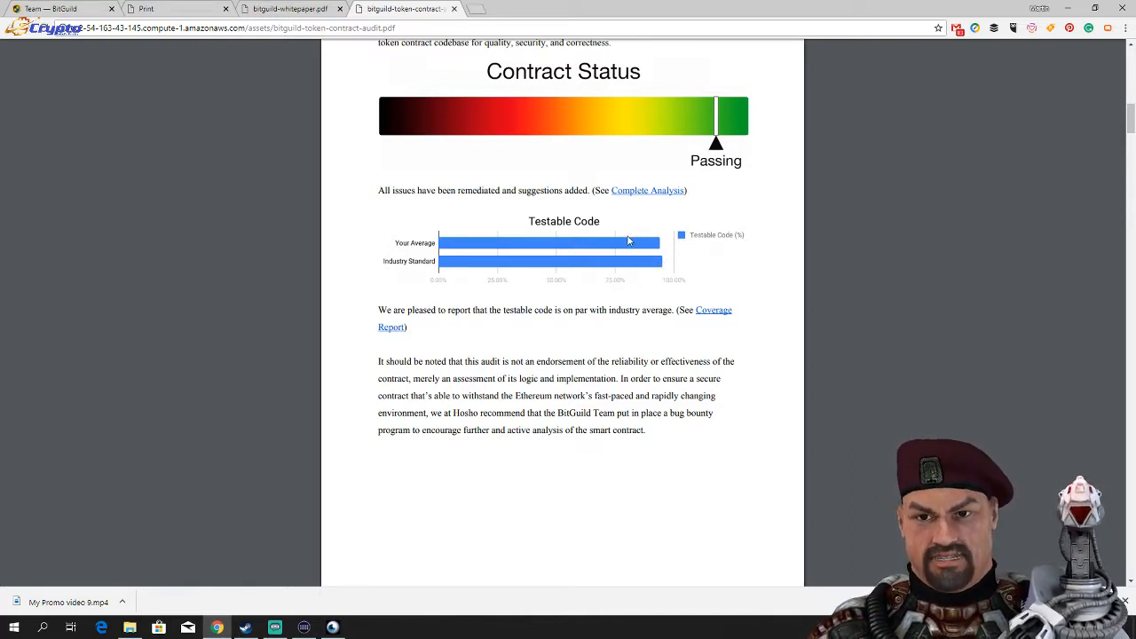
mouse_move(638, 167)
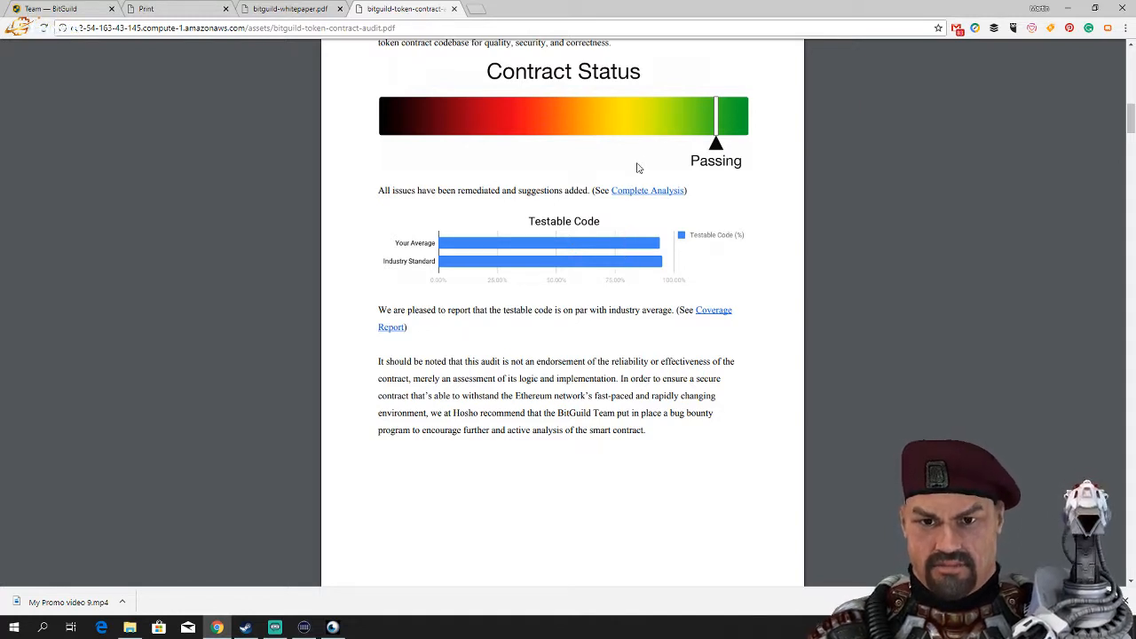
mouse_move(711, 156)
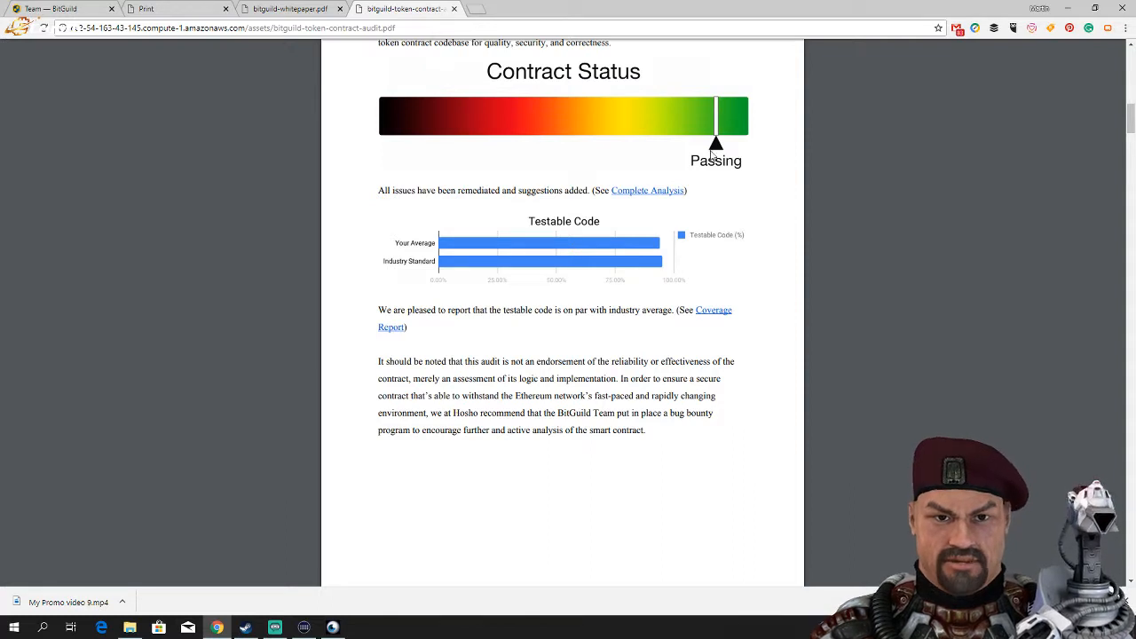
mouse_move(639, 153)
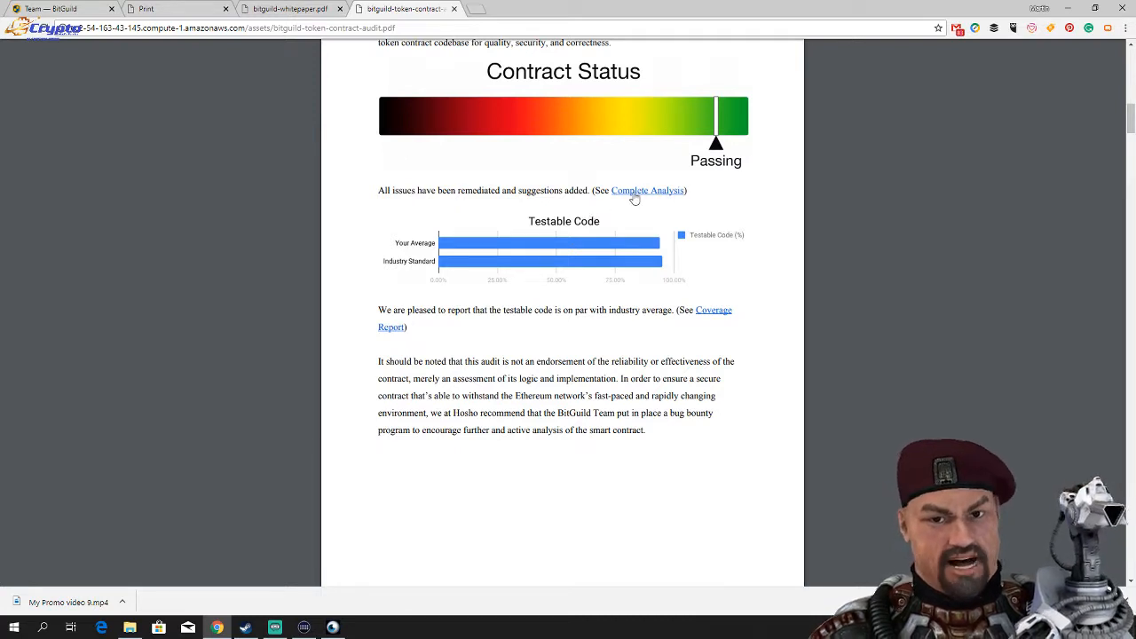
mouse_move(586, 213)
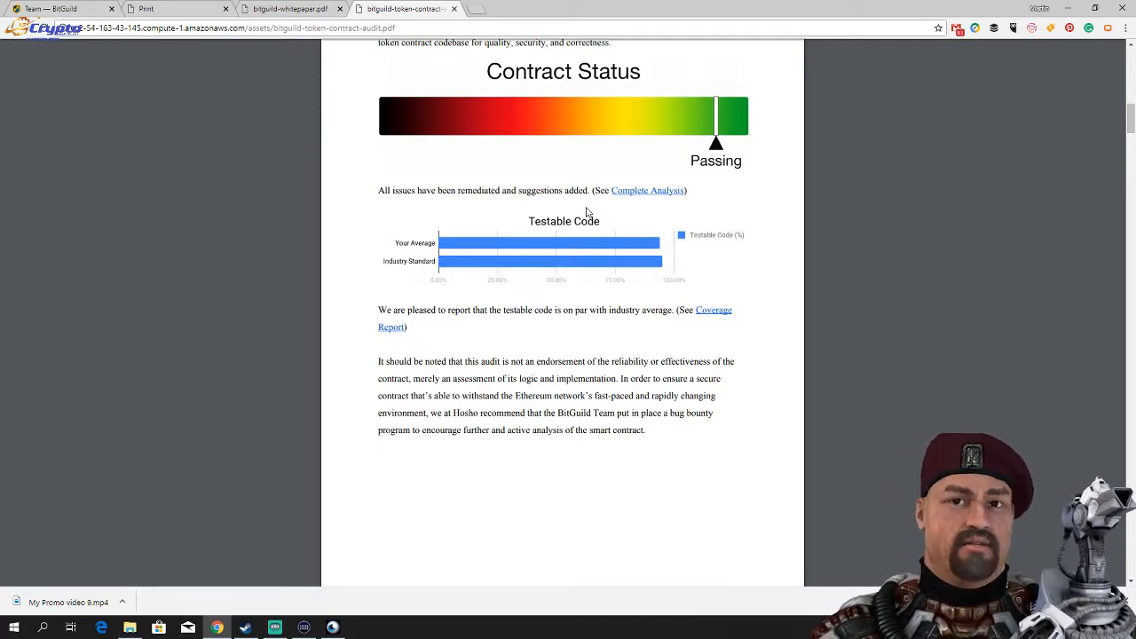
mouse_move(635, 129)
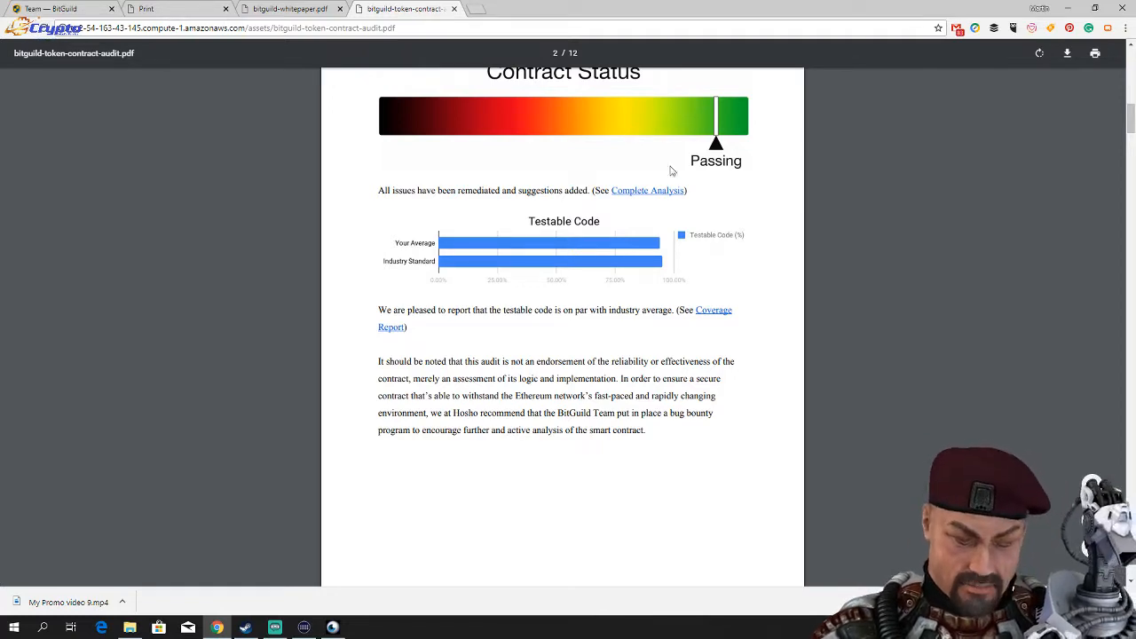
Read the audit's Table Of Contents, Auditing Strategy and Structure Analysis, through Coverage Report and Failing Tests.
scroll("down", 3)
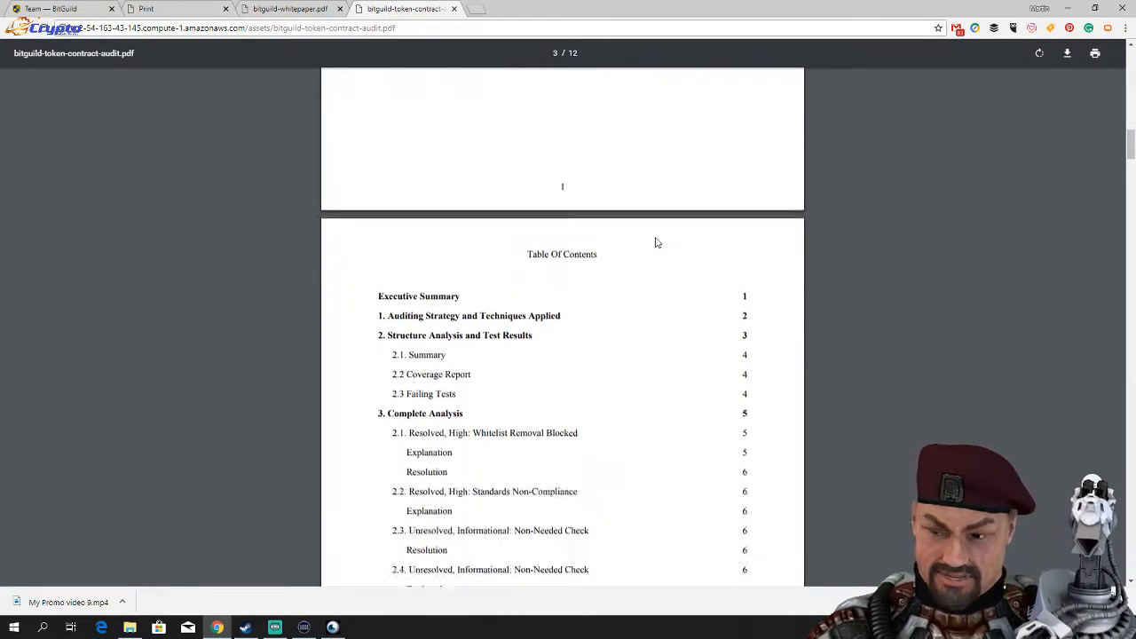
scroll("down", 3)
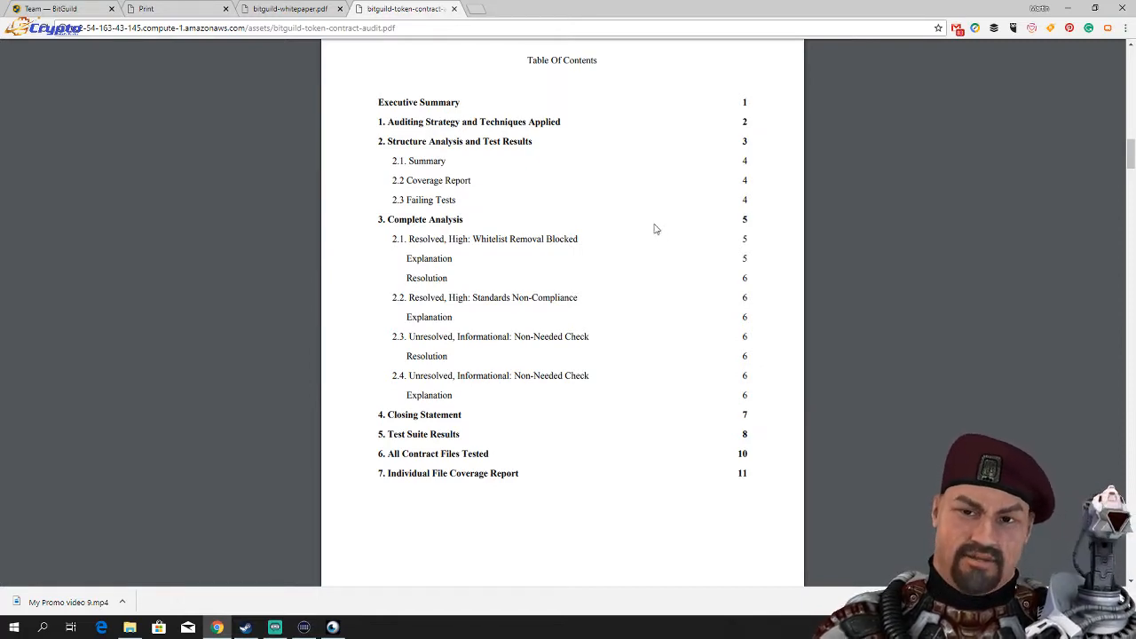
scroll("down", 3)
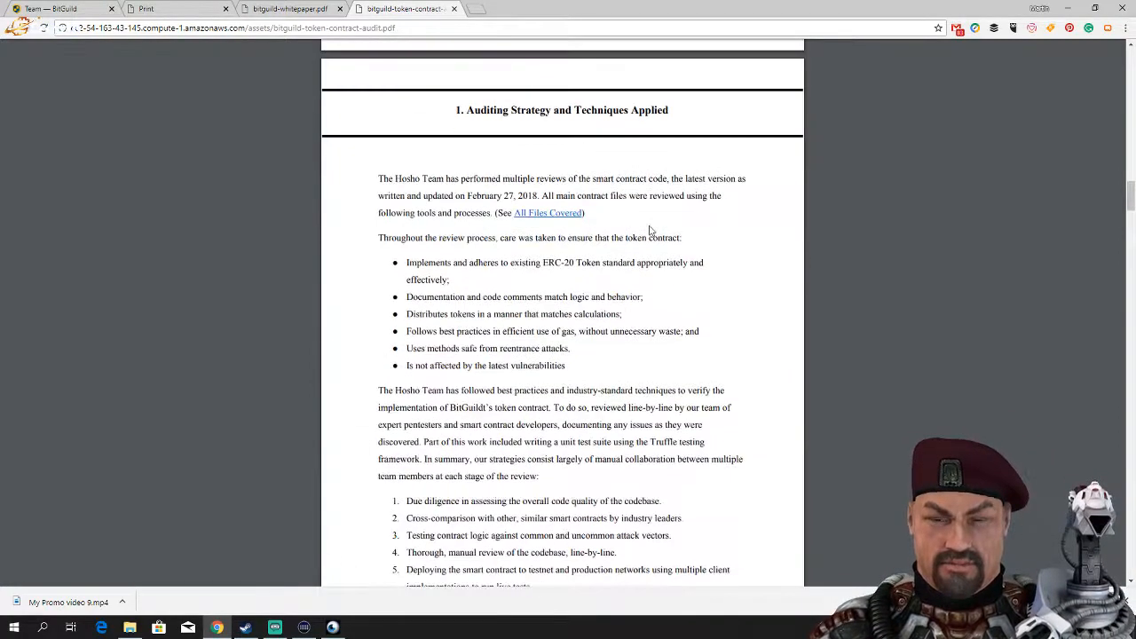
scroll("down", 3)
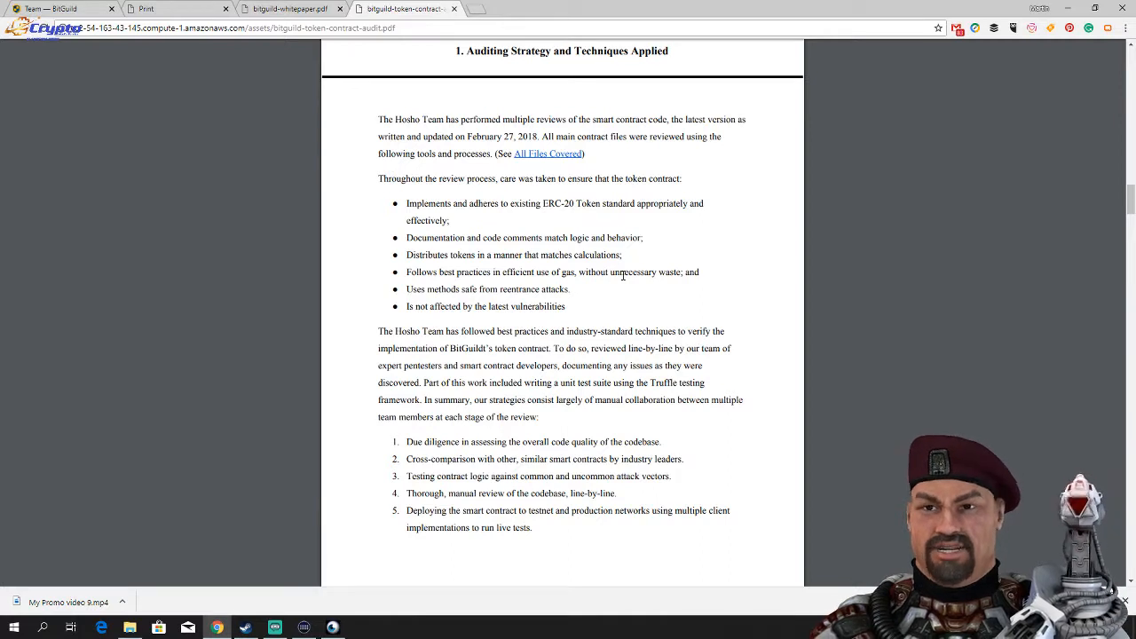
mouse_move(617, 285)
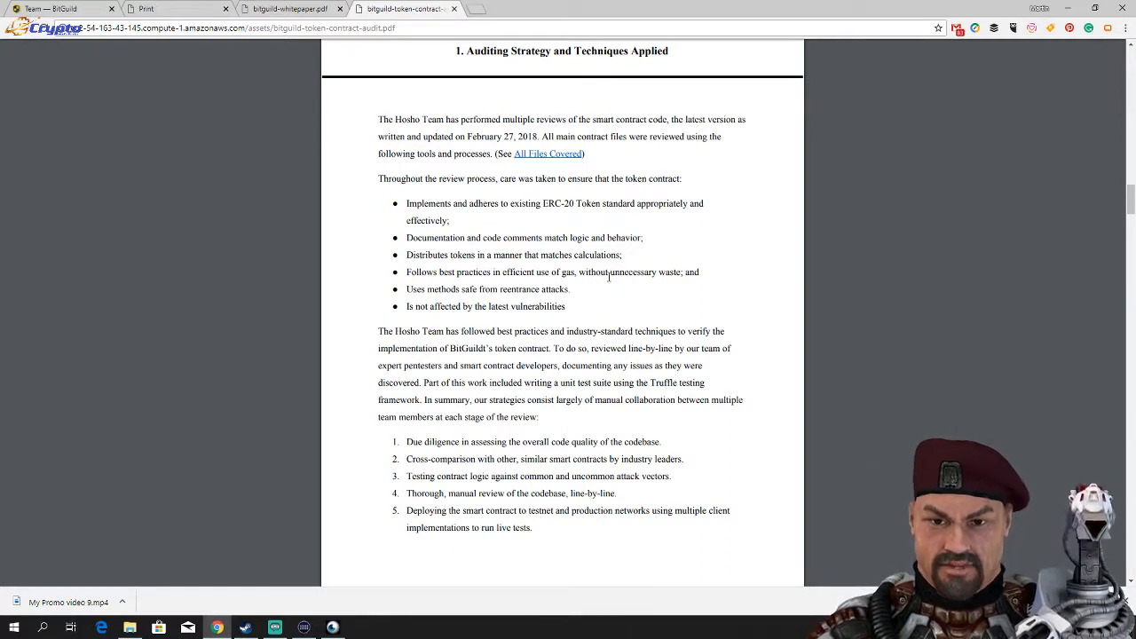
scroll("down", 3)
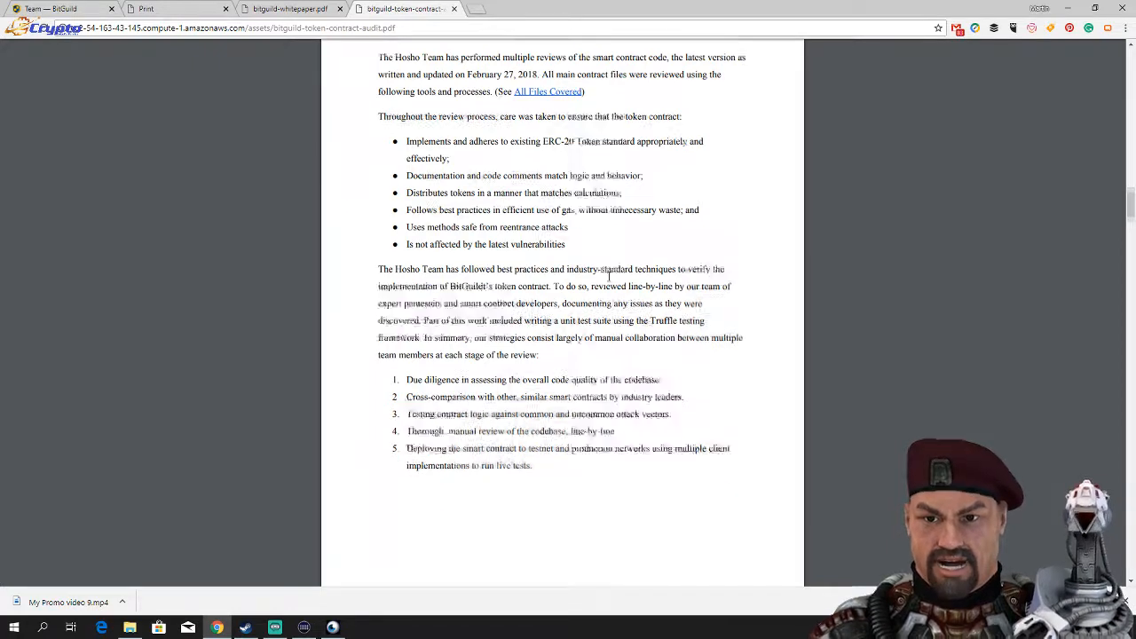
scroll("down", 3)
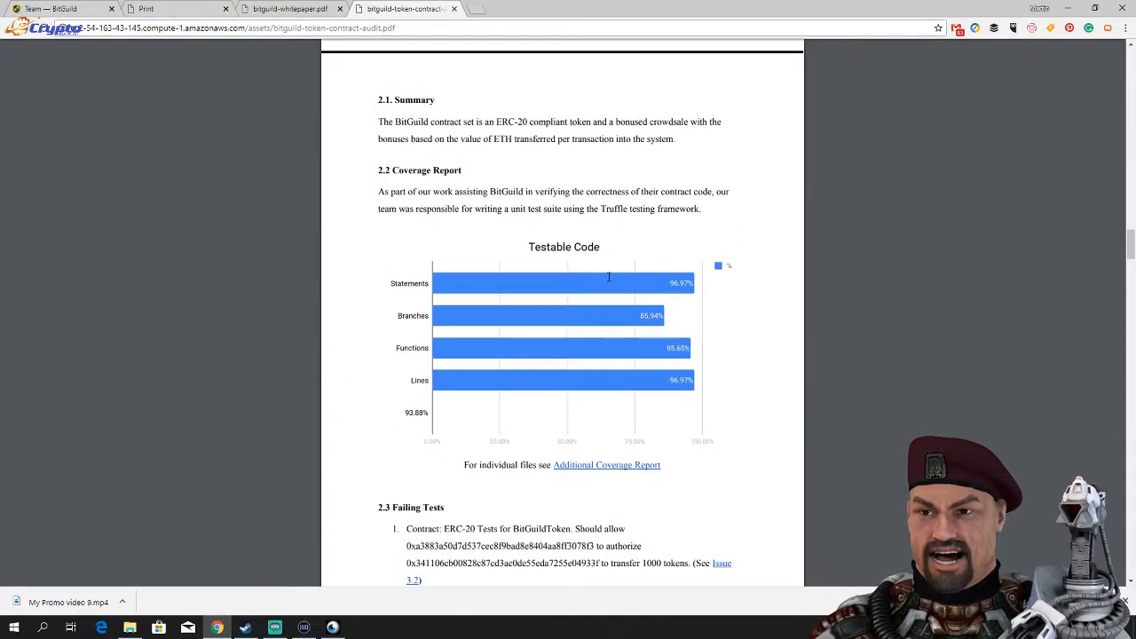
mouse_move(360, 384)
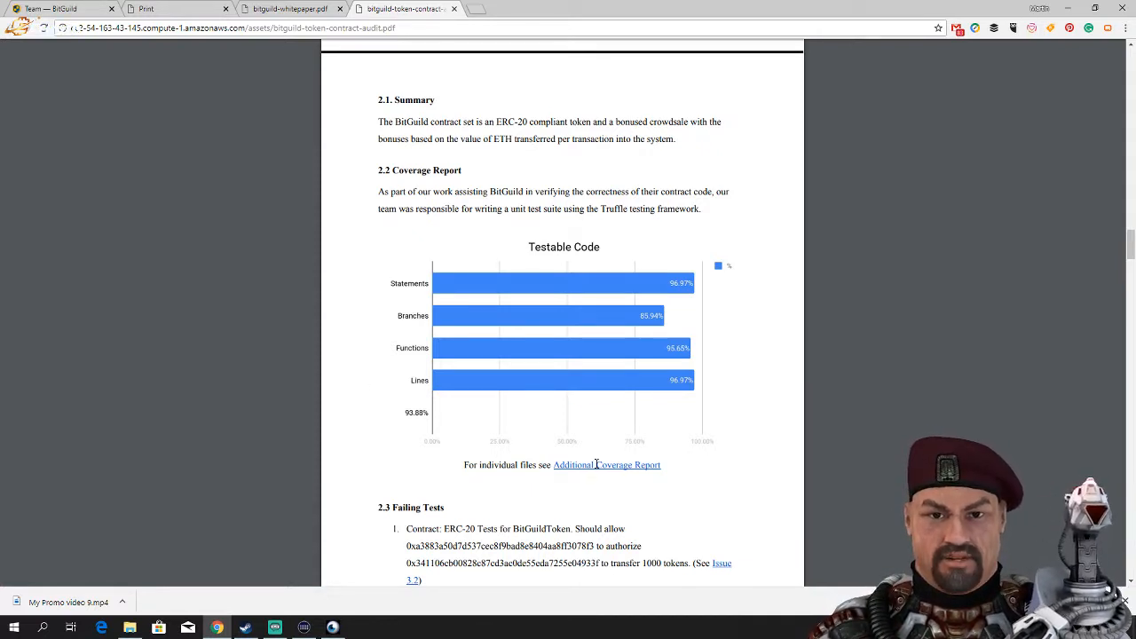
mouse_move(587, 441)
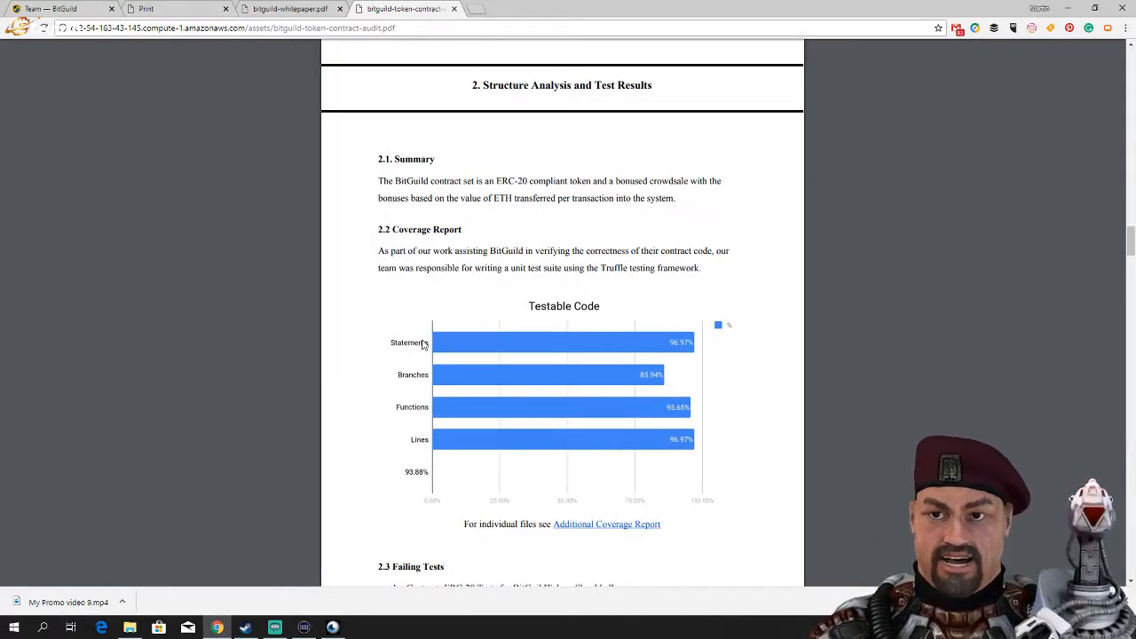
scroll("down", 3)
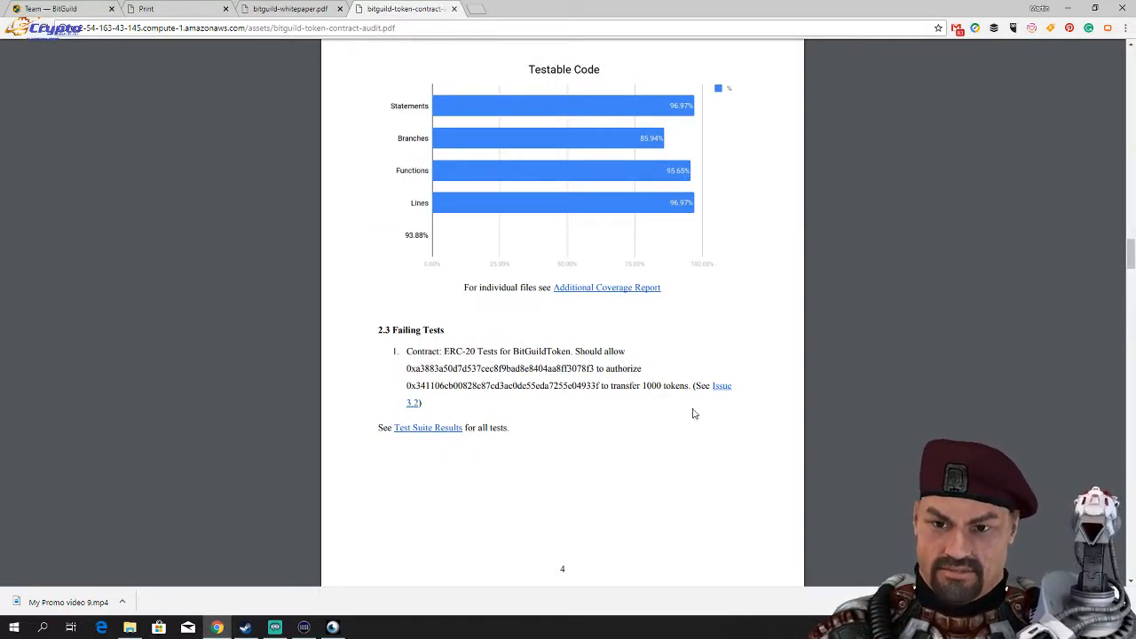
Read the resolved and unresolved issues and Closing Statement, down to section 5 Test Suite Results.
scroll("down", 3)
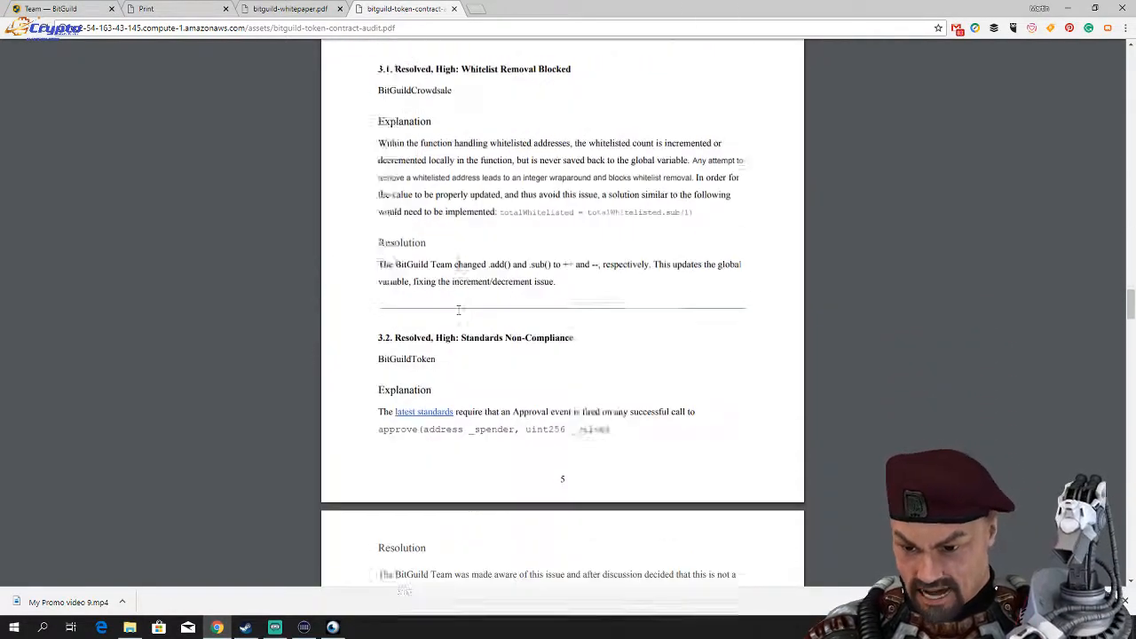
scroll("down", 3)
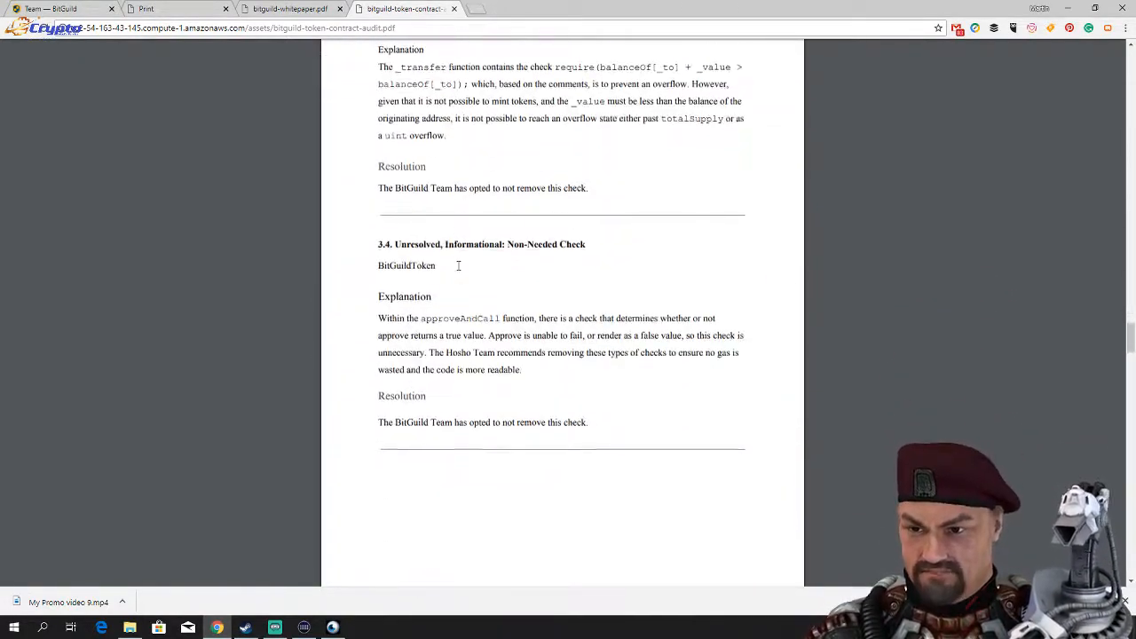
scroll("down", 3)
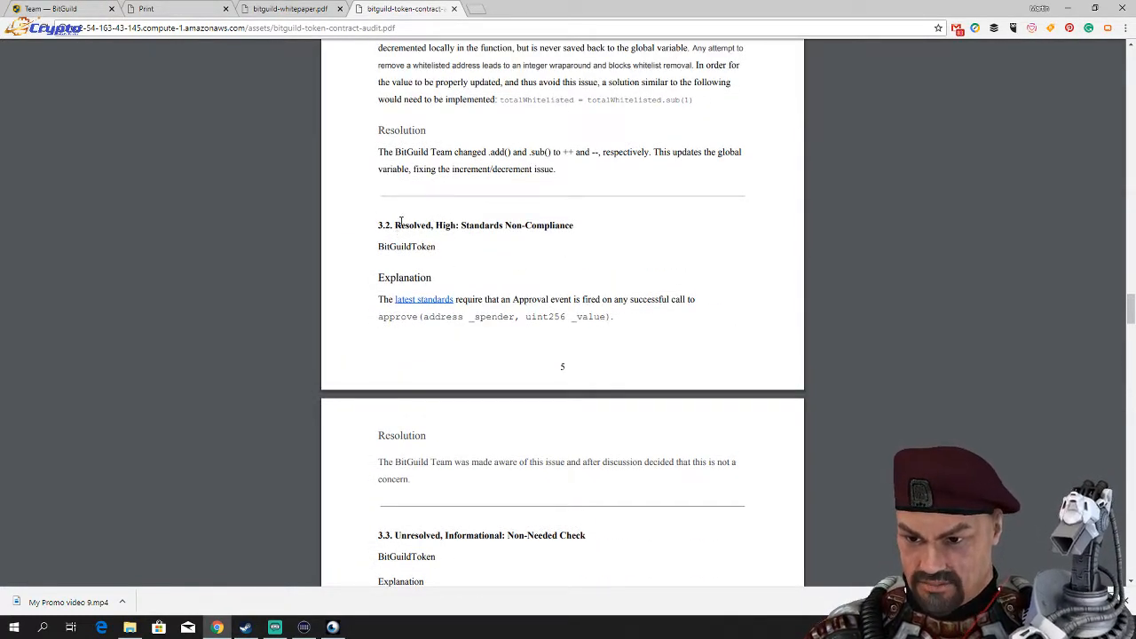
left_click_drag(395, 224, 601, 300)
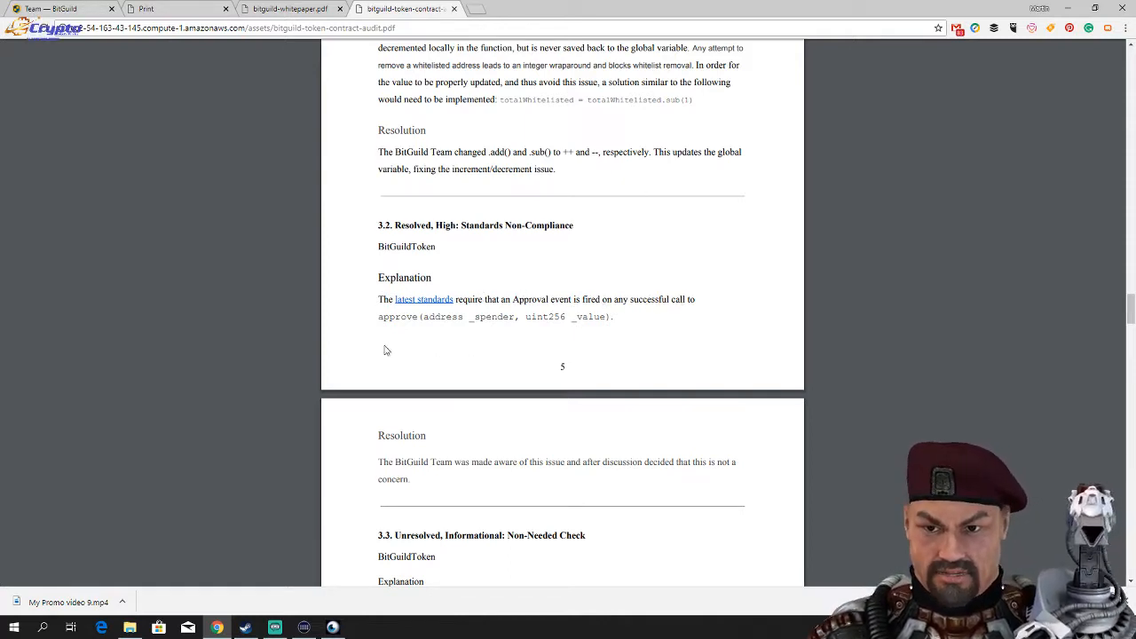
scroll("down", 3)
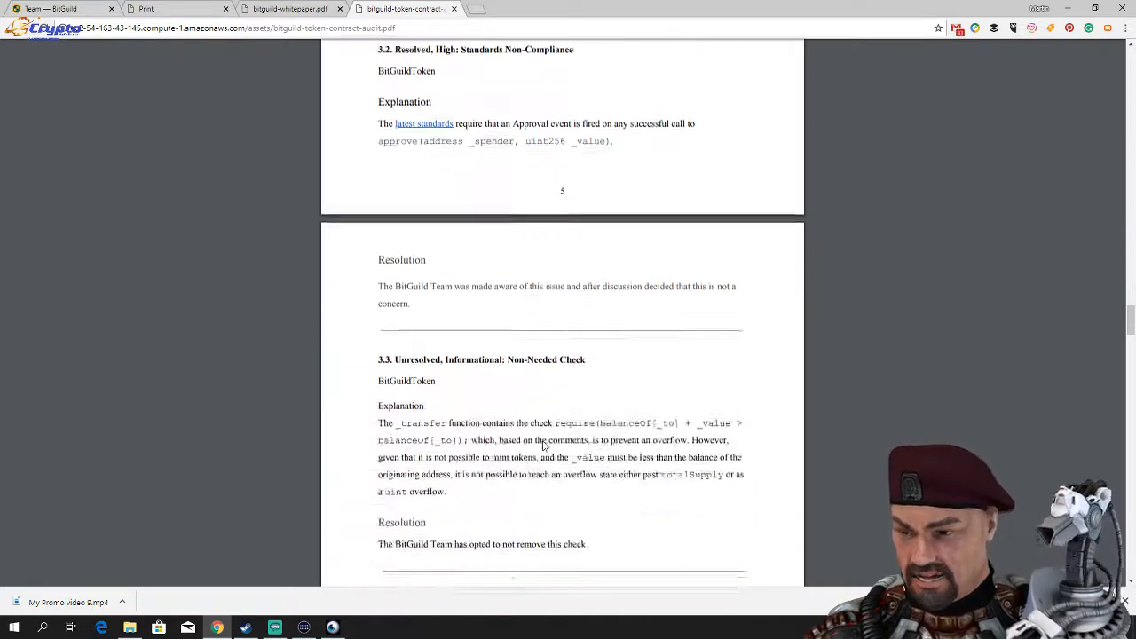
scroll("down", 3)
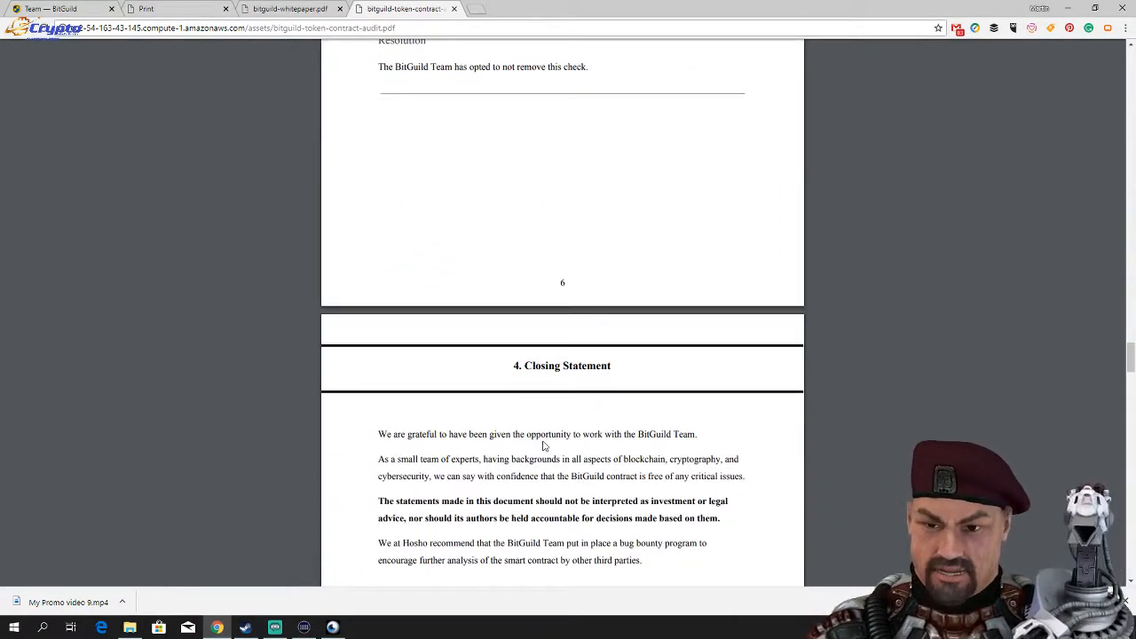
scroll("down", 3)
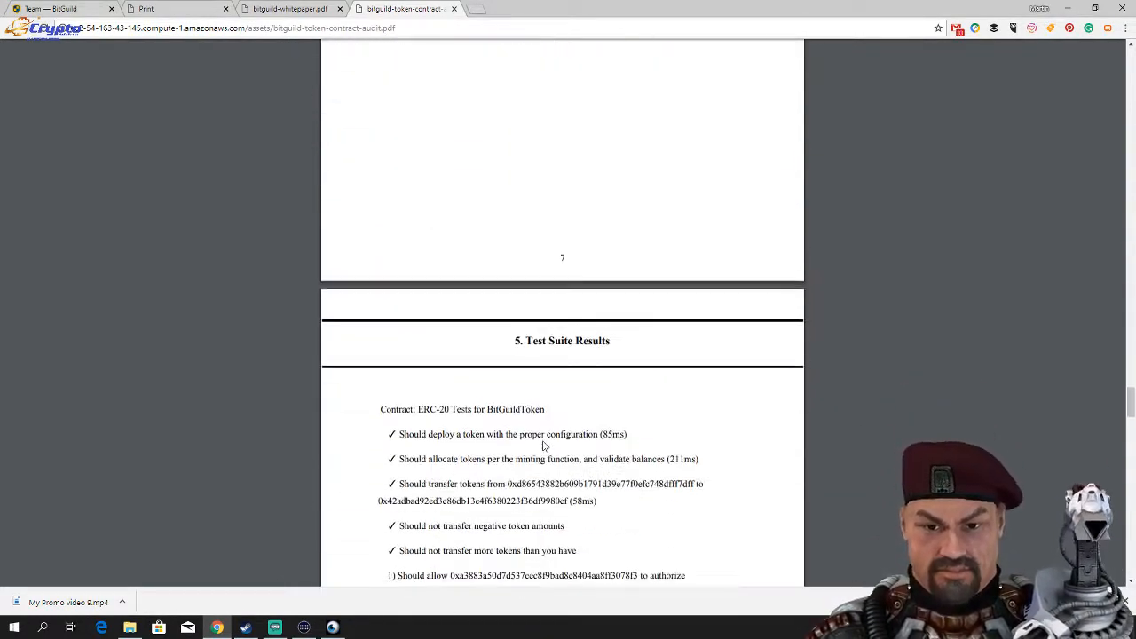
Read the ERC-20 and Sale test results, highlighting the negative token amounts test line.
scroll("down", 3)
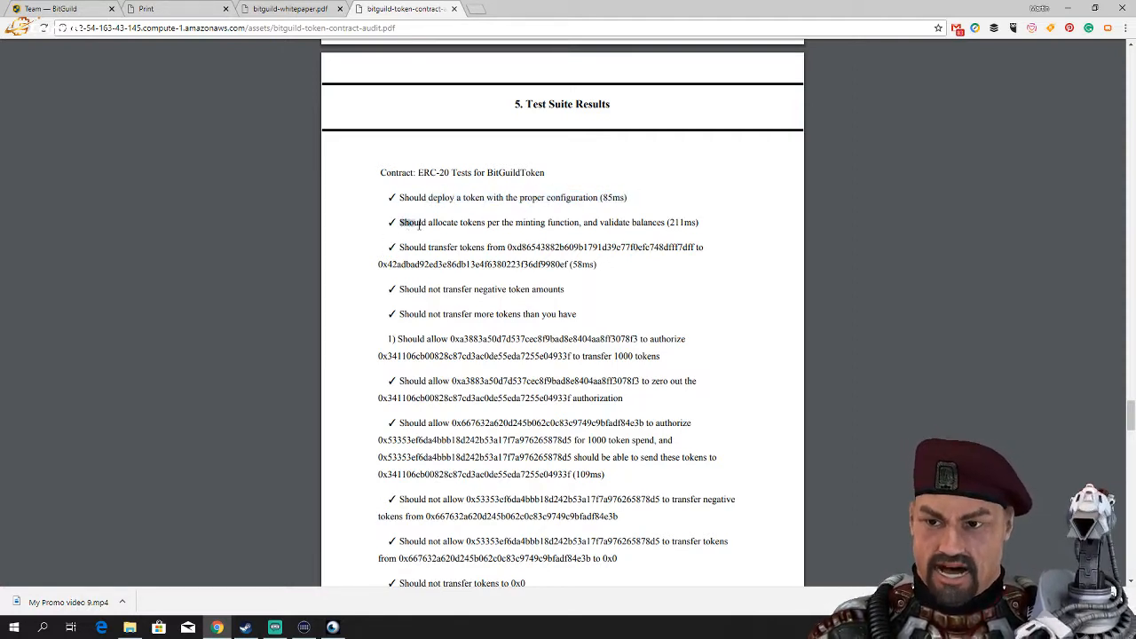
left_click_drag(400, 222, 550, 222)
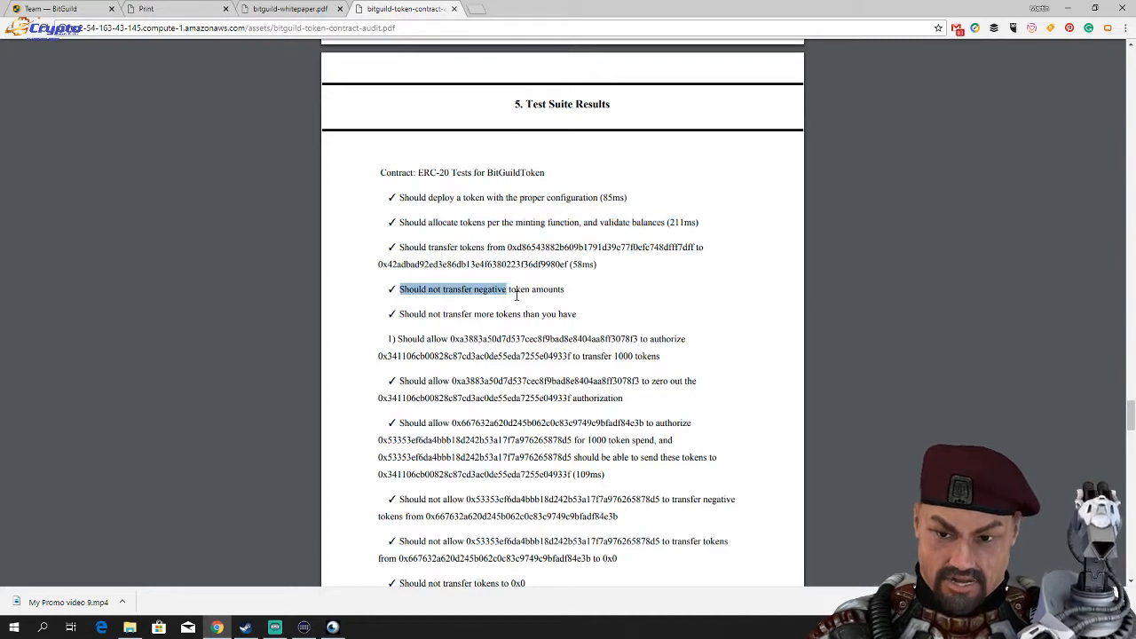
left_click_drag(506, 290, 565, 290)
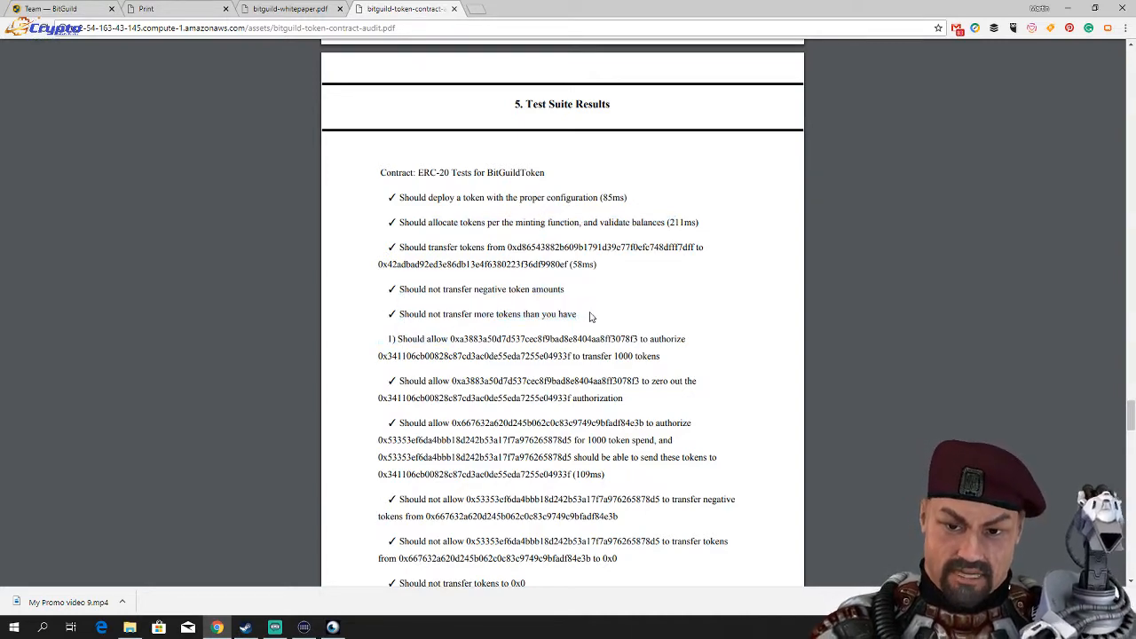
scroll("down", 3)
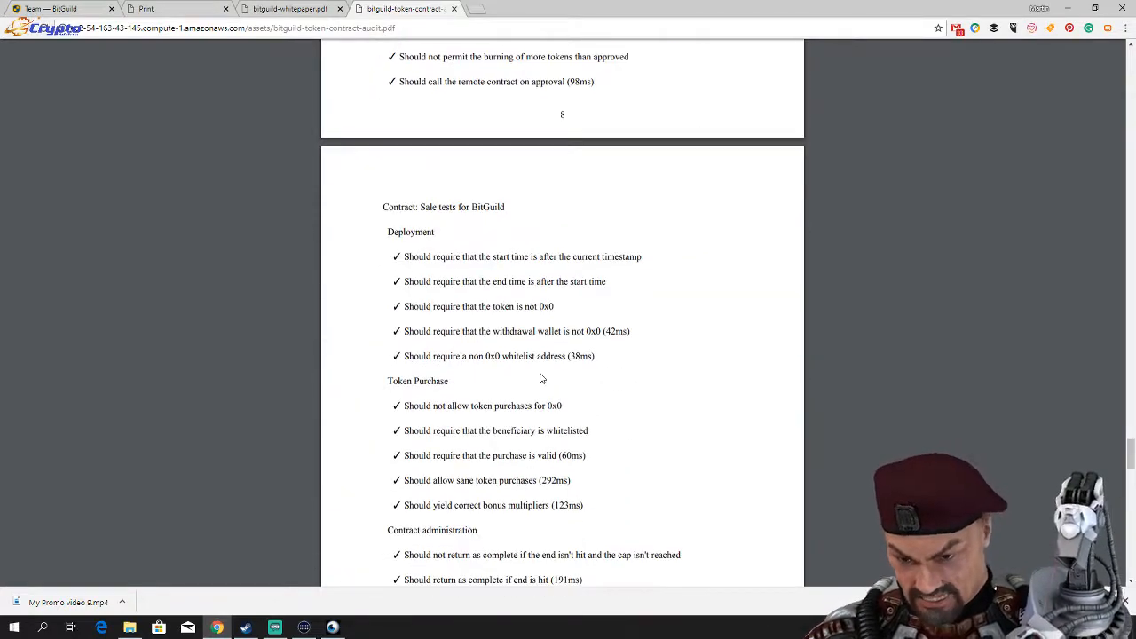
scroll("down", 3)
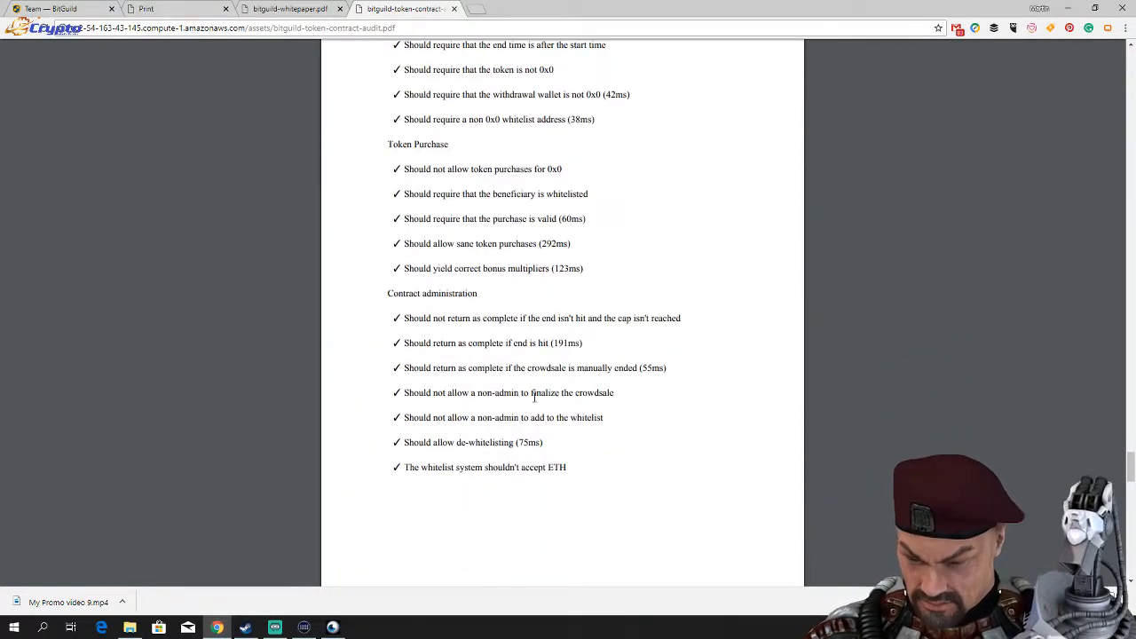
scroll("down", 3)
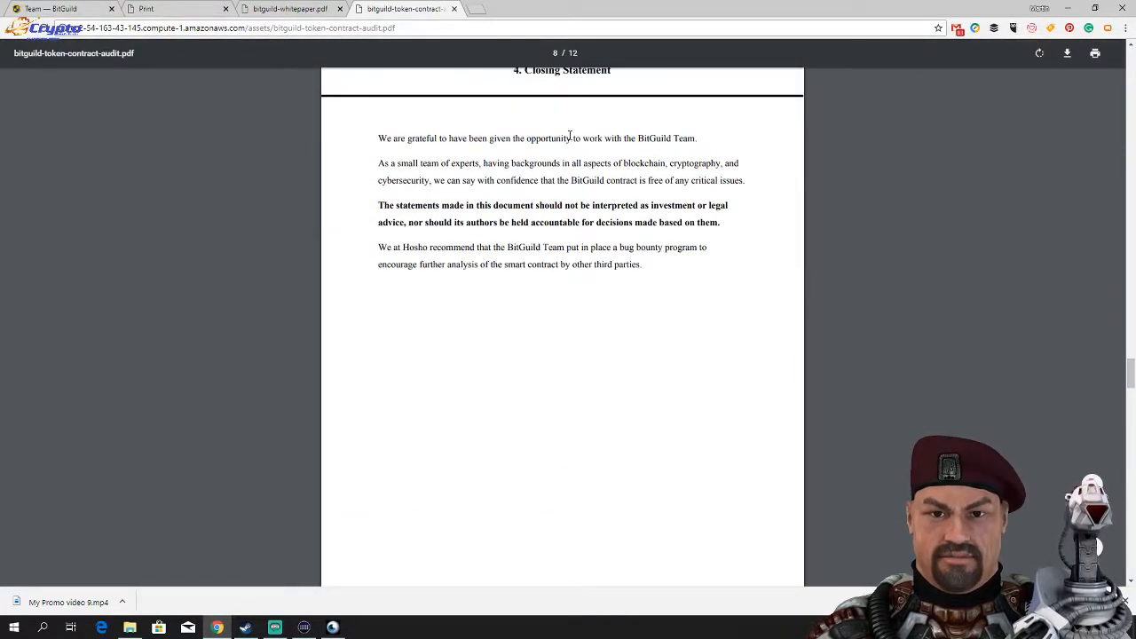
Scroll the audit PDF back toward its first page, the Executive Summary.
scroll("up", 3)
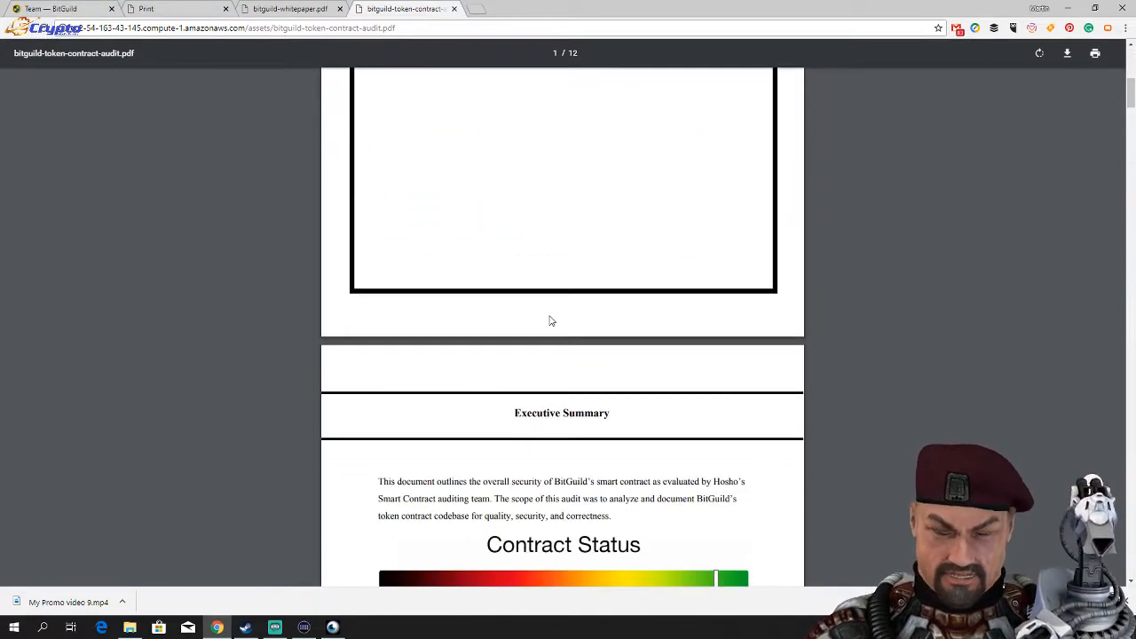
scroll("down", 3)
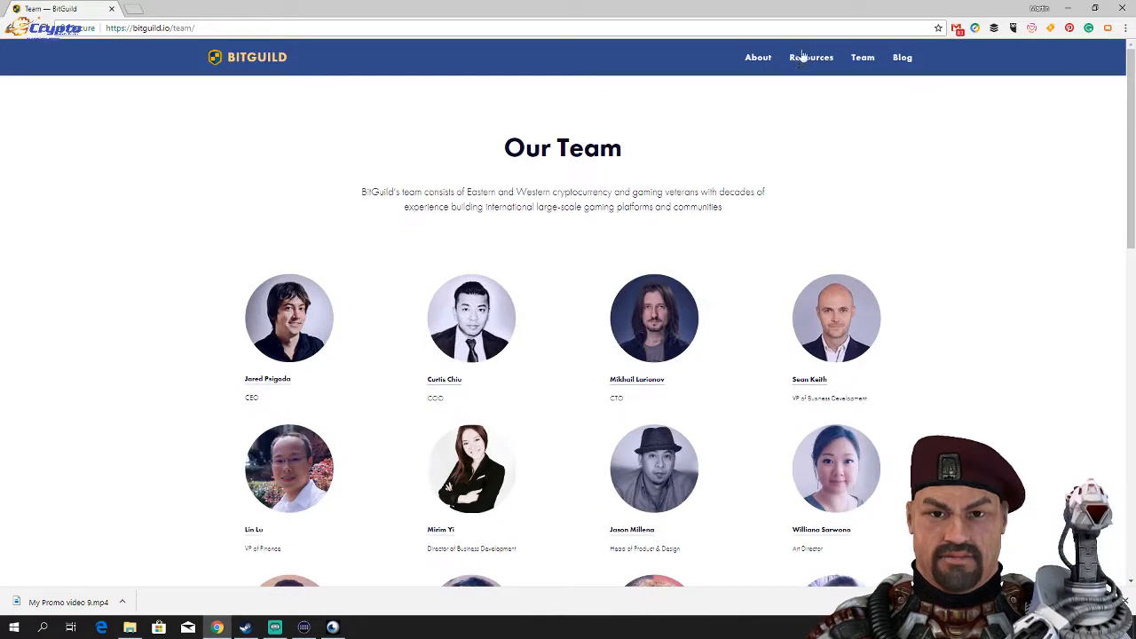
Go to BitGuild's Resources page and switch to the newly opened Medium Notice Board tab.
left_click(812, 57)
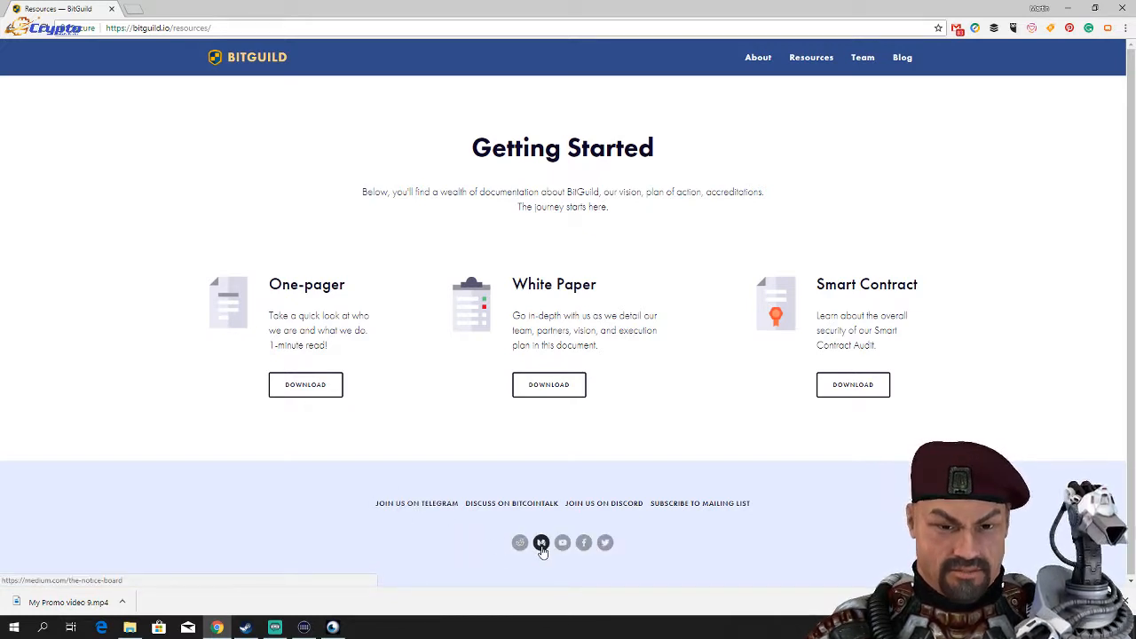
mouse_move(584, 543)
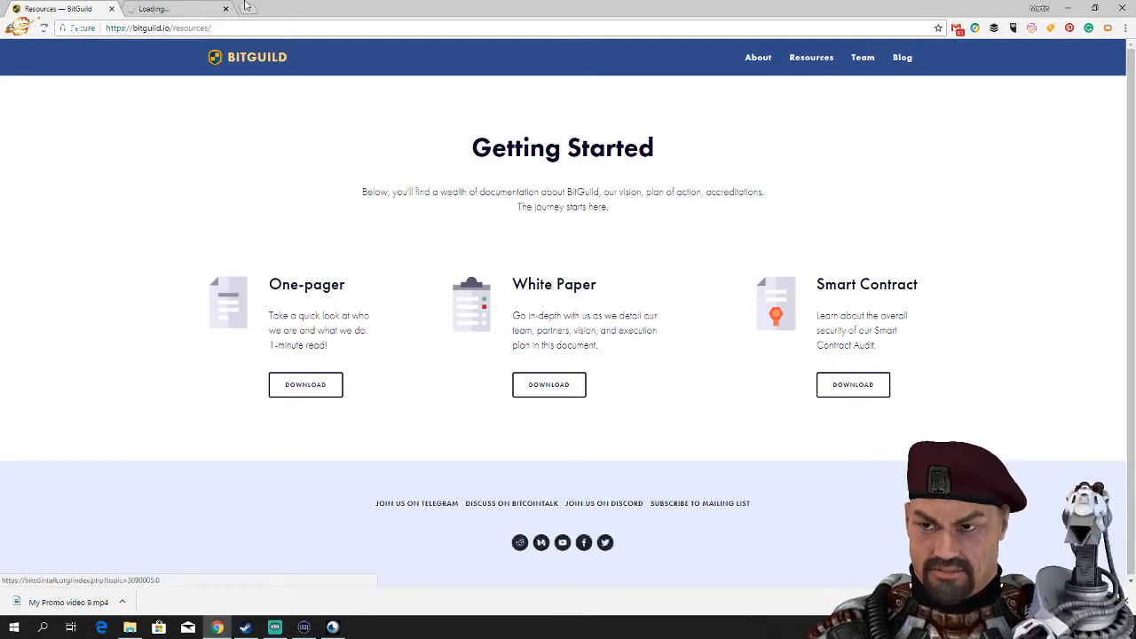
left_click(178, 8)
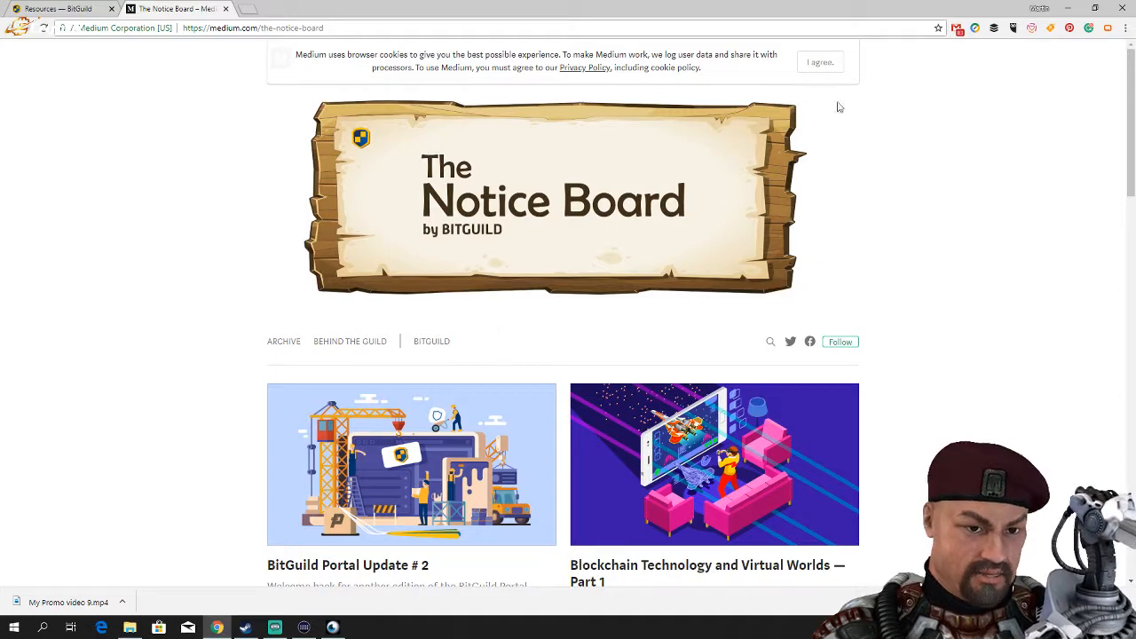
Accept Medium's cookie notice and scroll down to The Notice Board's post listings.
left_click(820, 61)
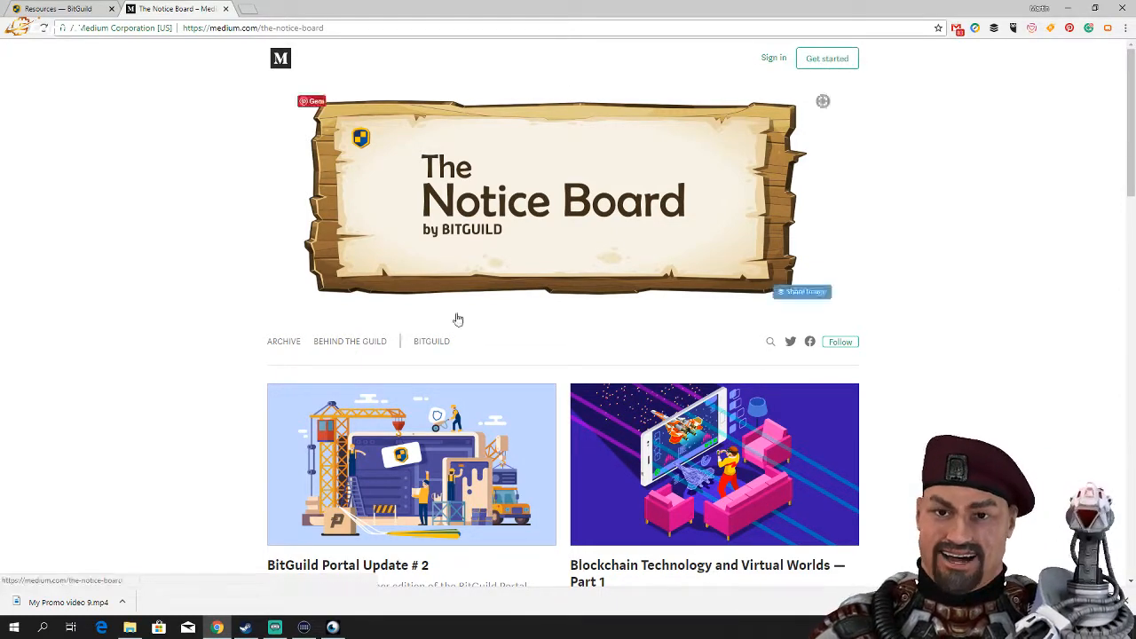
scroll("down", 3)
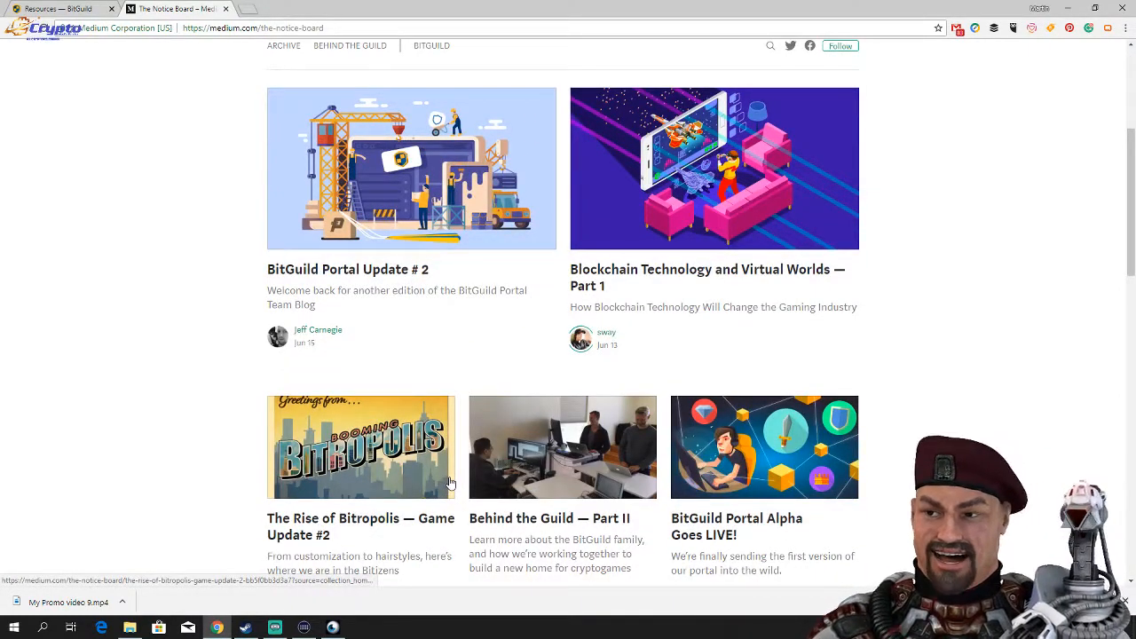
mouse_move(769, 268)
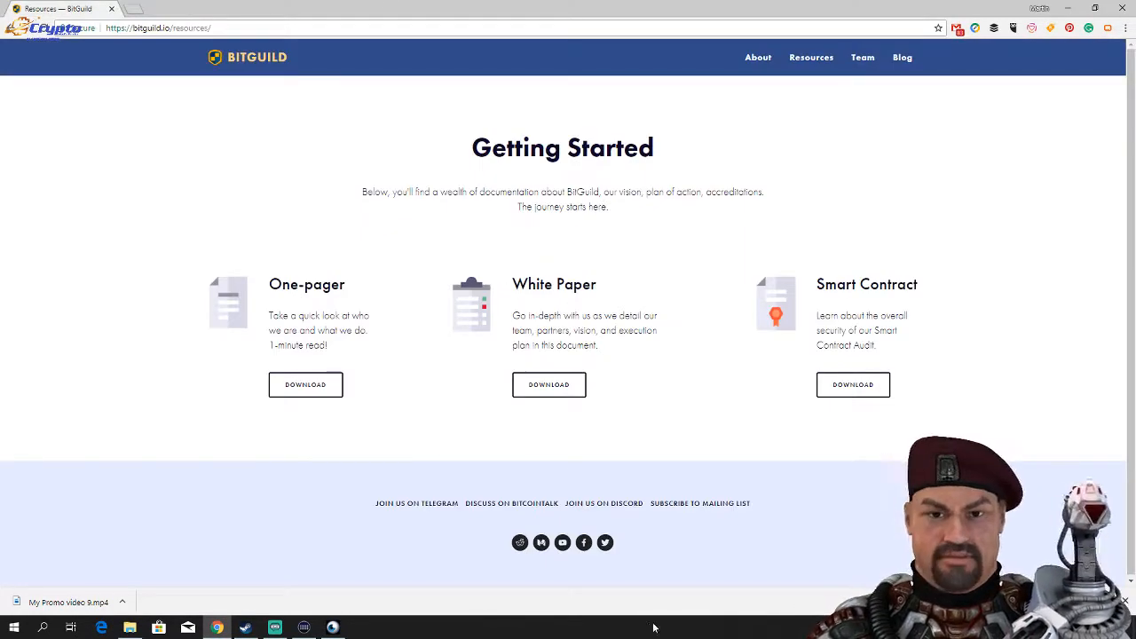
mouse_move(672, 578)
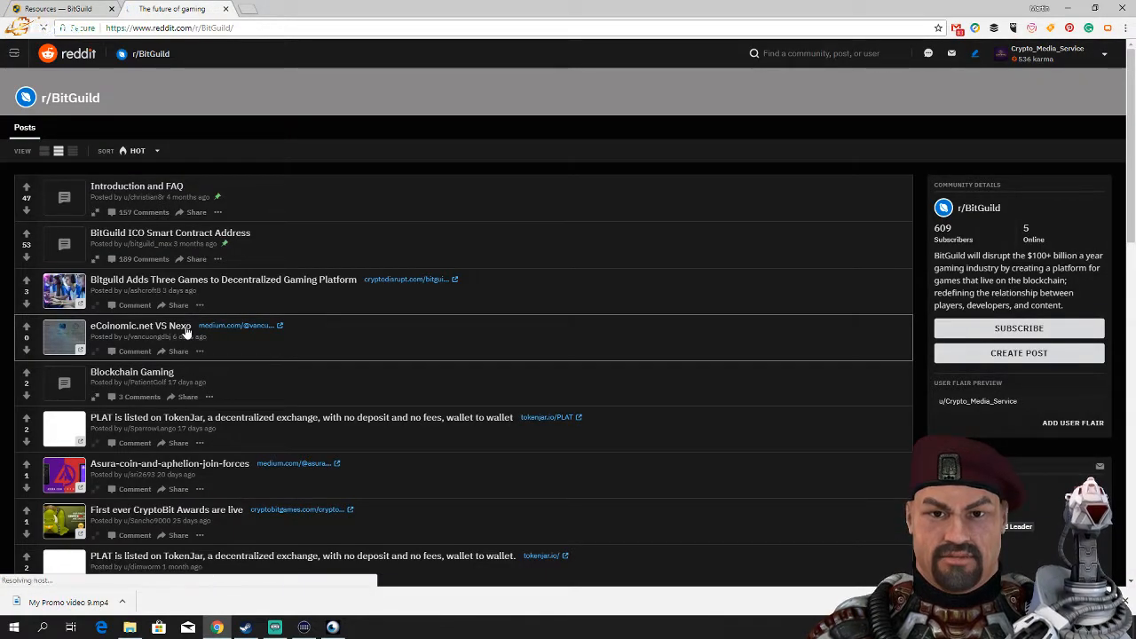
mouse_move(164, 305)
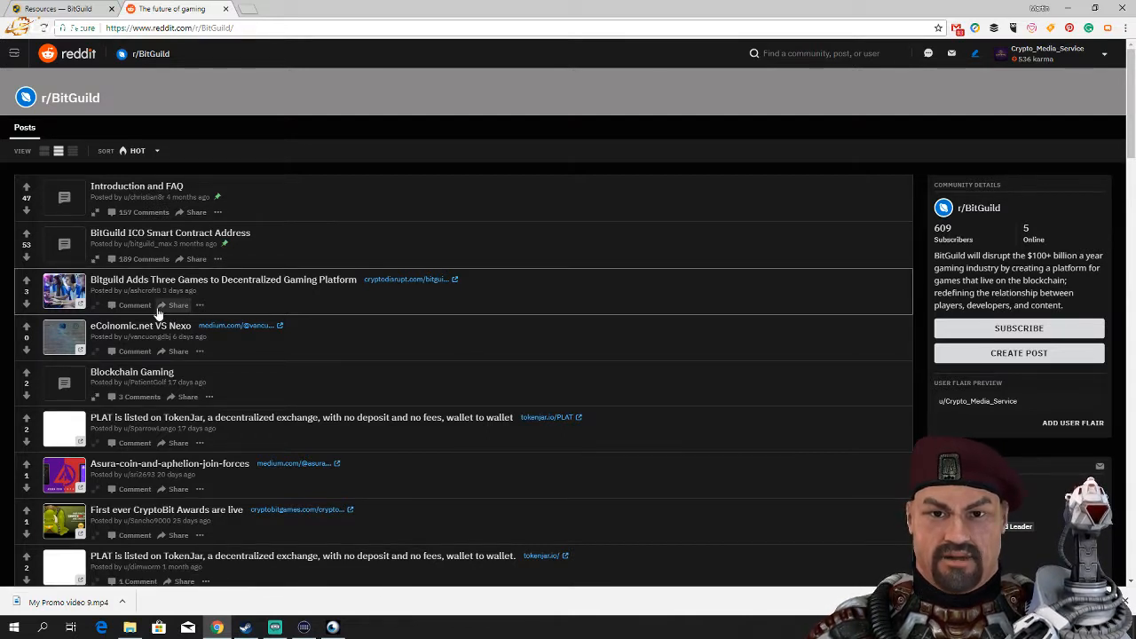
Scroll through the r/BitGuild community posts list.
scroll("down", 3)
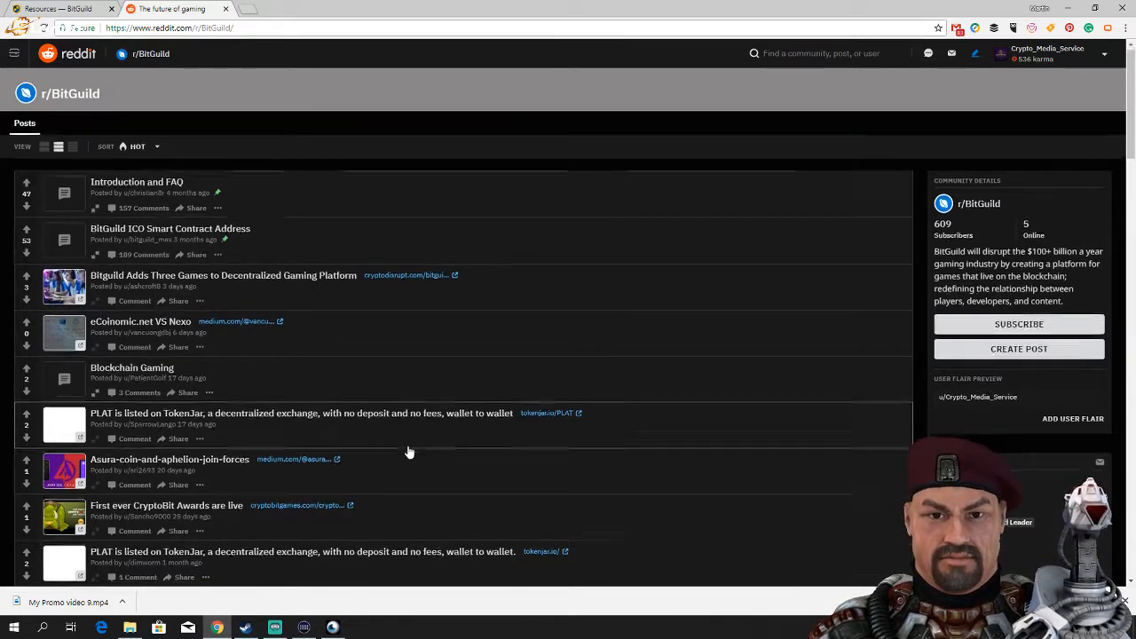
scroll("down", 3)
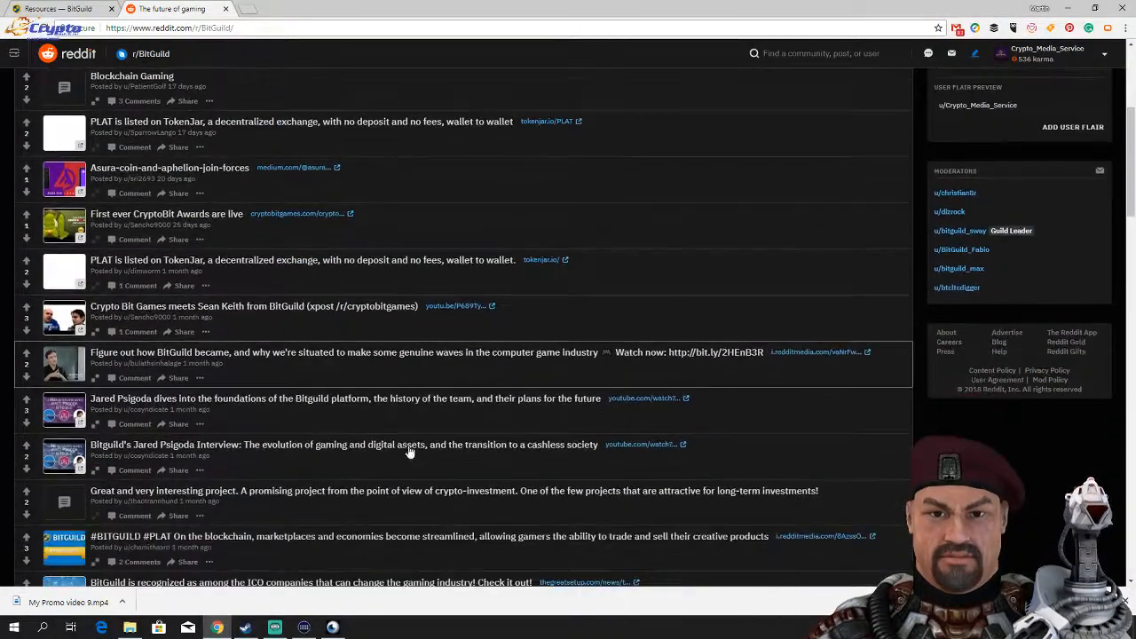
scroll("down", 3)
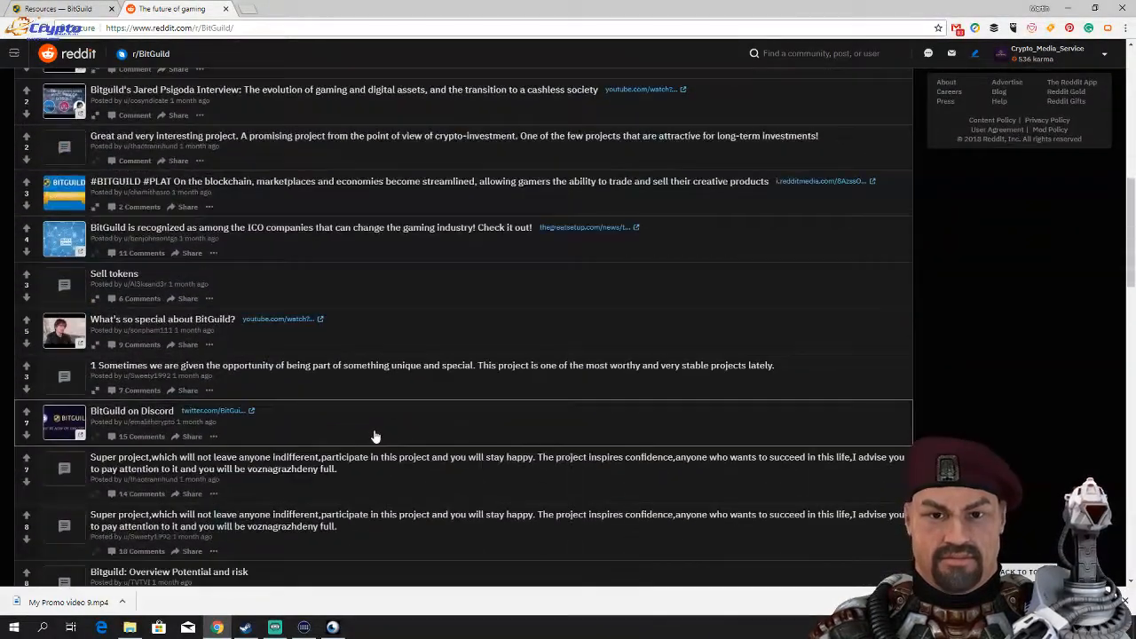
scroll("down", 3)
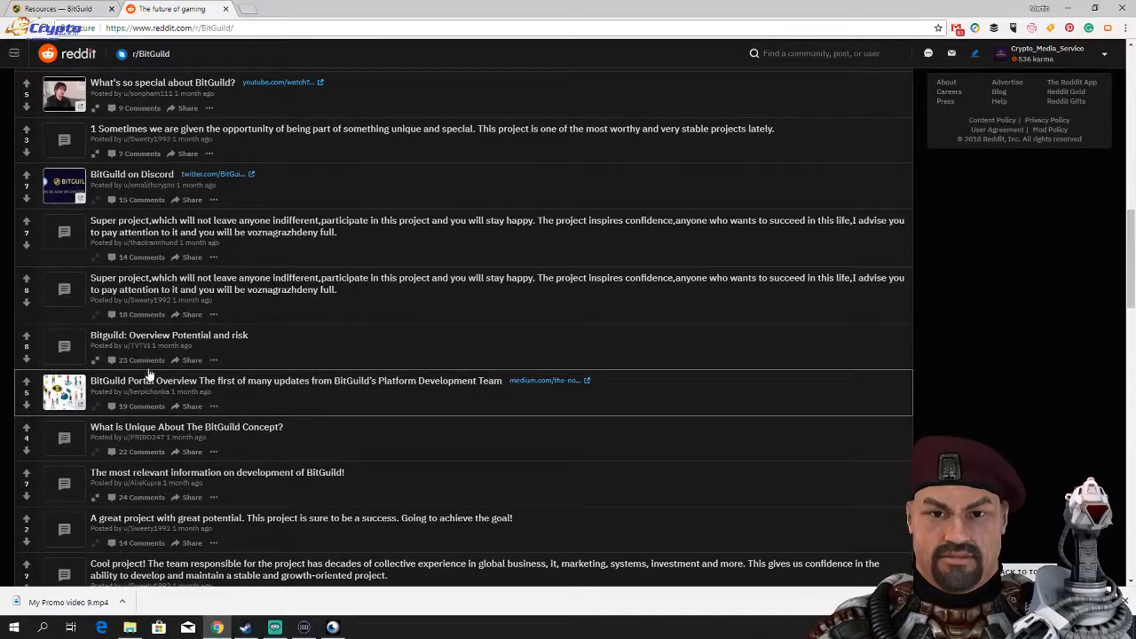
left_click(169, 334)
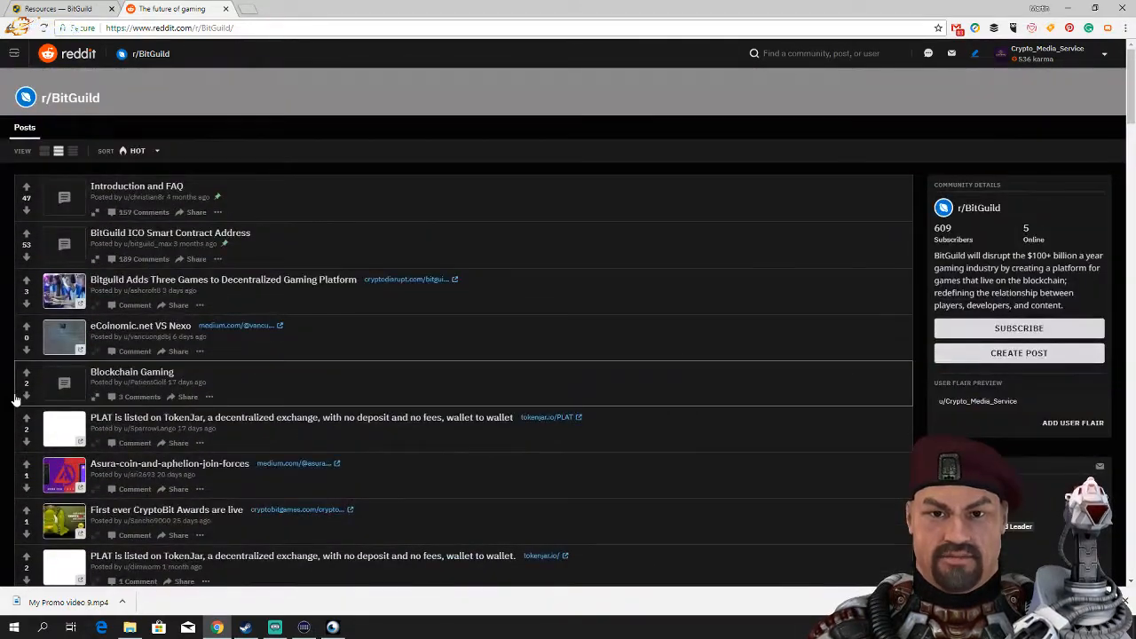
mouse_move(296, 231)
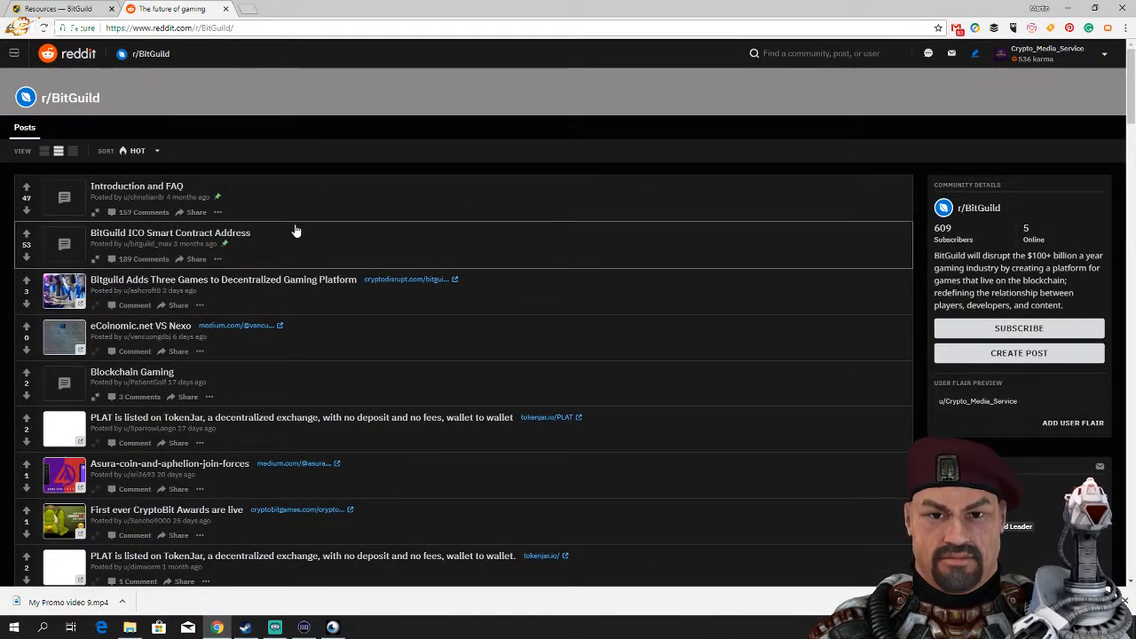